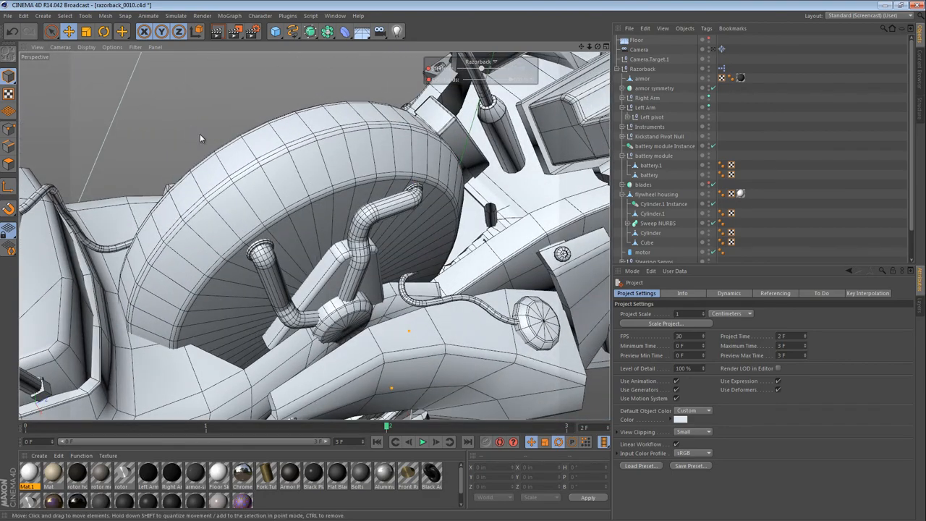
- Pick the flywheel housing object in the viewport for face-level editing
left_click(656, 194)
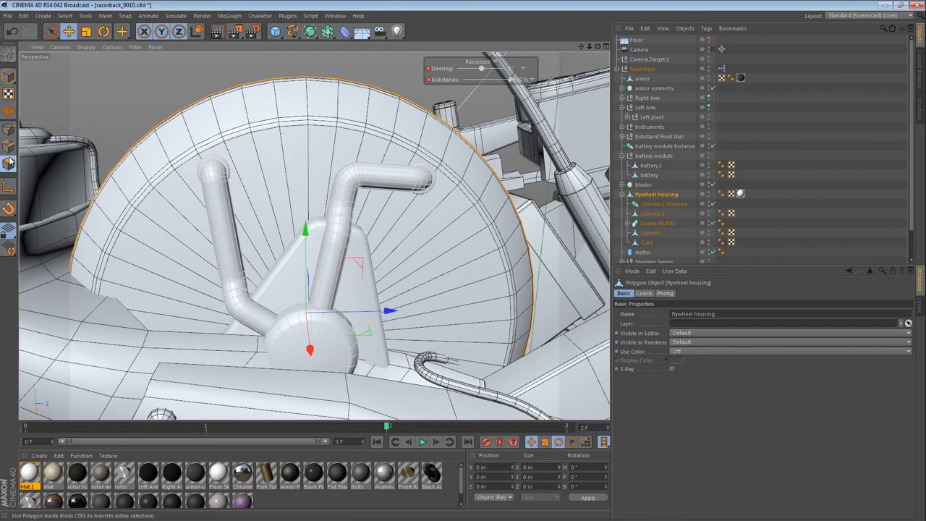
- Paint a 48-face panel selection across the housing's top band and inset it with a small inner extrude
left_click(51, 31)
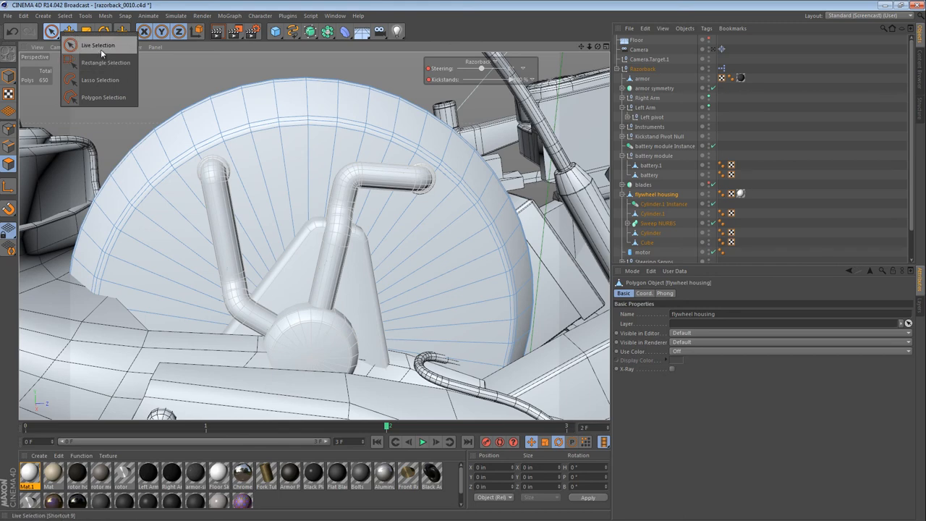
left_click(98, 45)
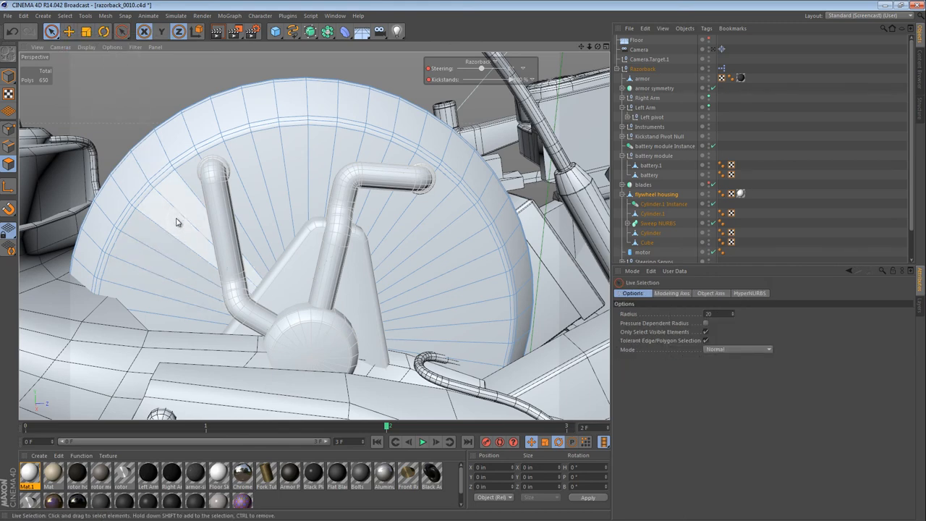
left_click(172, 212)
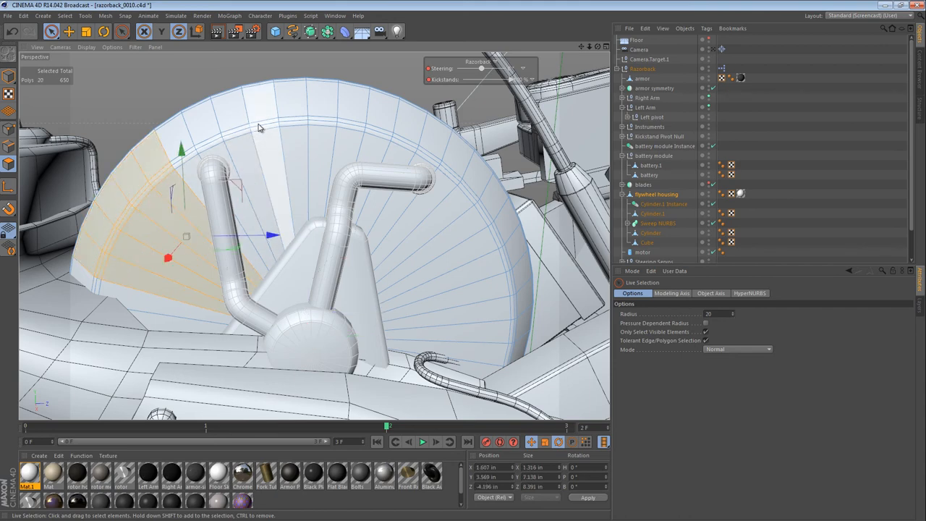
left_click(339, 125)
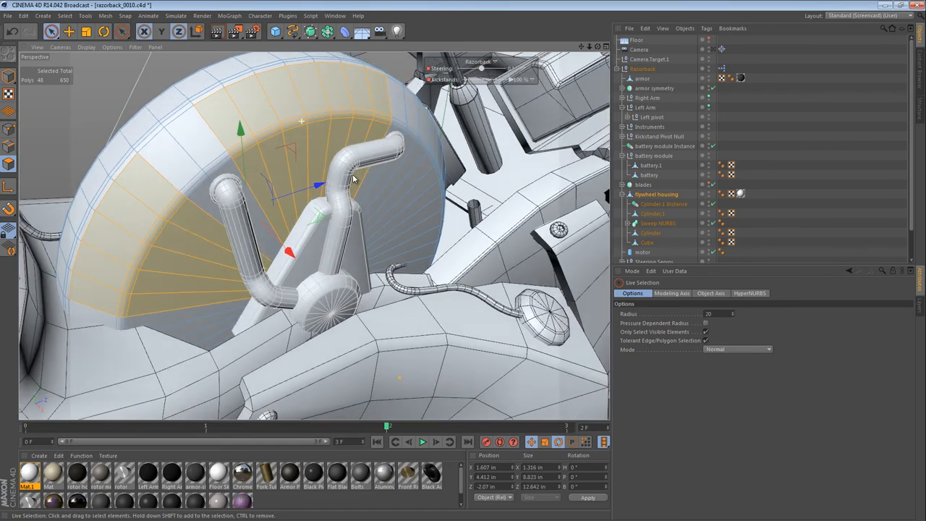
left_click_drag(355, 179, 315, 185)
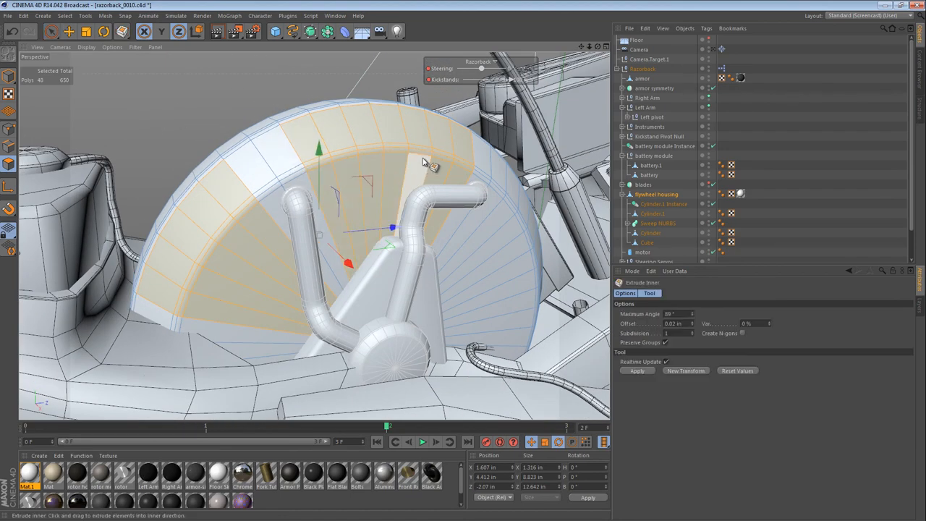
left_click_drag(423, 162, 470, 289)
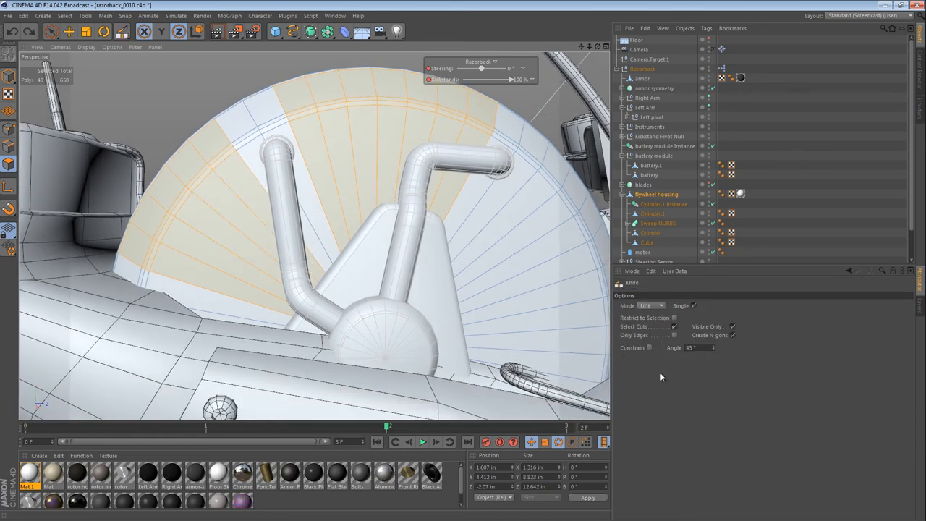
- Set the Knife tool to Loop mode for cutting complete edge rings around the housing
left_click(649, 305)
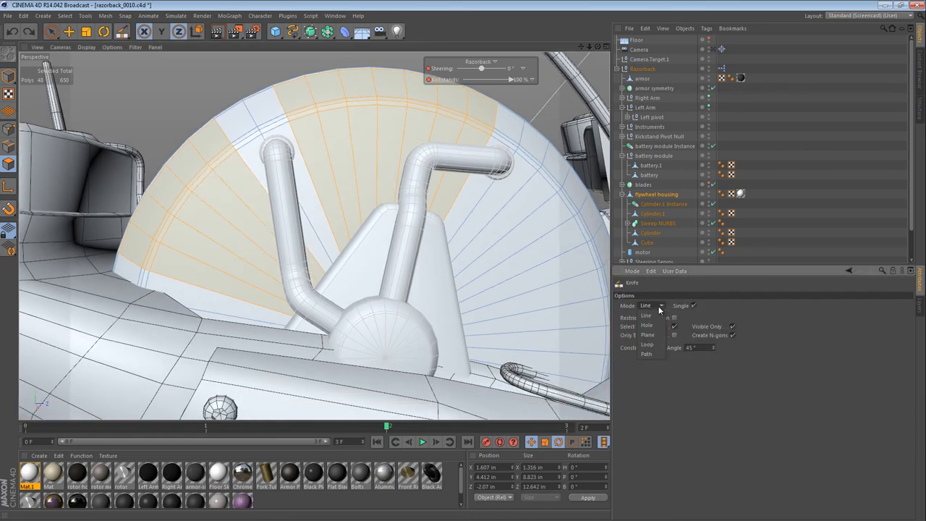
left_click(648, 345)
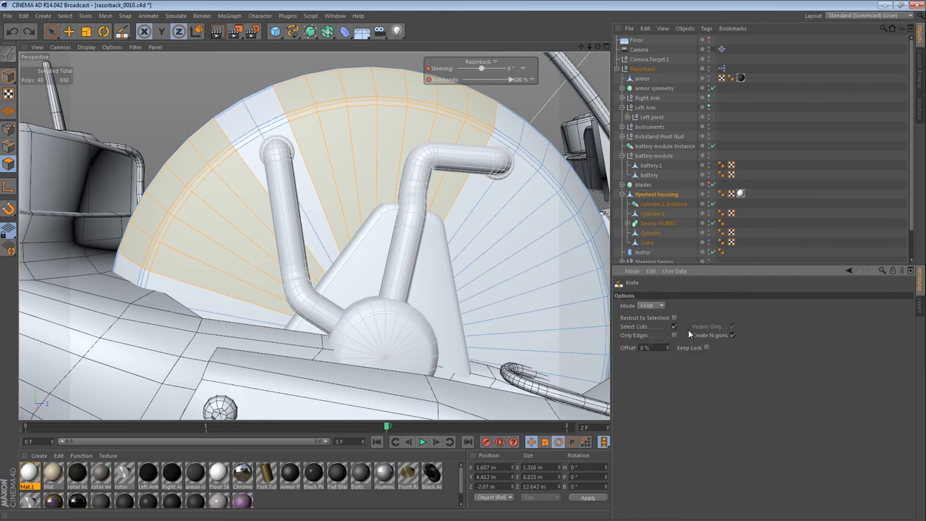
mouse_move(457, 221)
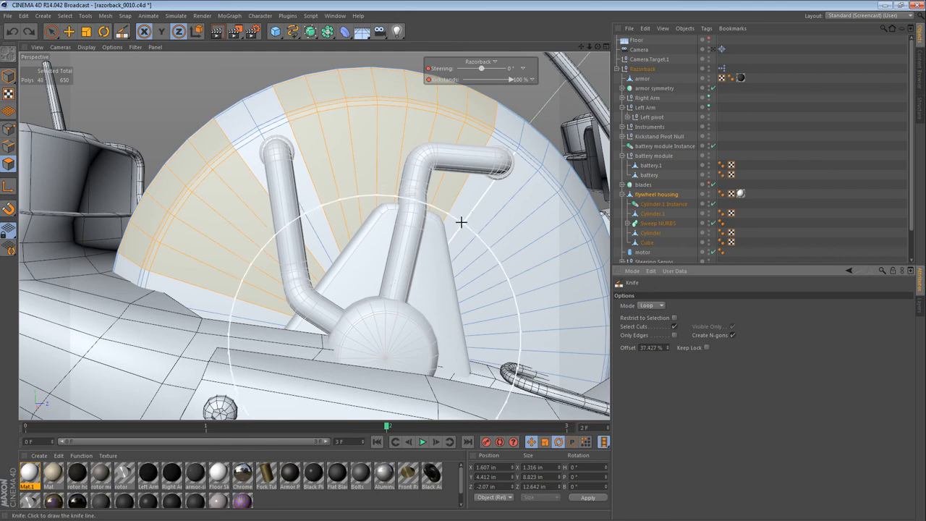
mouse_move(468, 217)
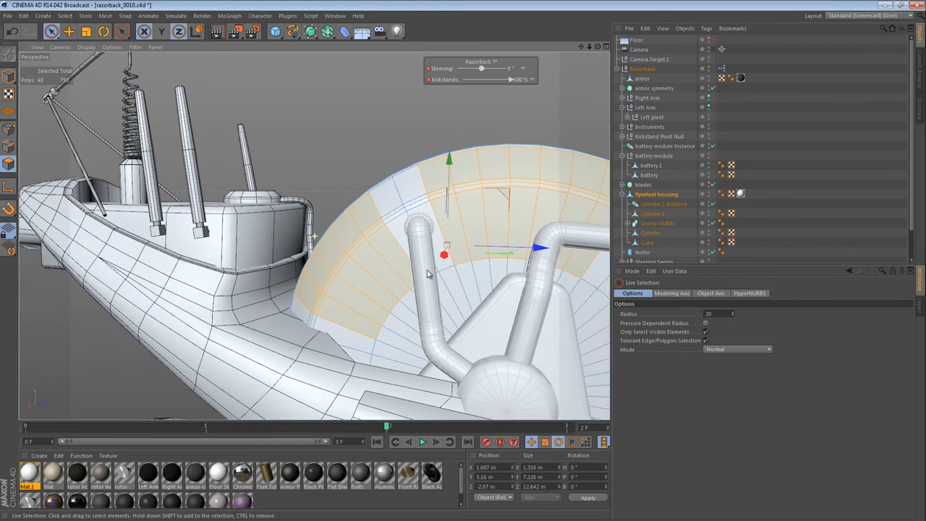
- Paint separate polygon blocks for inspection panels on the housing's rim, far side and lower sides, 120 faces total
left_click_drag(427, 273, 438, 183)
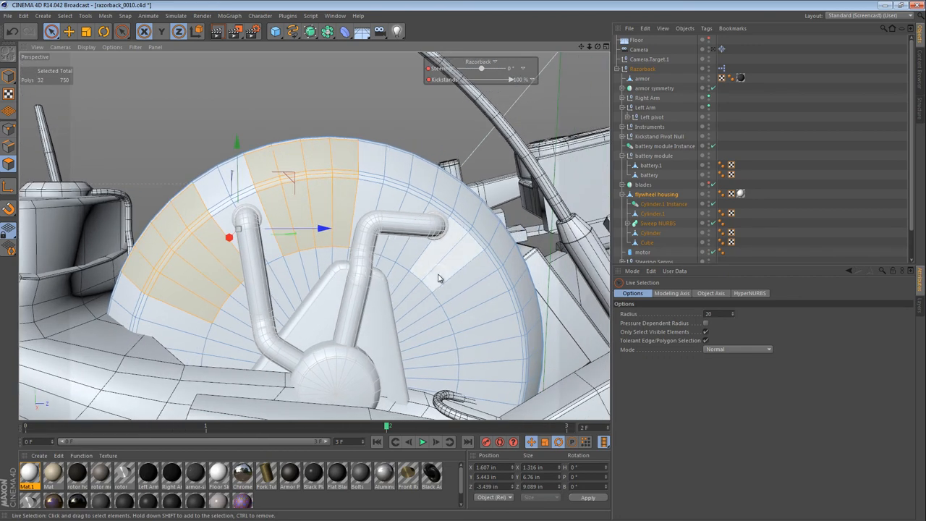
left_click_drag(437, 279, 404, 250)
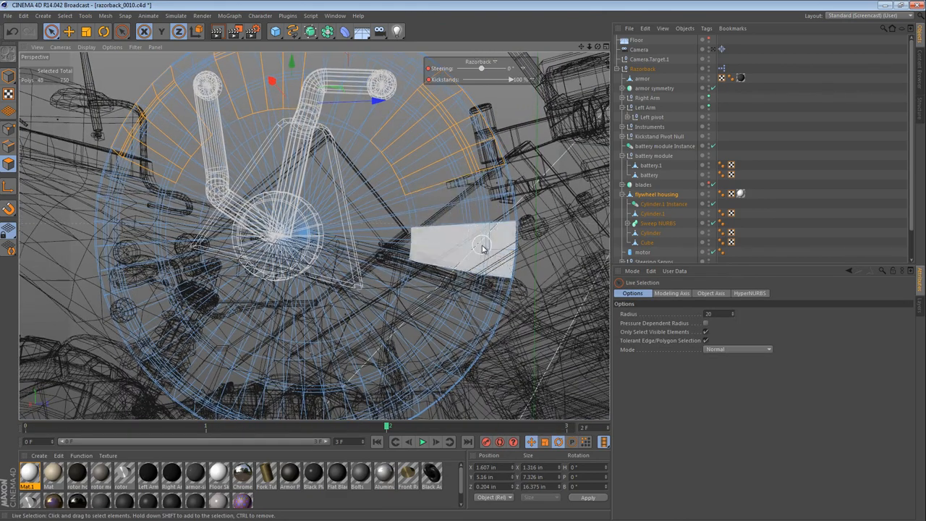
left_click_drag(481, 243, 474, 300)
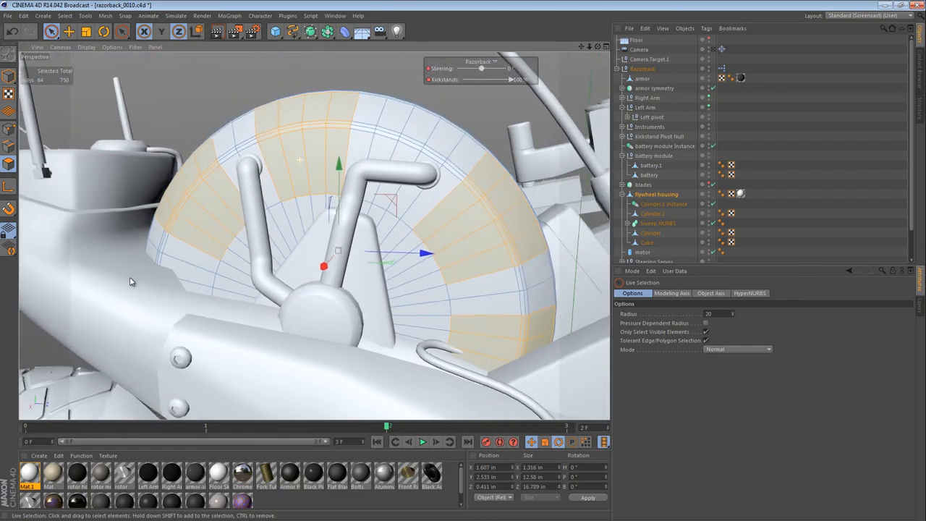
left_click_drag(131, 282, 428, 222)
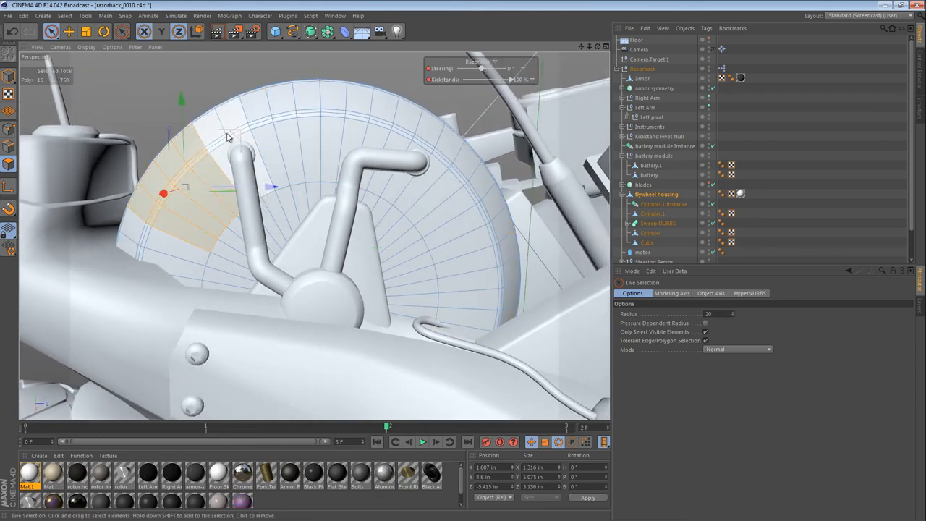
left_click(351, 116)
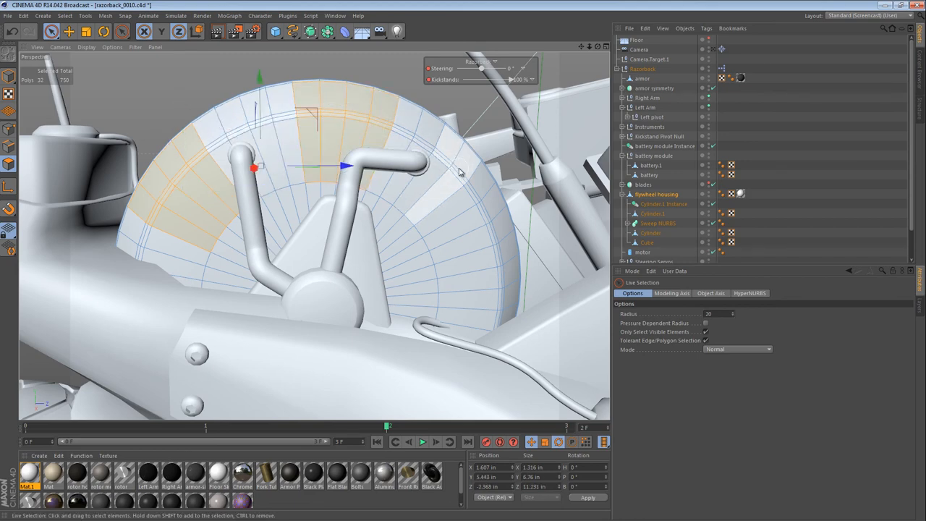
left_click(501, 246)
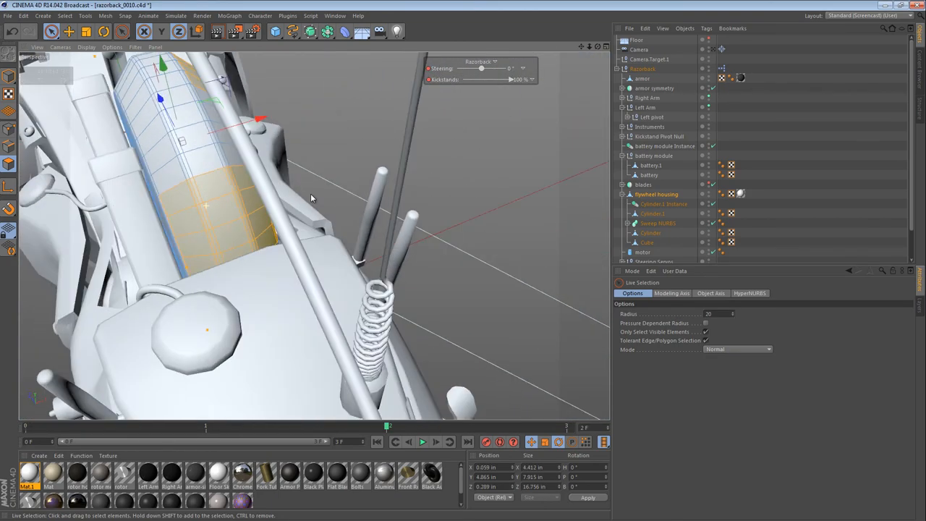
left_click_drag(311, 199, 170, 236)
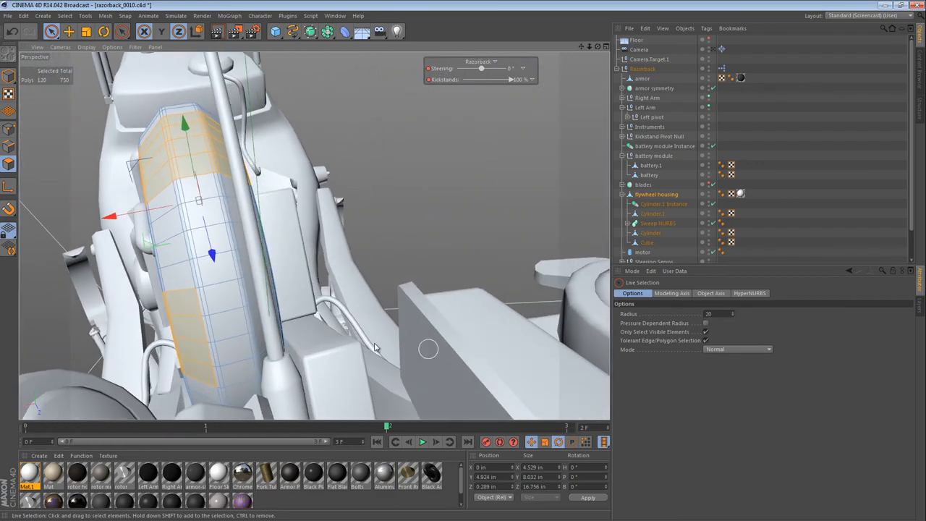
- Add the last panel faces and extrude them so the panel borders form stepped seams
left_click(242, 362)
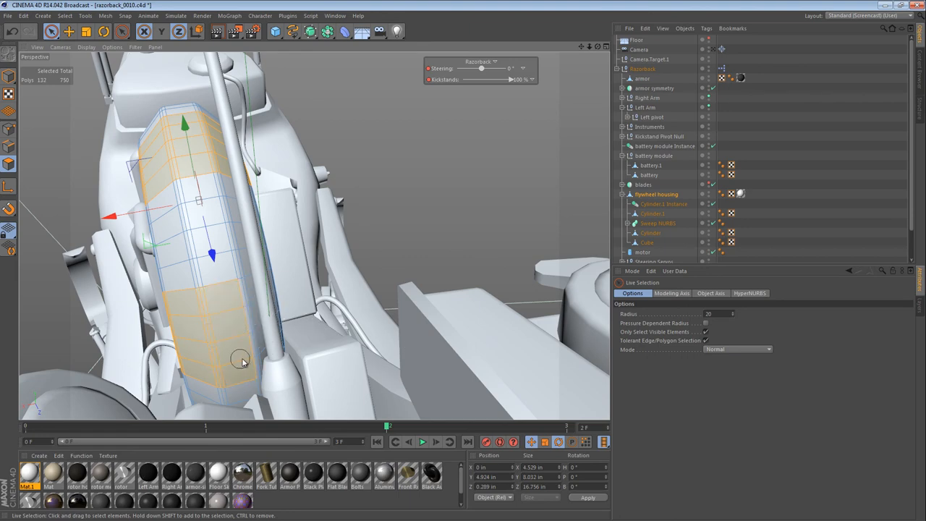
left_click_drag(243, 362, 187, 218)
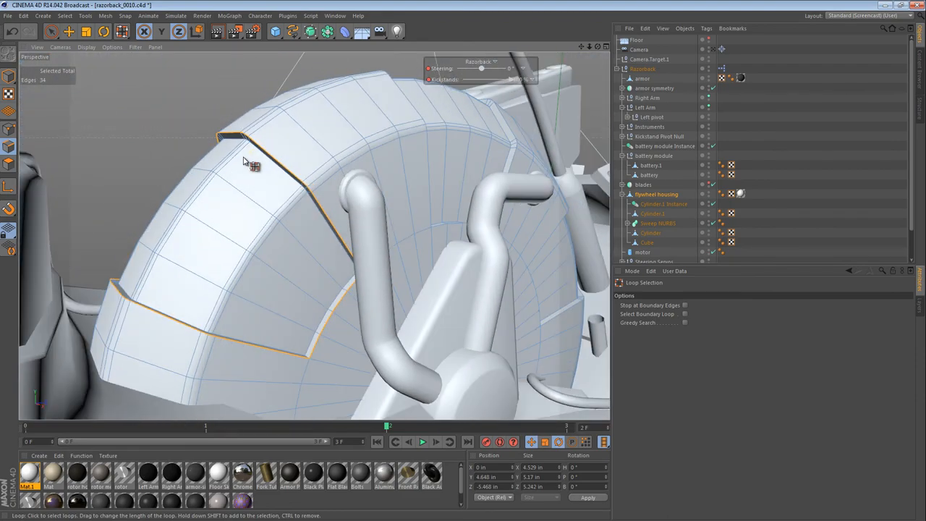
- Select a panel border loop and straighten its seam edges for a bevel of about 0.2 inches
left_click_drag(250, 163, 343, 209)
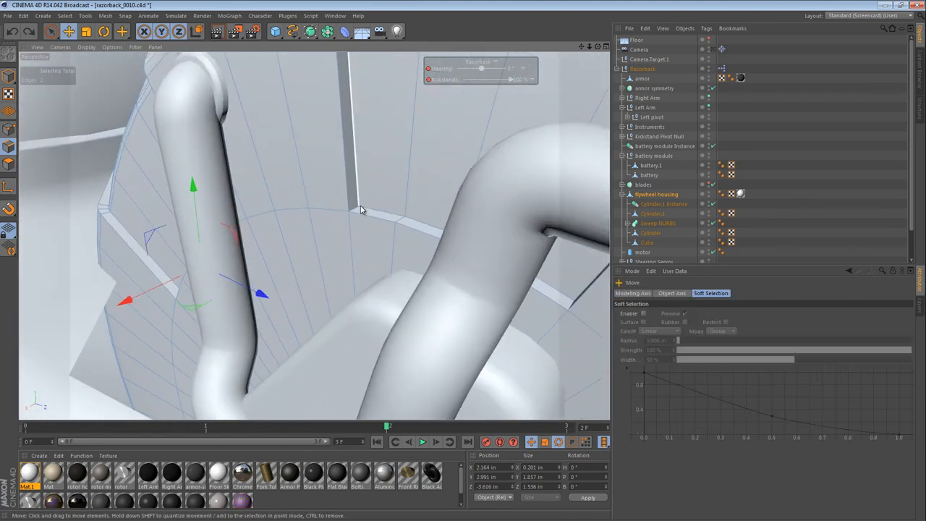
left_click_drag(361, 210, 575, 315)
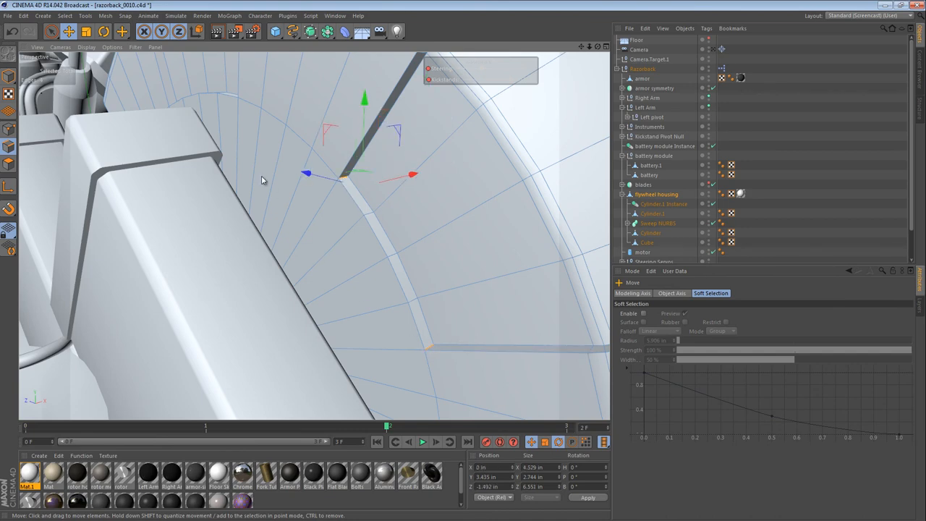
left_click_drag(263, 179, 331, 230)
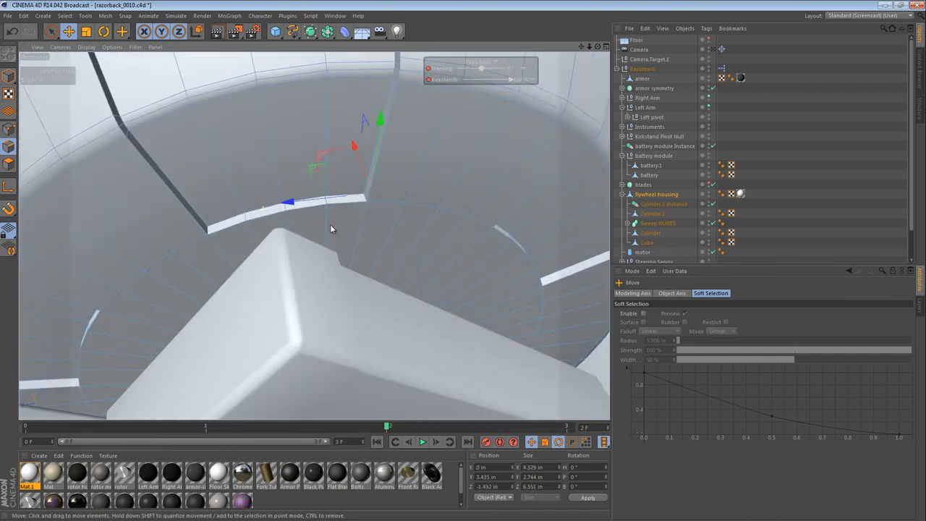
left_click_drag(331, 230, 242, 243)
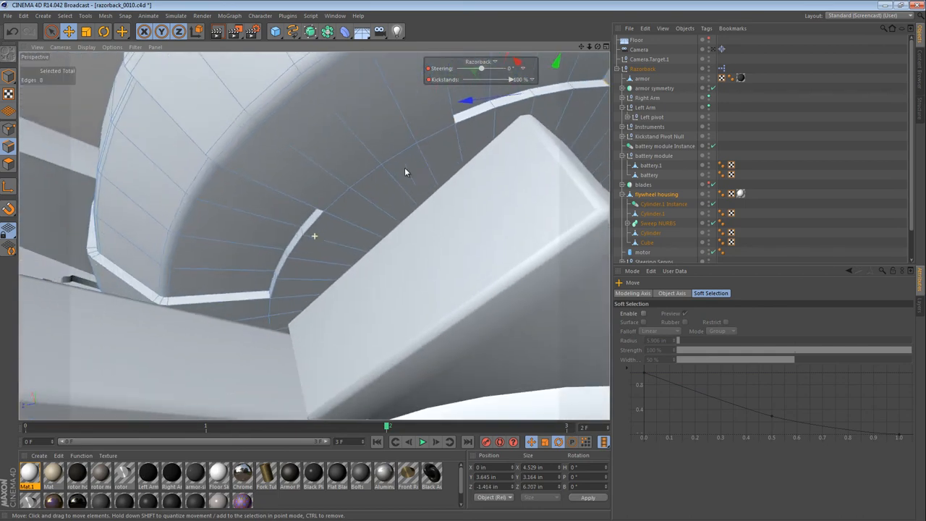
left_click_drag(405, 172, 328, 217)
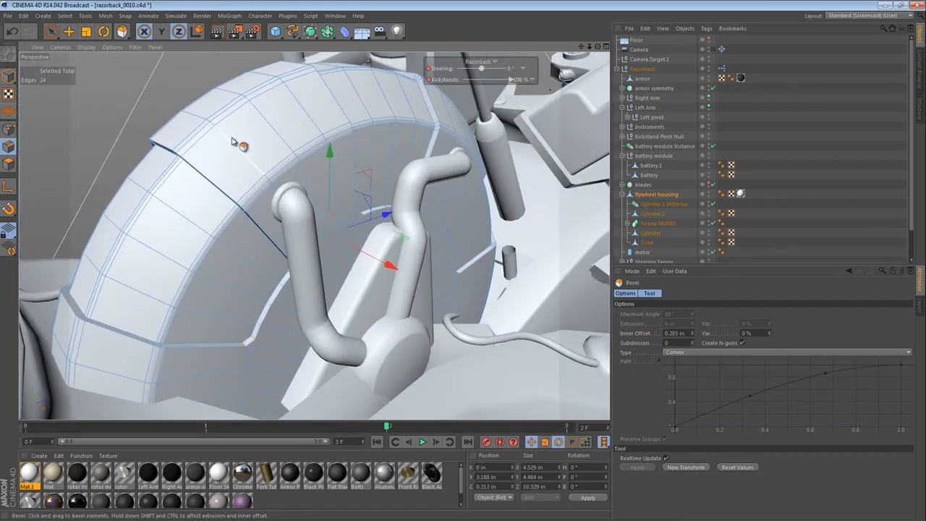
- Switch to Loop Selection and pick the remaining panel border loops for grooving
left_click(254, 130)
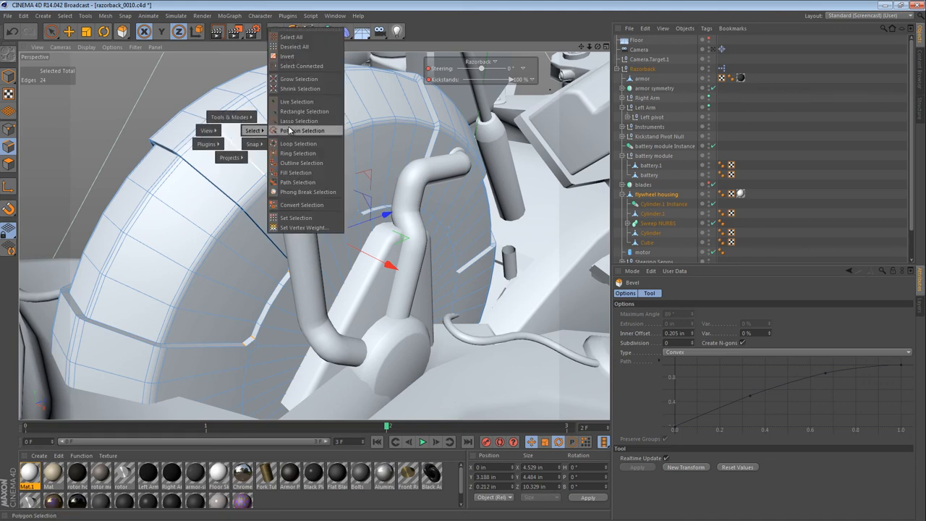
left_click(299, 143)
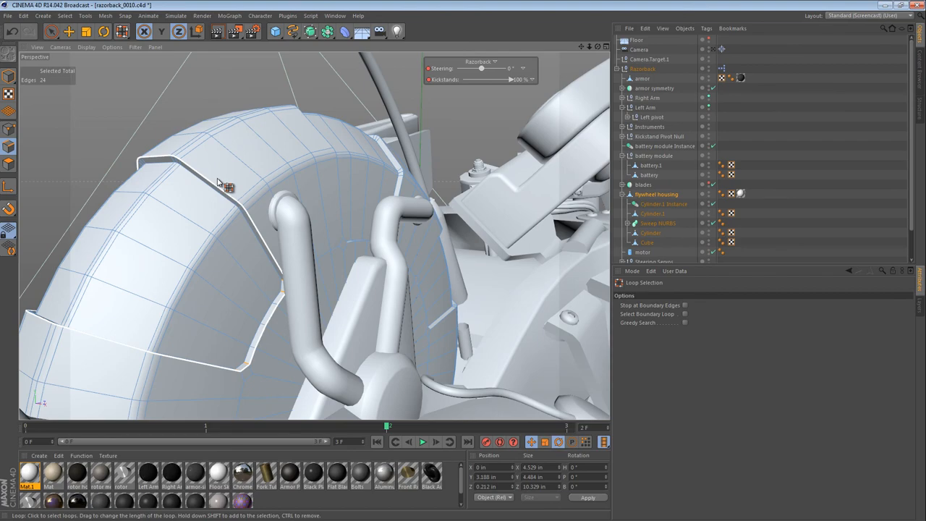
left_click(268, 191)
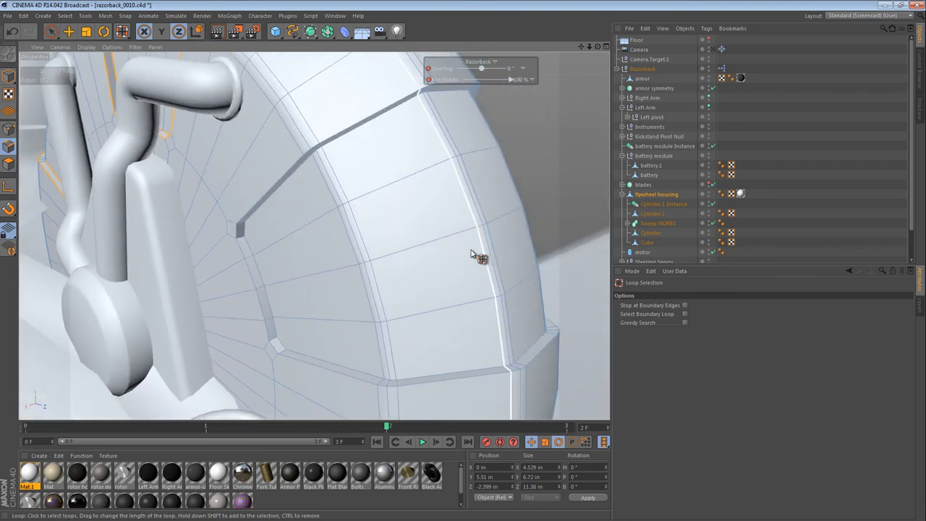
left_click(261, 238)
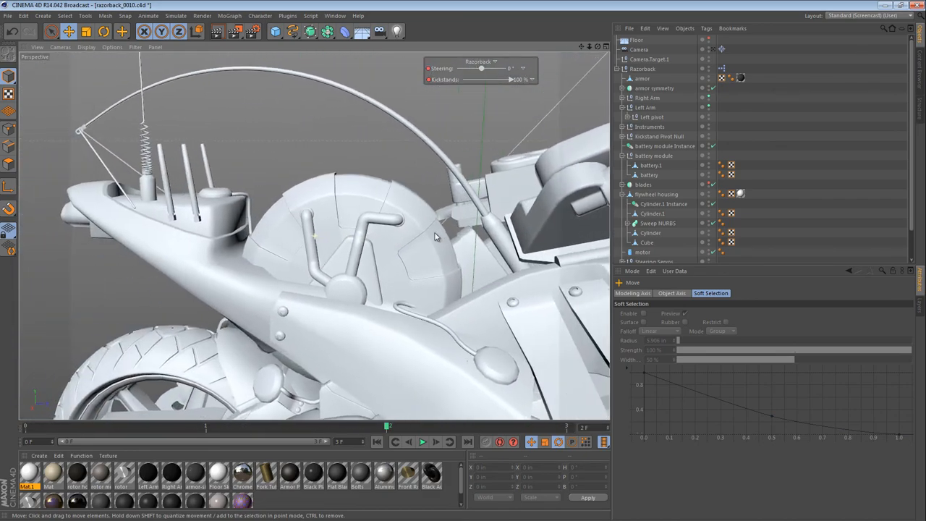
- Pick the Cylinder.1 Instance bolt beside the pipe end
left_click_drag(434, 235, 405, 243)
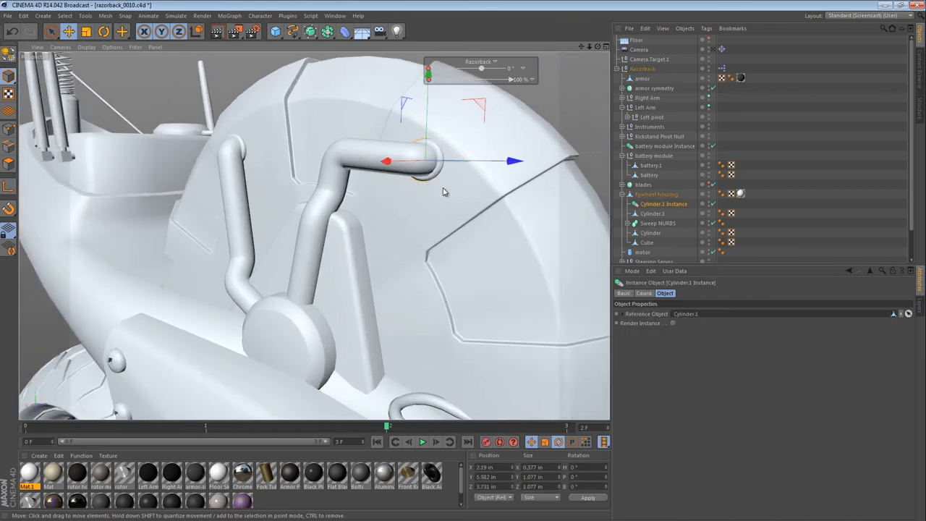
mouse_move(453, 207)
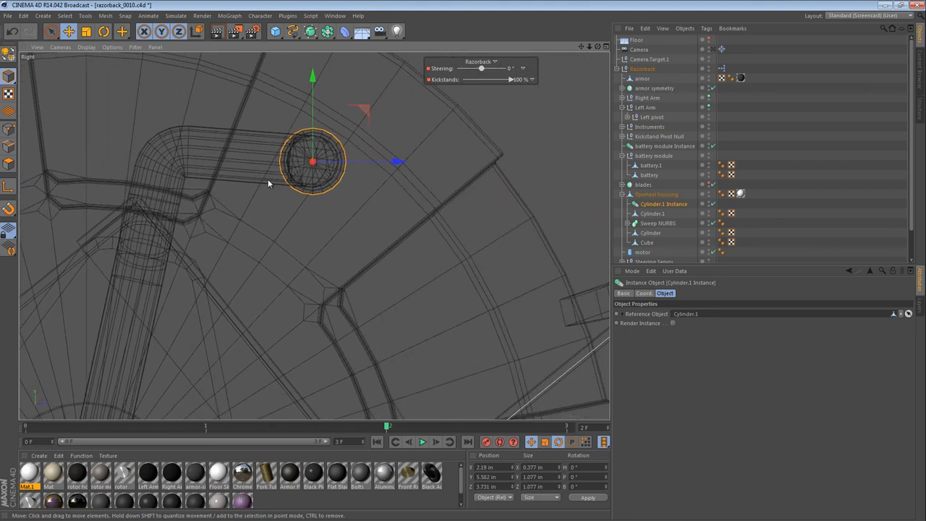
mouse_move(264, 175)
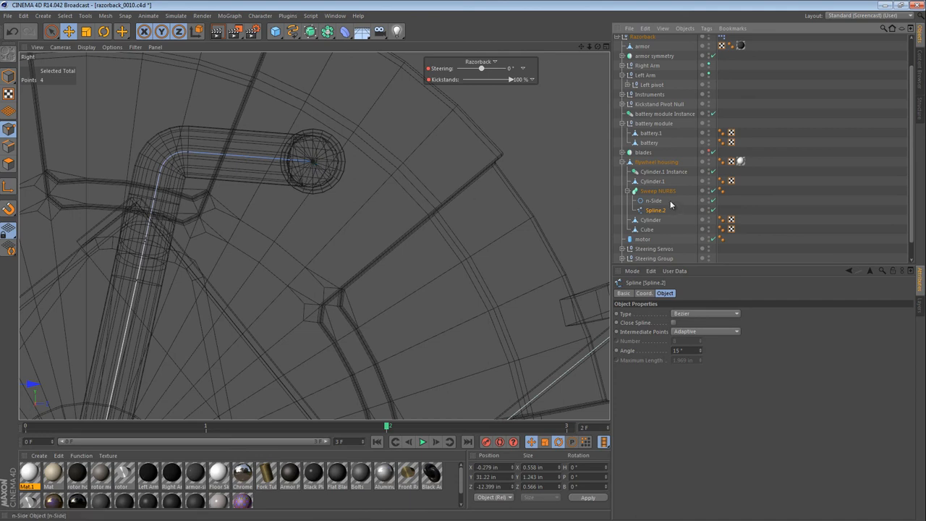
- Select the two end points of the sweep path and nudge the tube end along X toward the cap
left_click(51, 31)
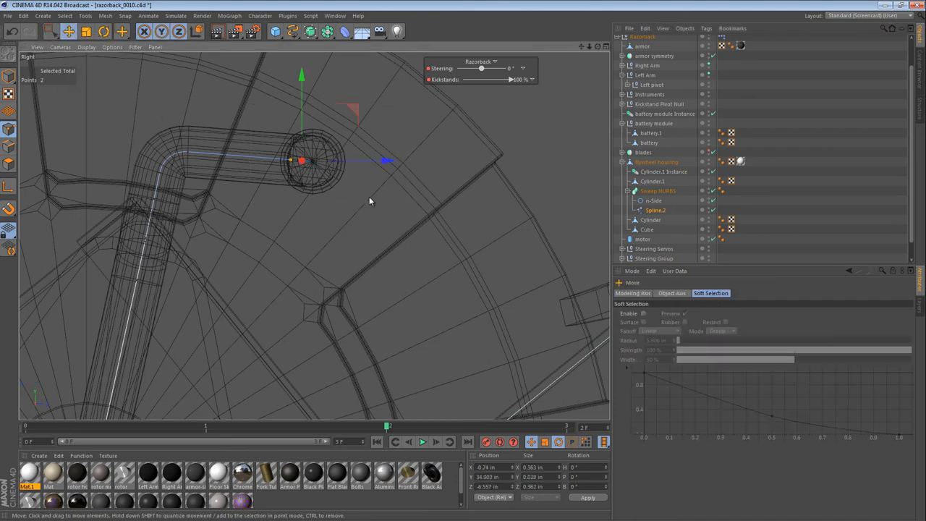
left_click_drag(300, 159, 329, 160)
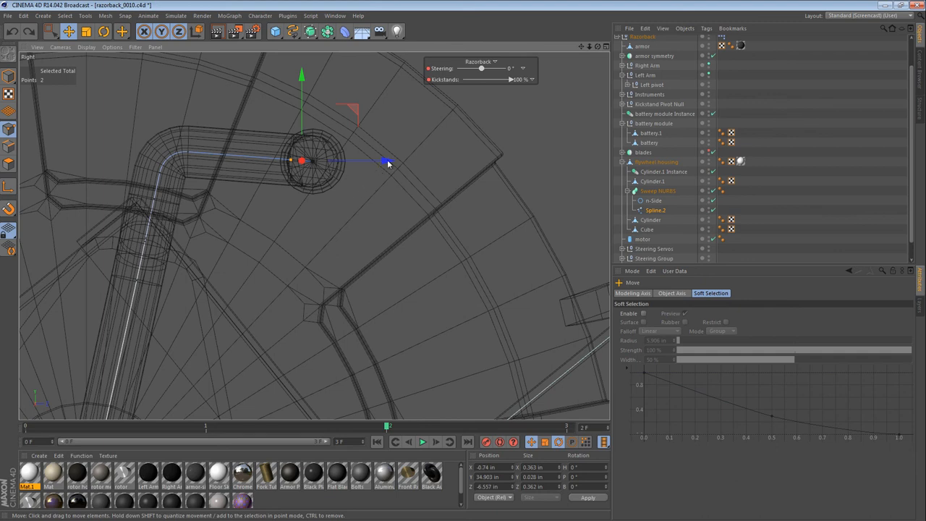
left_click_drag(387, 161, 412, 161)
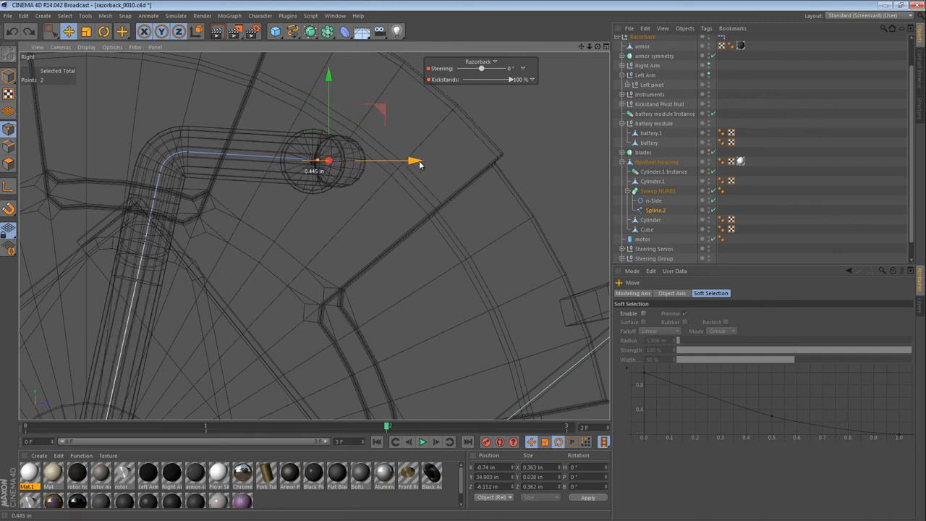
left_click_drag(416, 161, 409, 161)
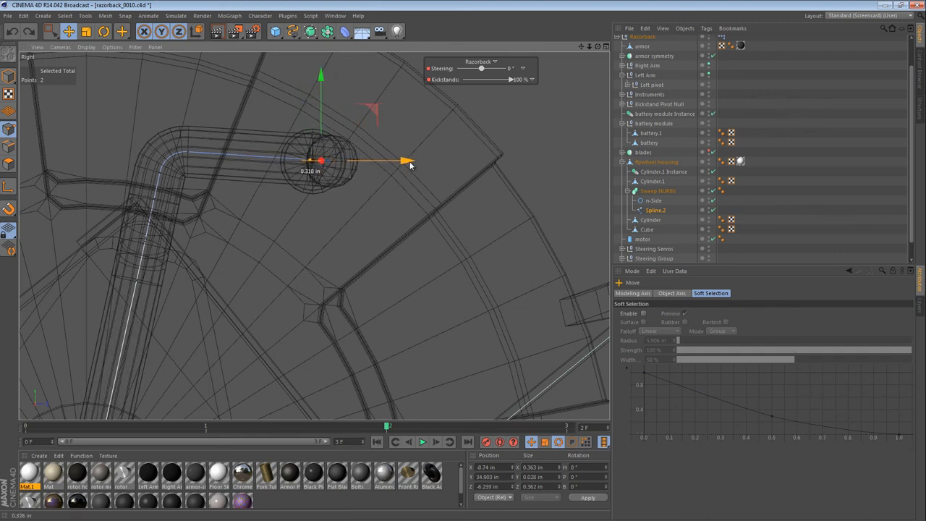
- Select Cylinder.1 Instance and check it against the tube end, bringing the other end into view
left_click(652, 181)
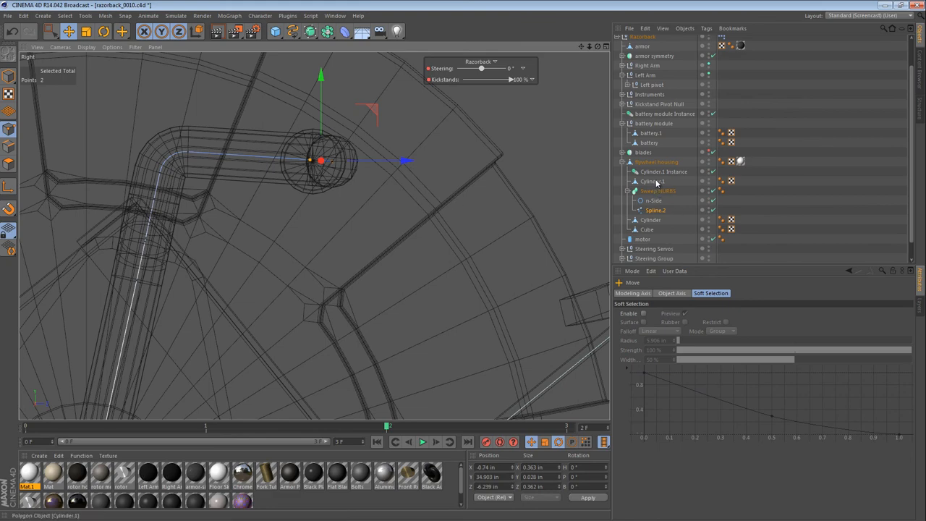
left_click(663, 171)
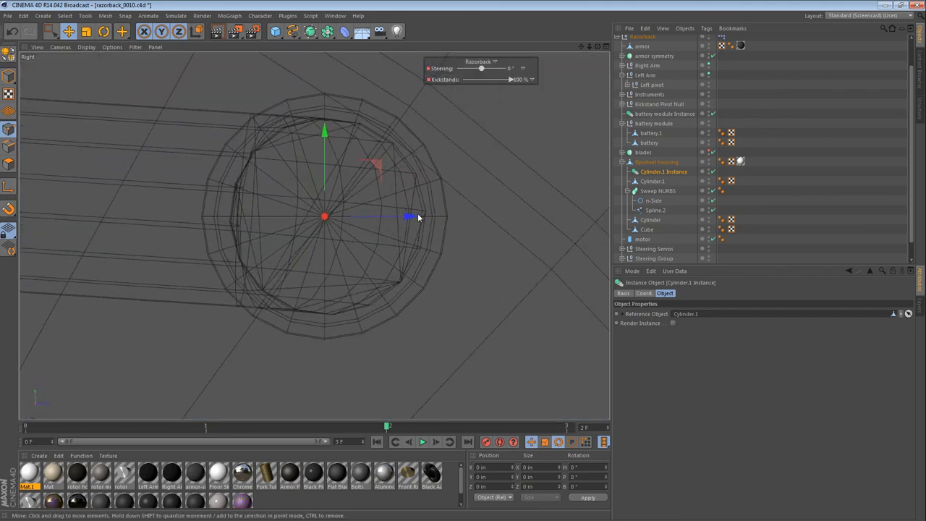
left_click_drag(409, 216, 414, 217)
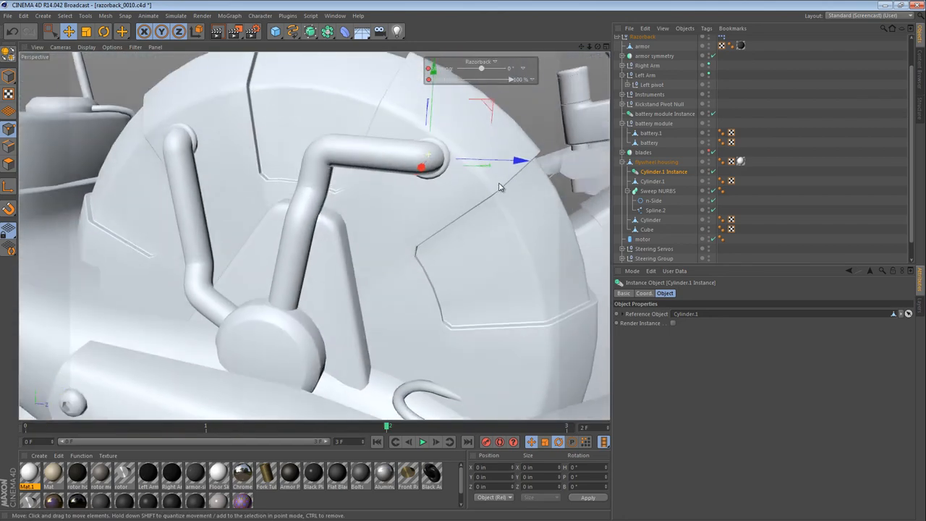
left_click_drag(500, 188, 340, 163)
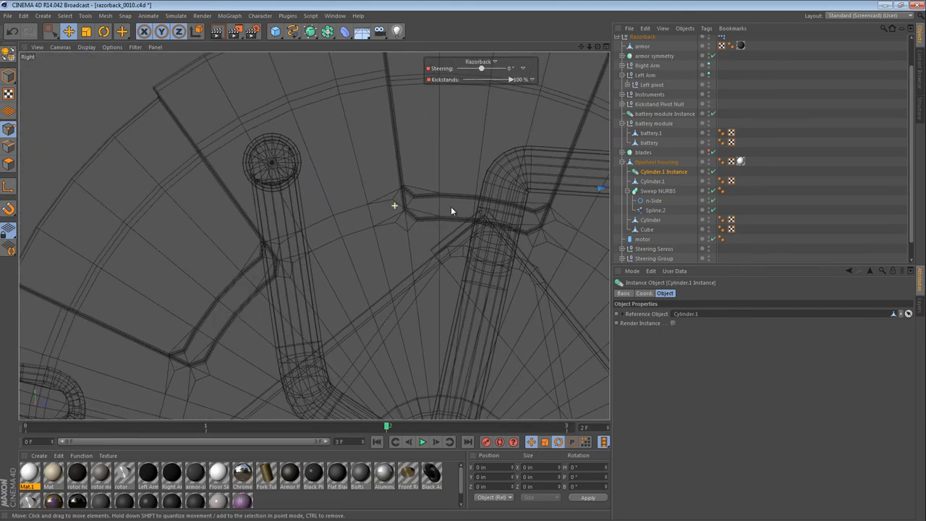
- Box-select Spline.2's top points and push the second tube's end sideways along X
left_click(656, 210)
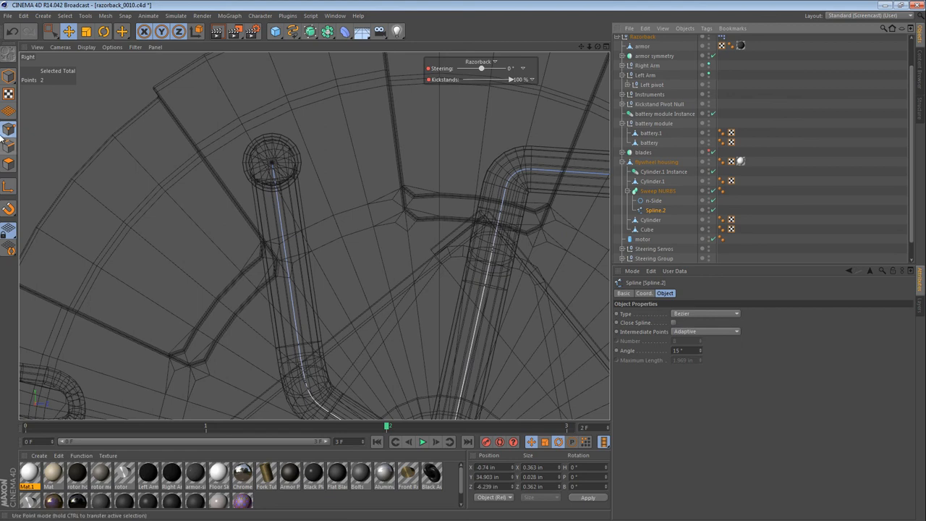
left_click(52, 32)
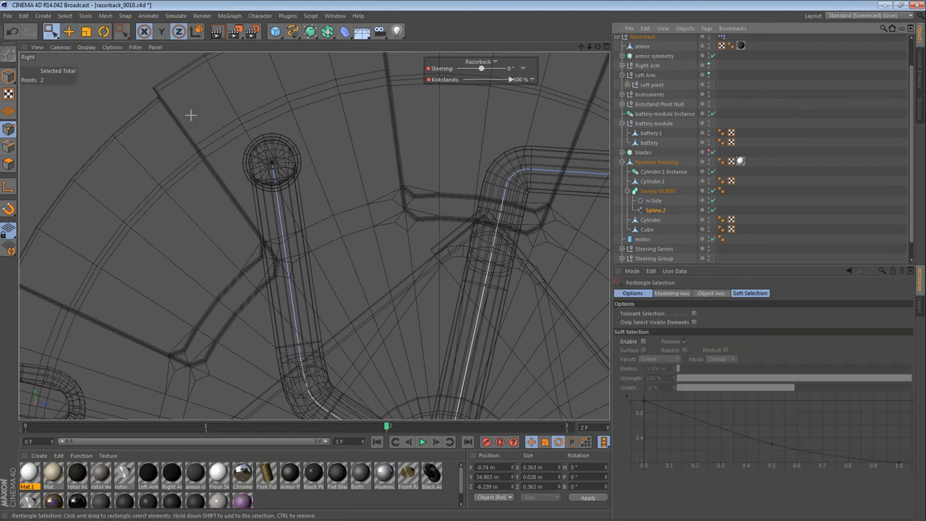
left_click(287, 217)
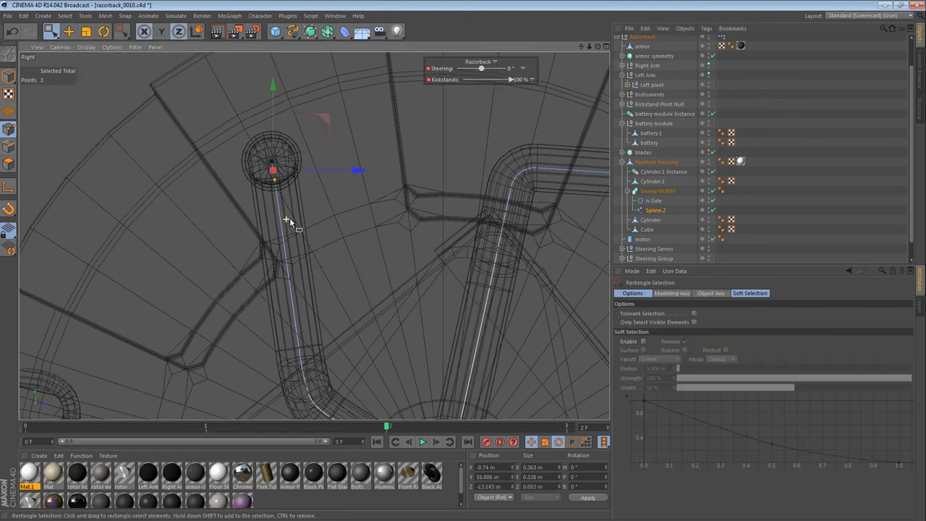
left_click(69, 31)
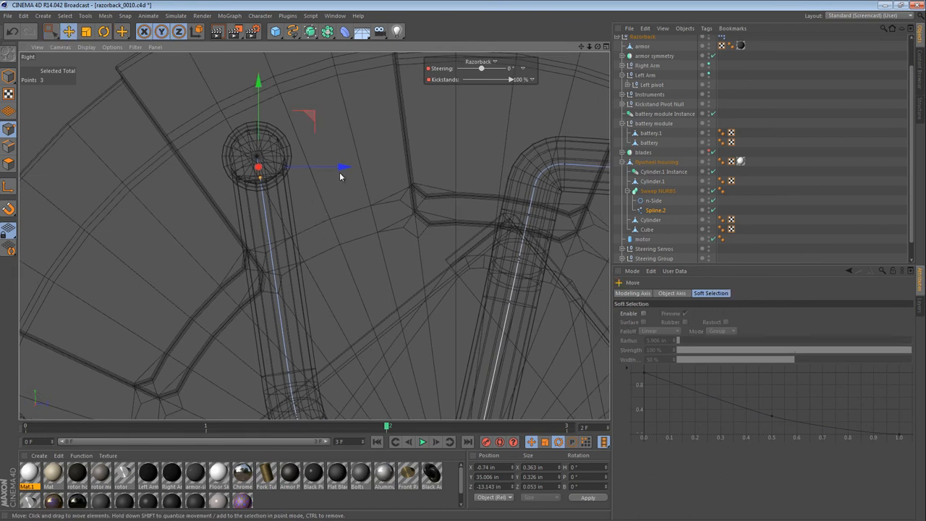
left_click_drag(343, 167, 383, 167)
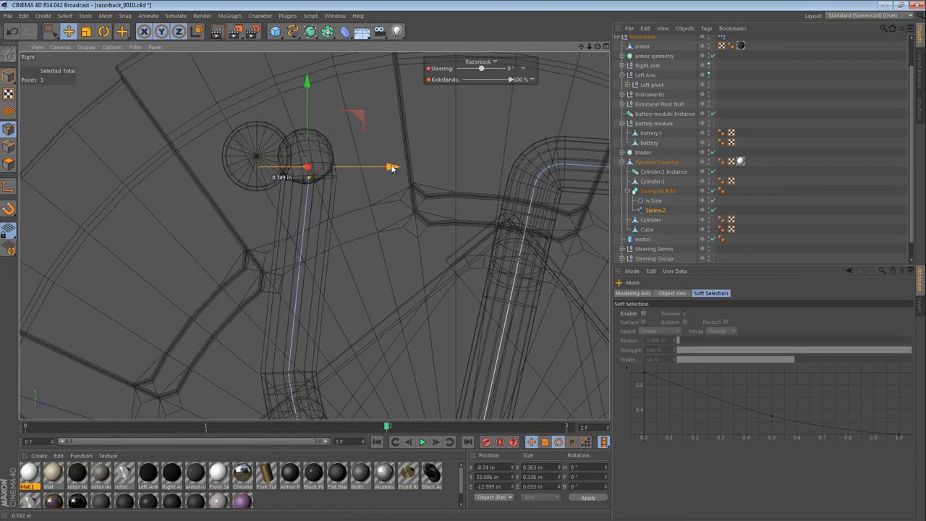
- Select a point at the bend and give it Soft Interpolation so the elbow curves smoothly
left_click(103, 31)
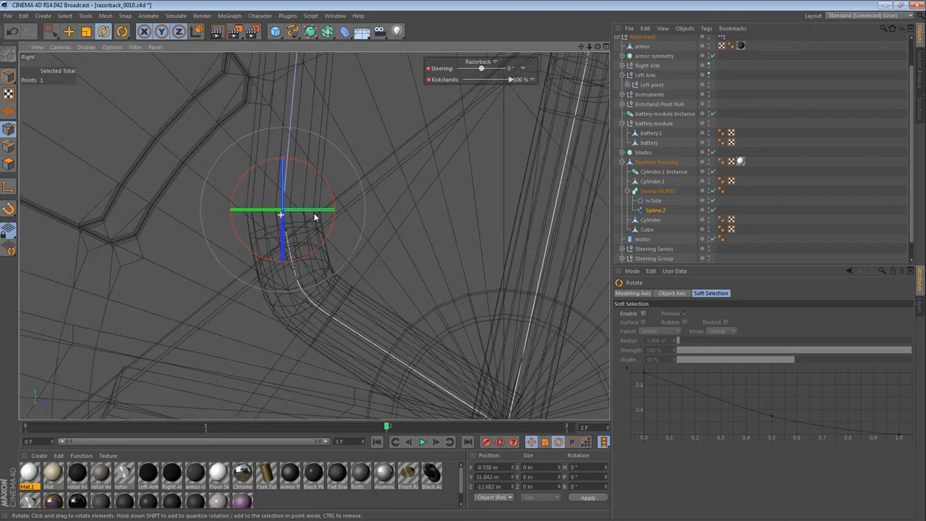
left_click(69, 31)
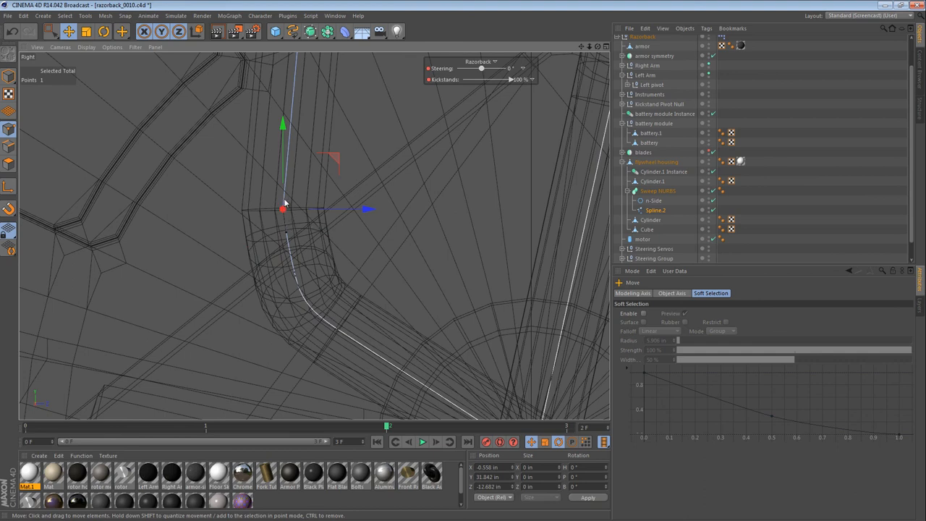
mouse_move(352, 135)
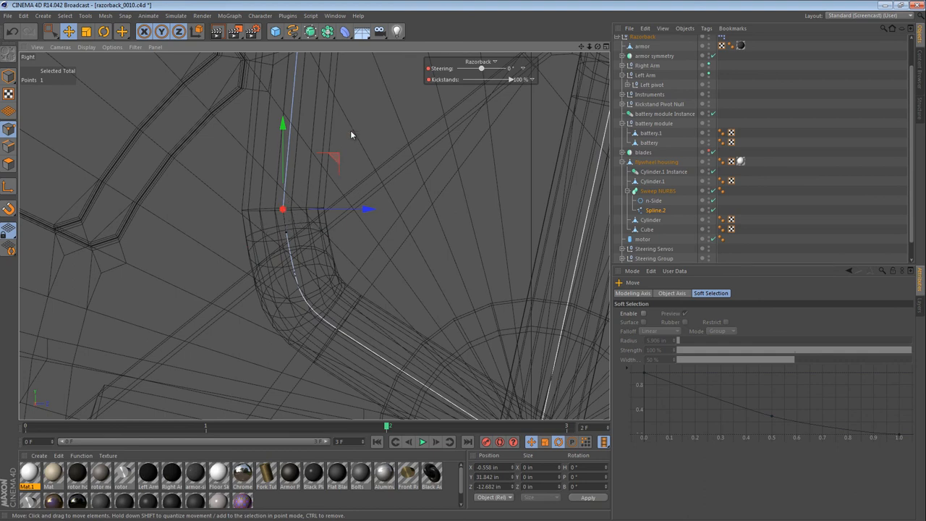
right_click(353, 135)
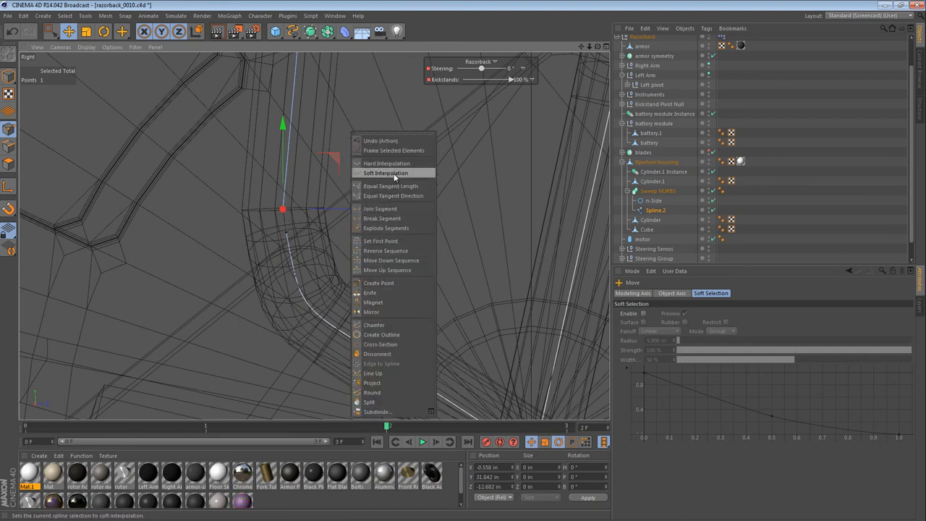
left_click(385, 173)
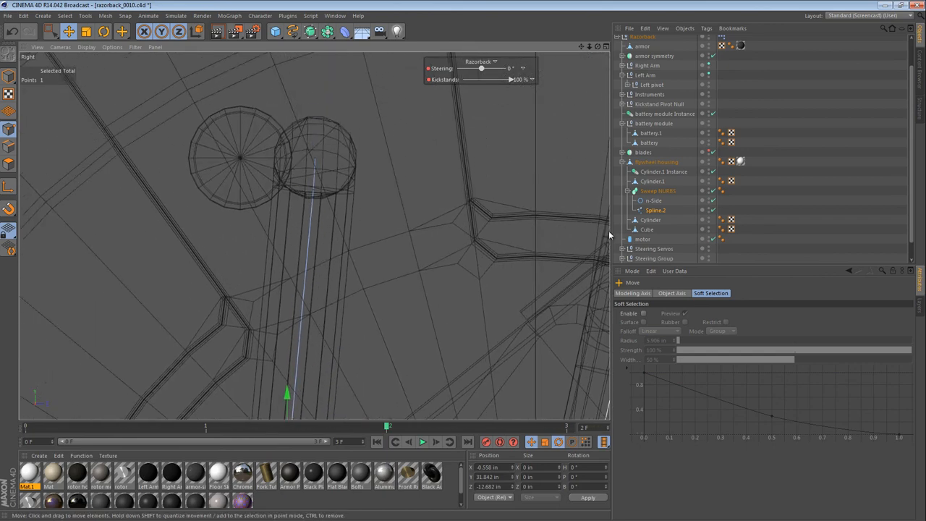
left_click(652, 181)
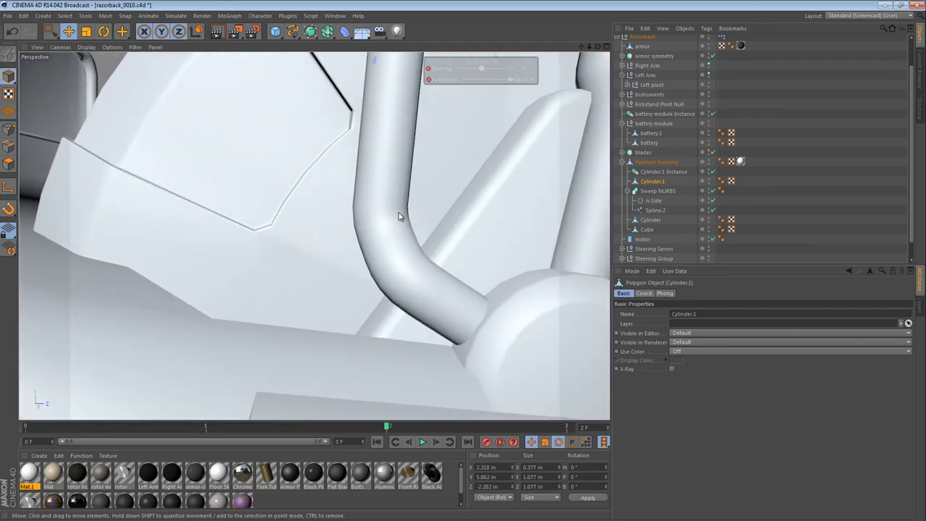
- Nudge the lower bend point of Spline.2 sideways so the swept tube sits on the housing
left_click_drag(398, 215, 303, 334)
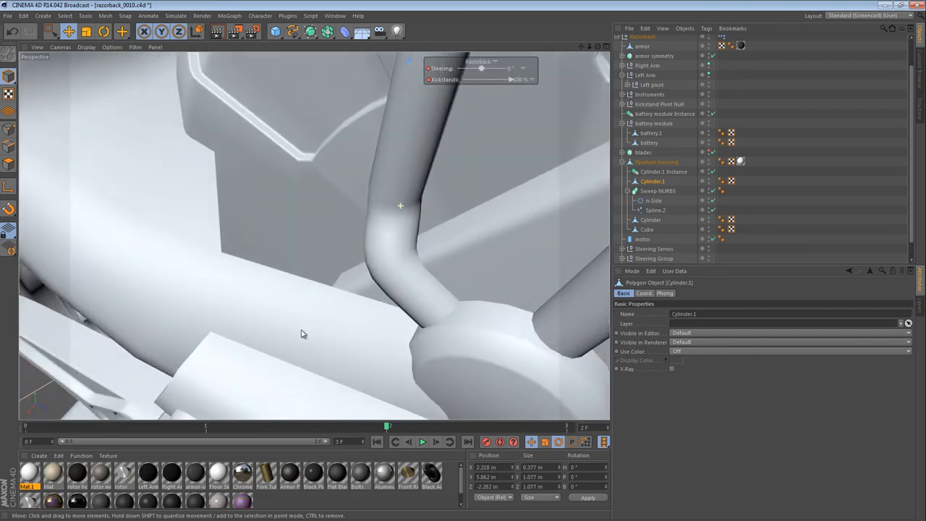
left_click_drag(302, 334, 404, 195)
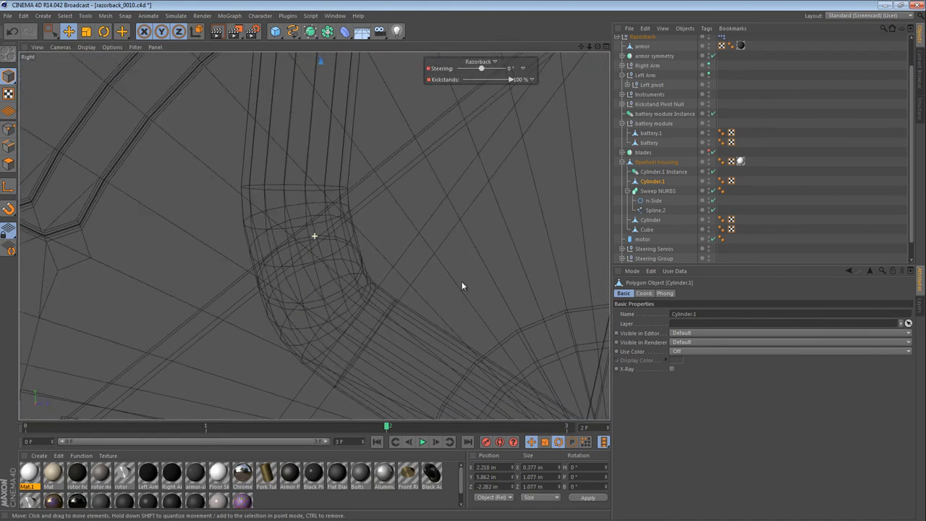
left_click(649, 220)
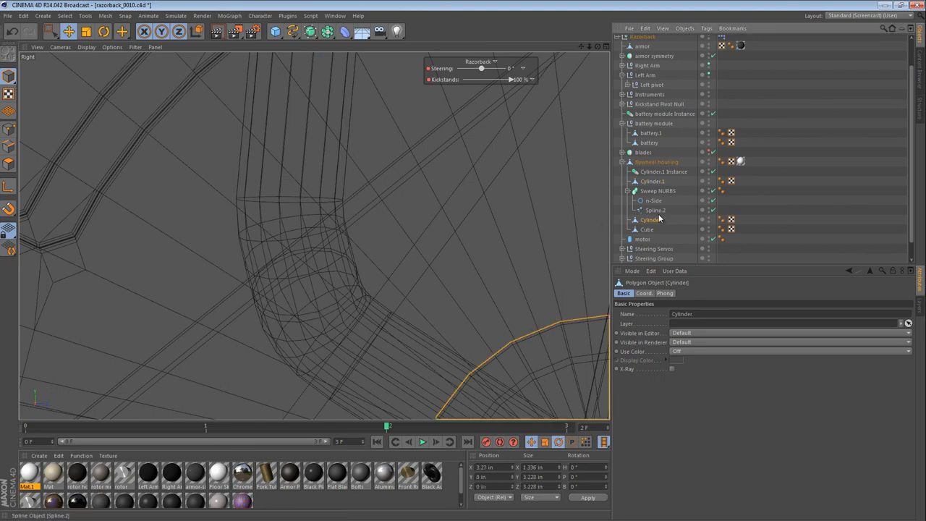
left_click(656, 210)
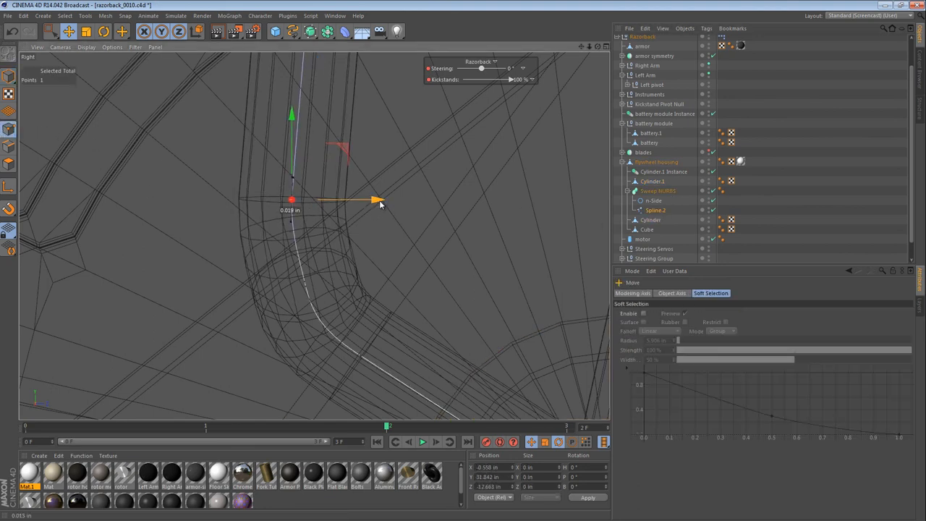
left_click_drag(355, 199, 383, 201)
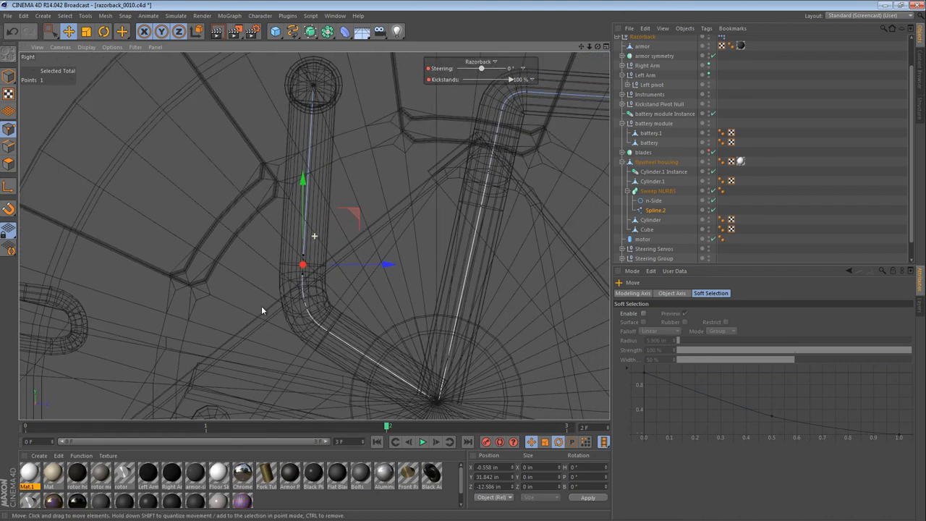
left_click(104, 31)
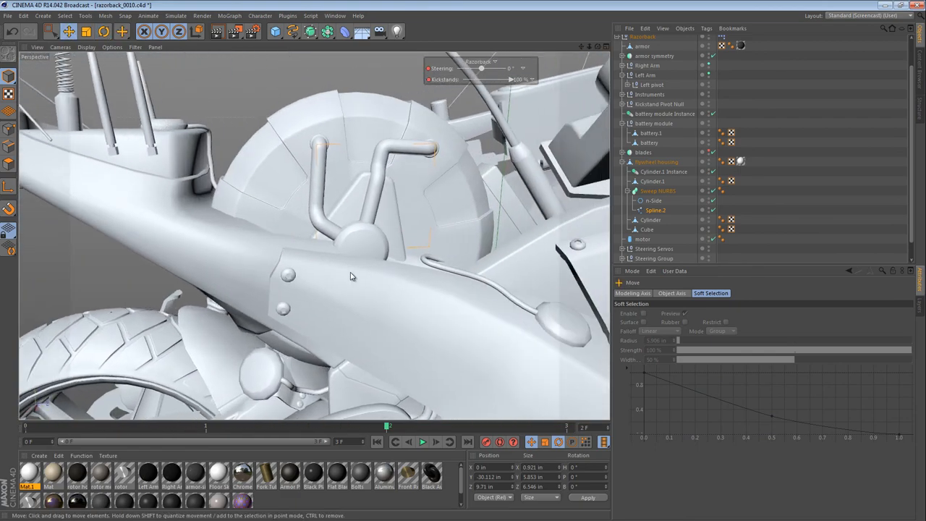
left_click_drag(351, 277, 396, 179)
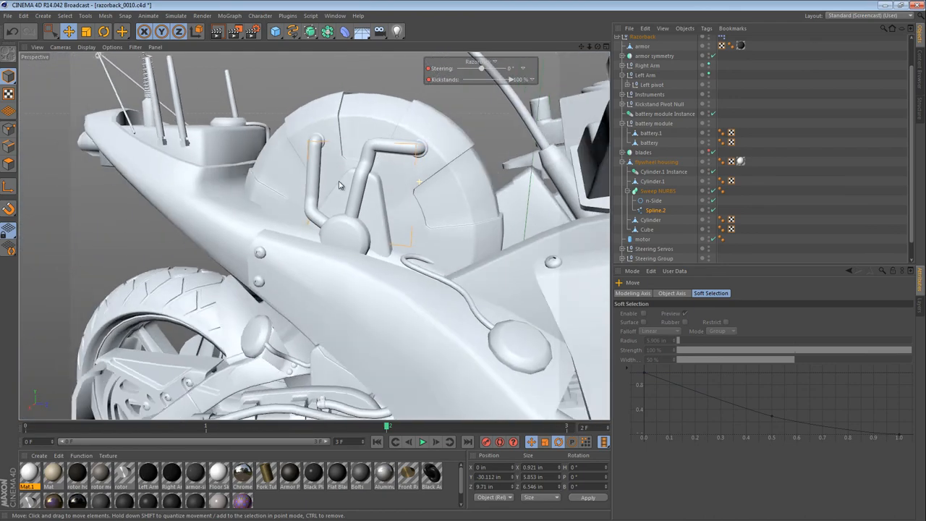
left_click_drag(340, 185, 369, 239)
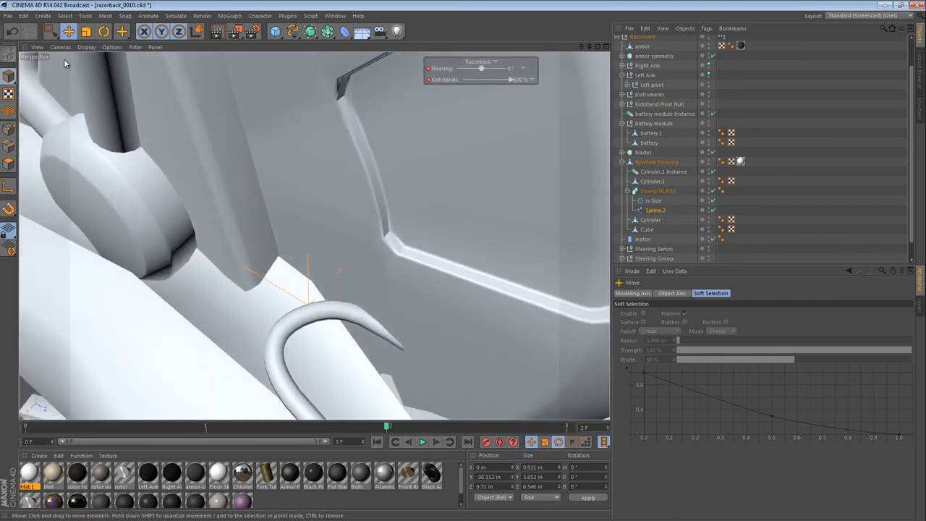
- Set the housing's Phong tag to 60° smoothing angle with Use Edge Breaks off
left_click(657, 162)
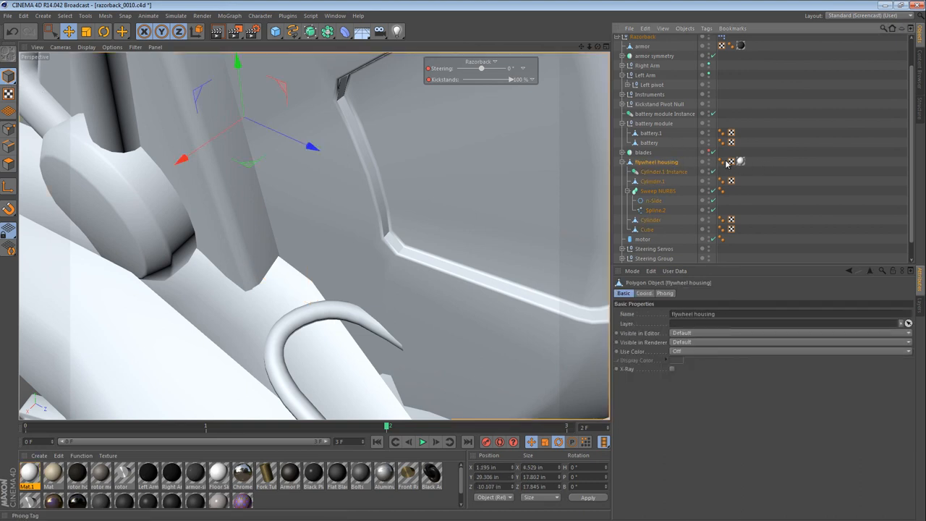
left_click(721, 162)
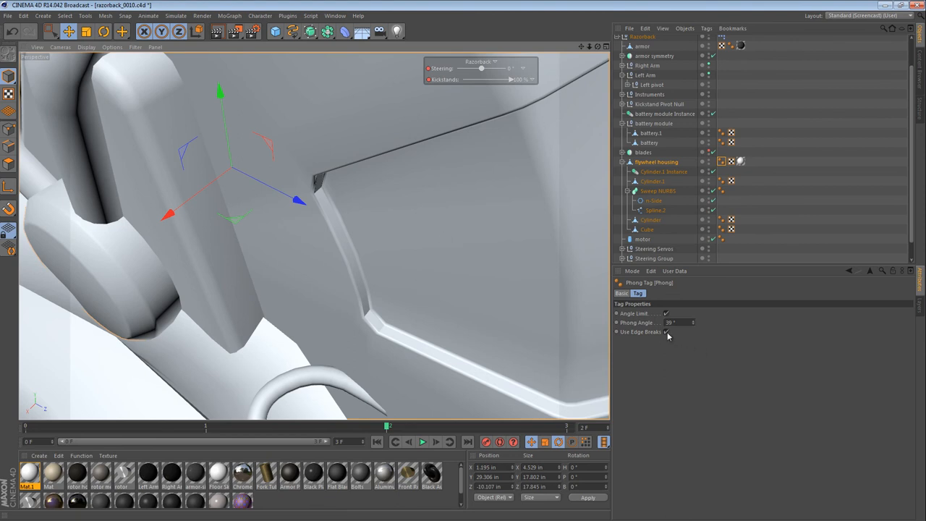
left_click(666, 332)
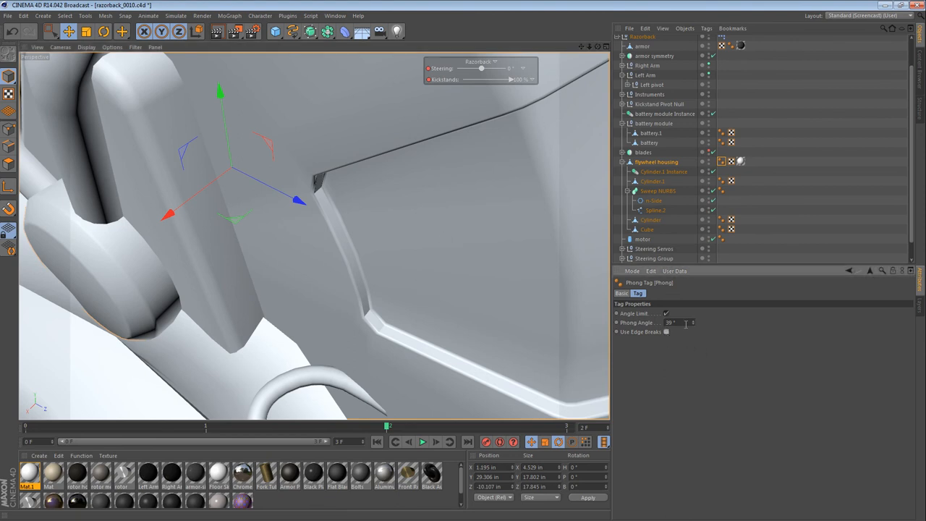
triple_click(669, 322)
type("60")
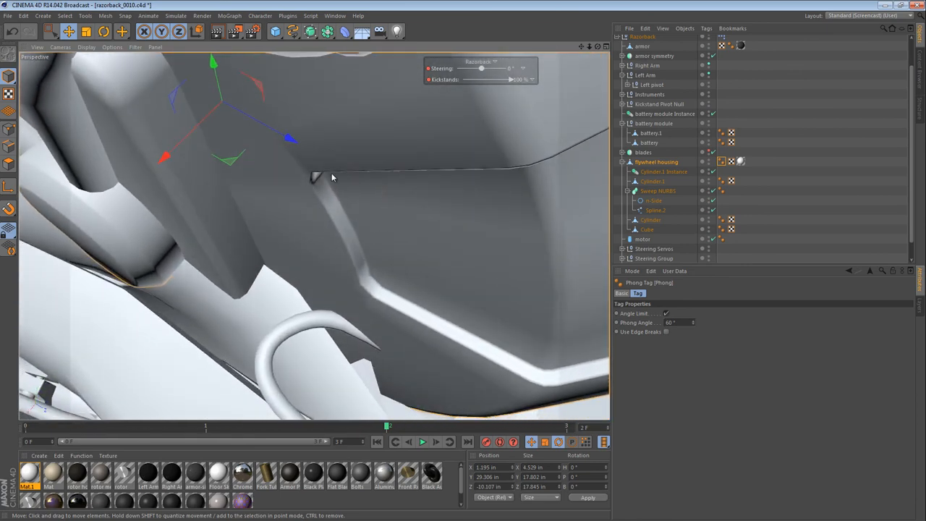
mouse_move(452, 382)
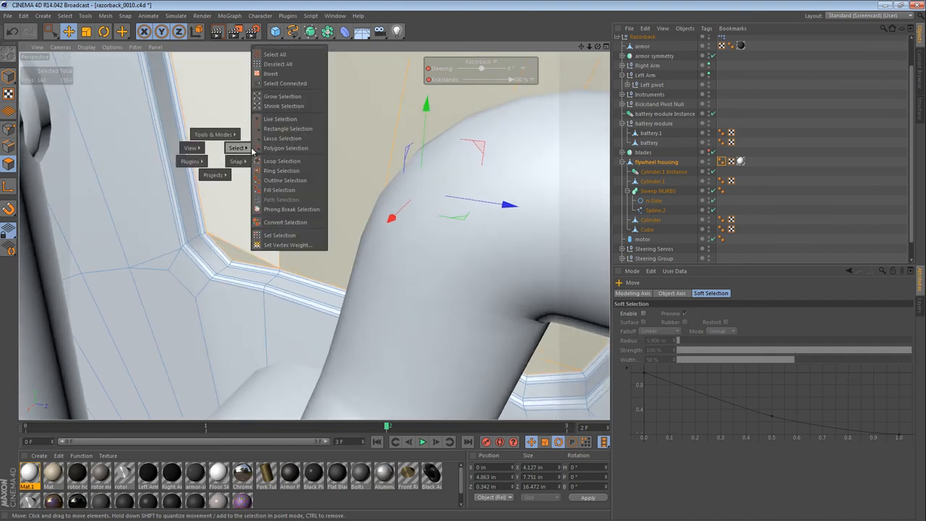
mouse_move(282, 161)
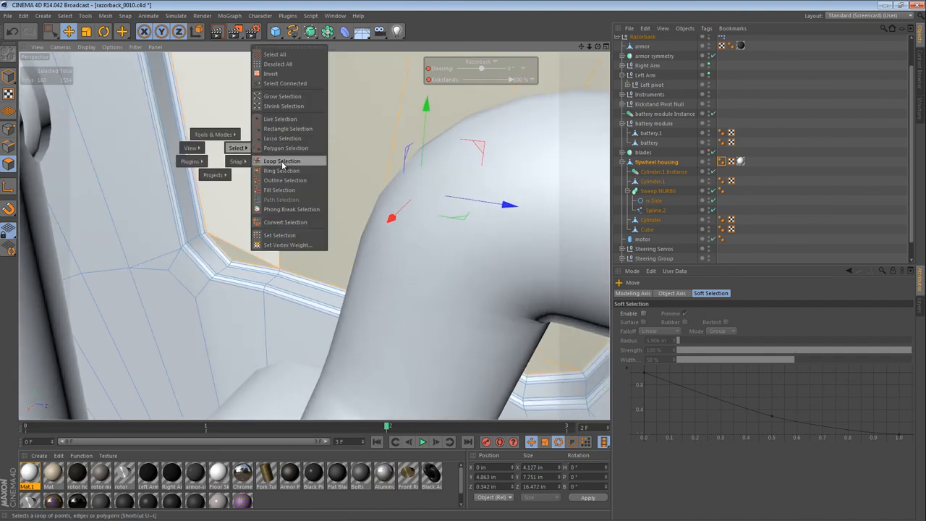
- Loop-select an inspection panel's border edges and fill-select the enclosed faces
left_click(282, 160)
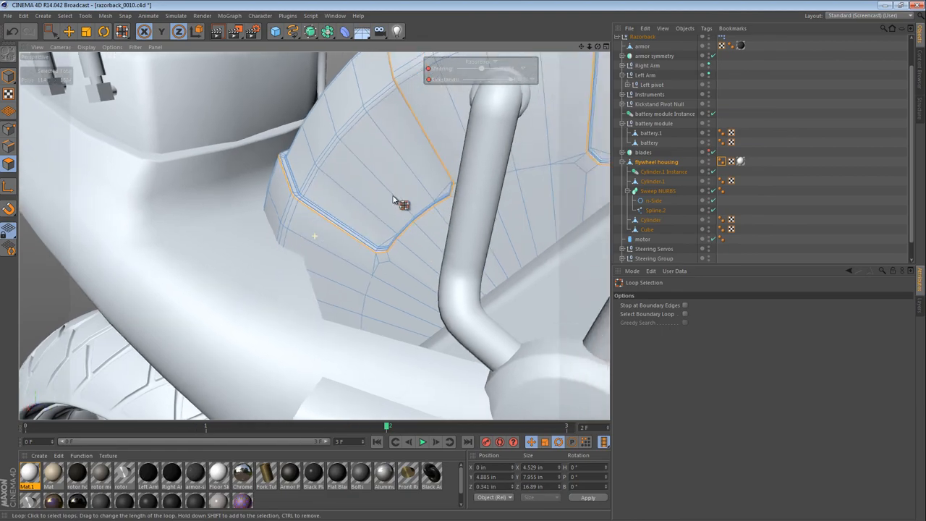
left_click_drag(394, 199, 466, 289)
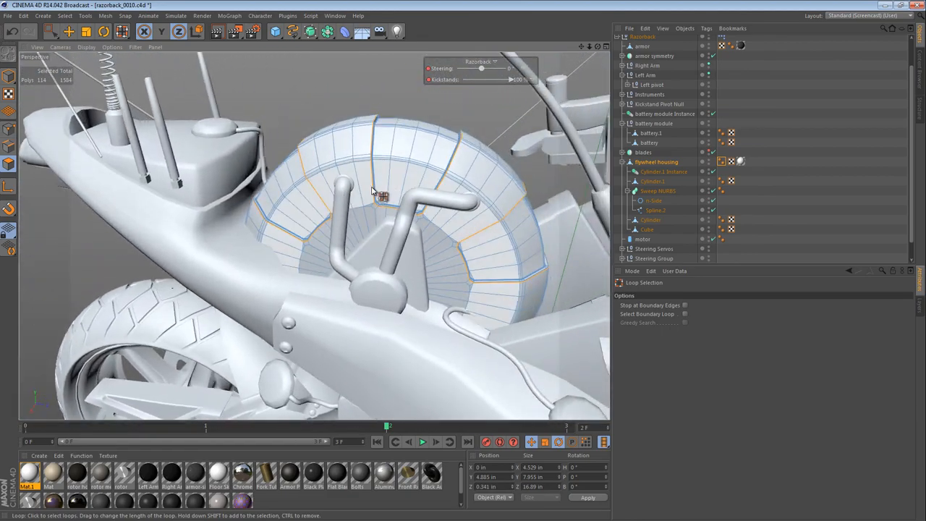
right_click(376, 181)
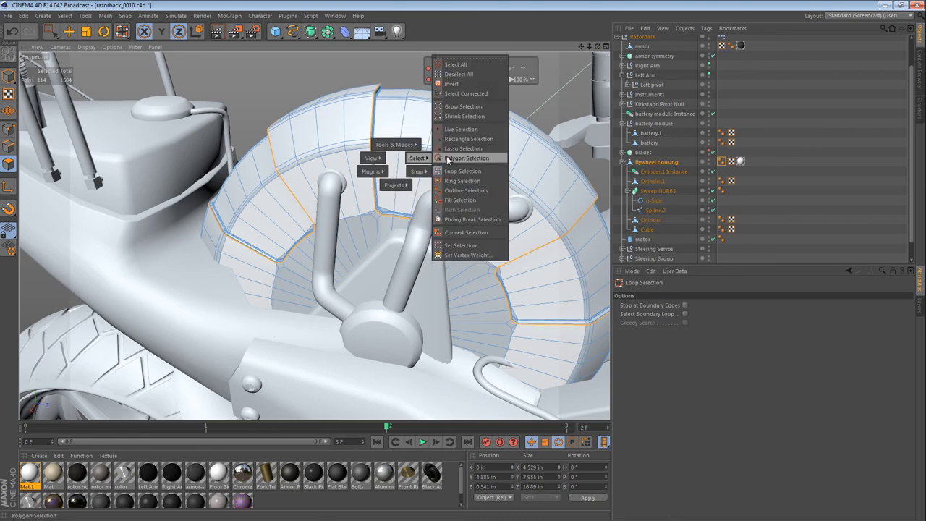
left_click(461, 200)
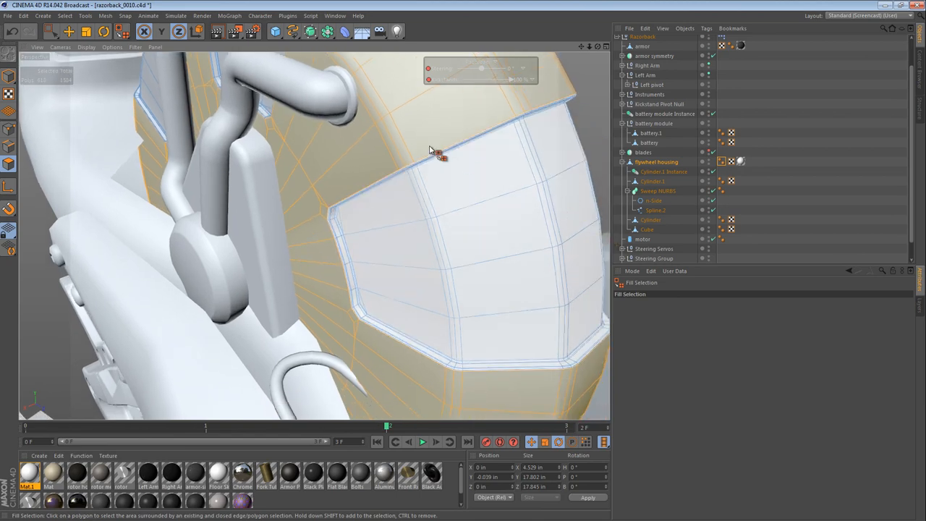
- Inner-extrude the fill-selected housing faces by 0.11 in to groove the panel outline
left_click_drag(438, 152, 405, 224)
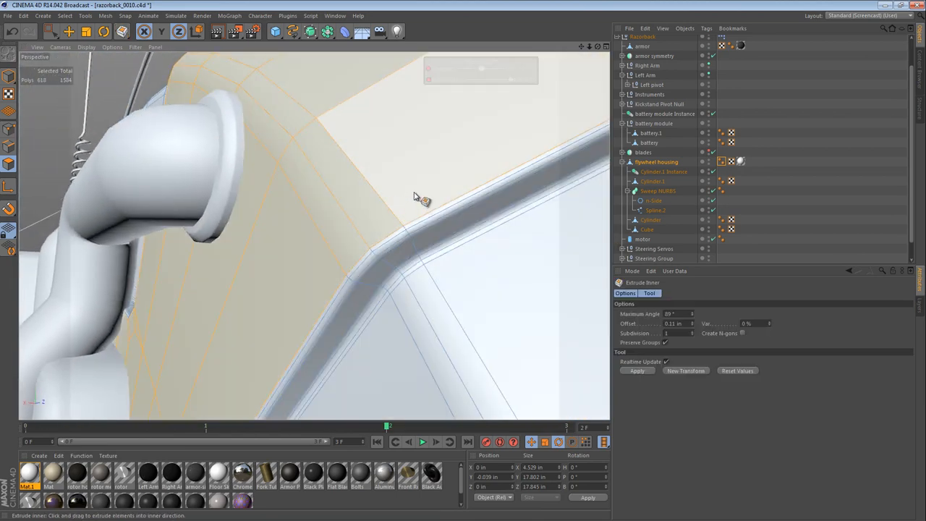
left_click_drag(420, 199, 571, 144)
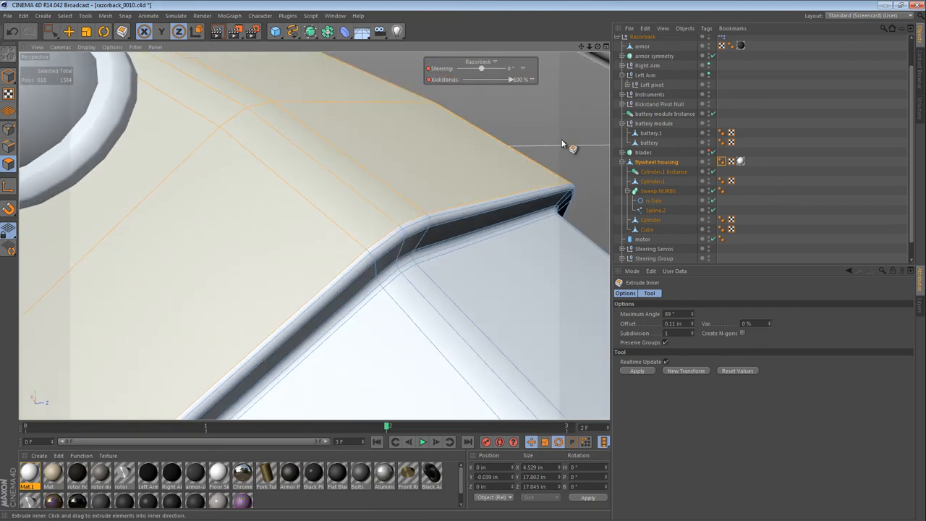
left_click_drag(567, 145, 470, 289)
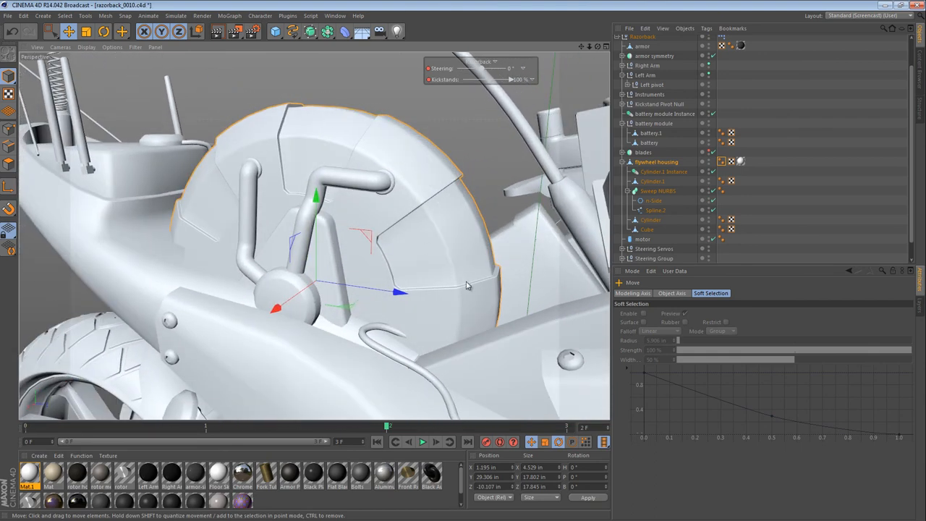
mouse_move(422, 264)
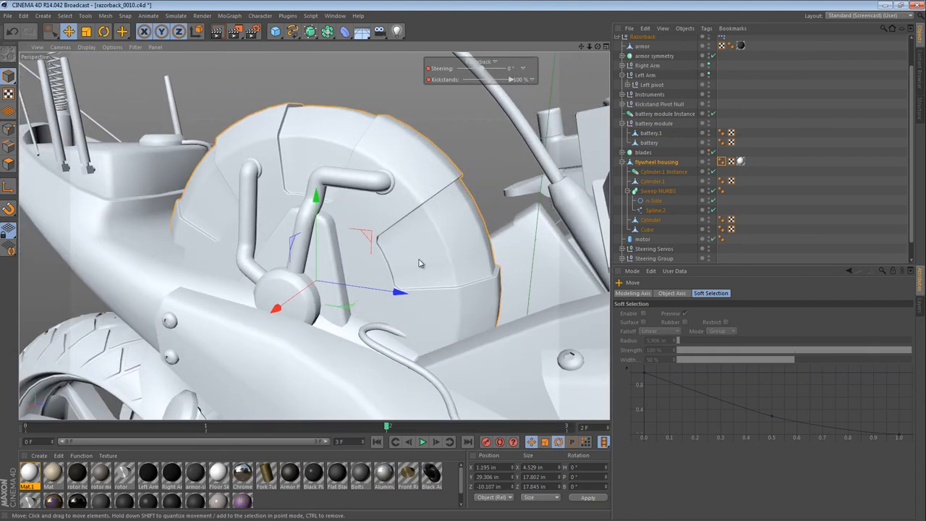
left_click_drag(419, 264, 474, 215)
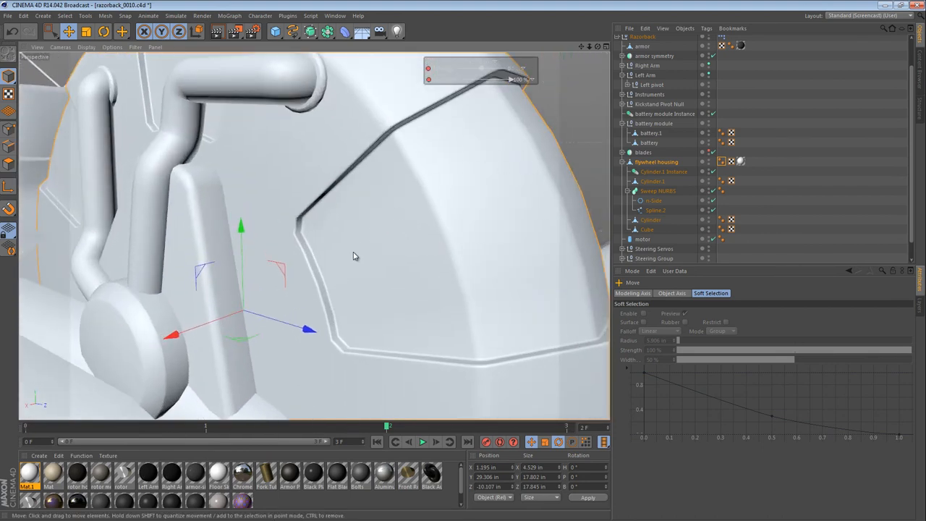
mouse_move(498, 152)
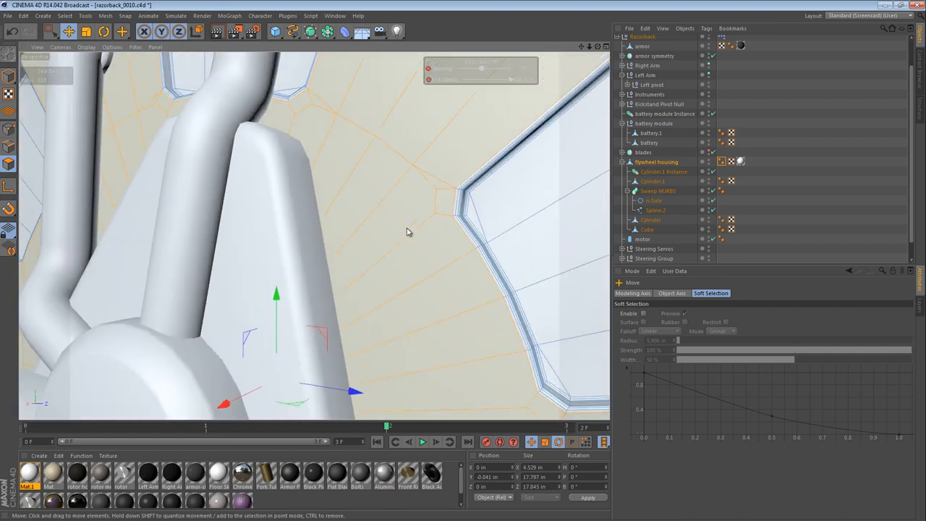
- Store the selected panel polygons as a Polygon Selection tag via Set Selection
left_click_drag(409, 231, 82, 190)
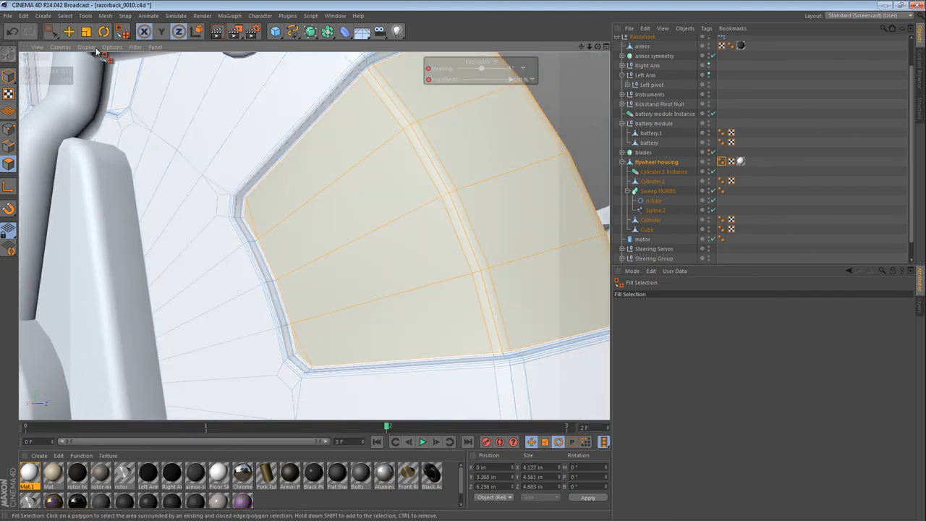
left_click(64, 15)
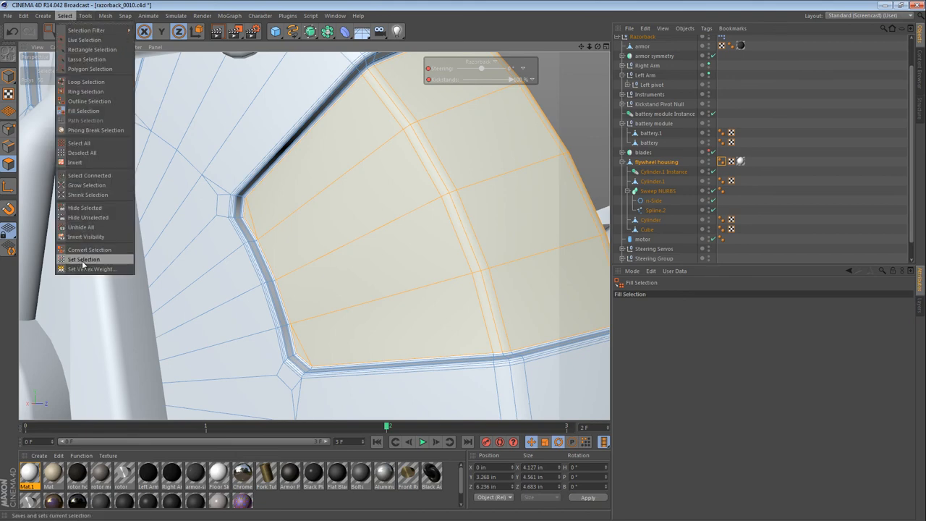
left_click(84, 258)
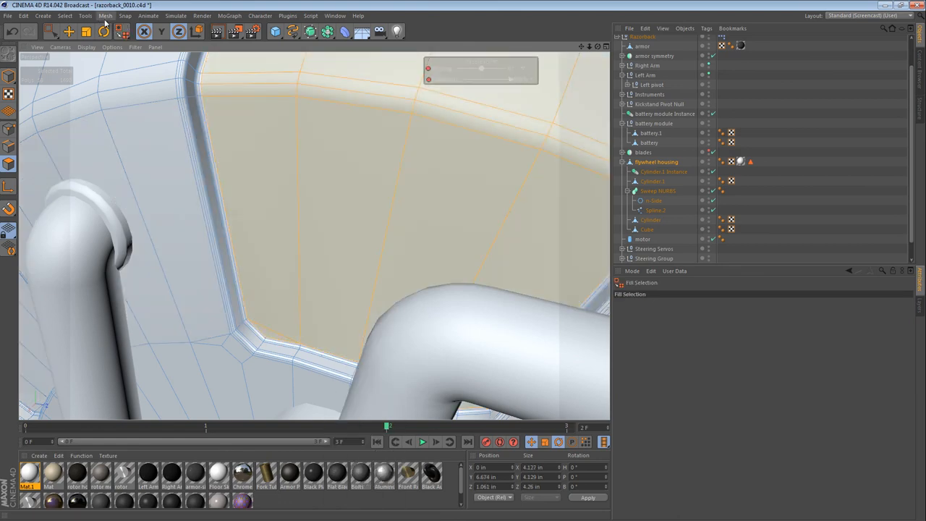
- Loop- and fill-select the next panel's polygons for a second selection set
left_click(760, 161)
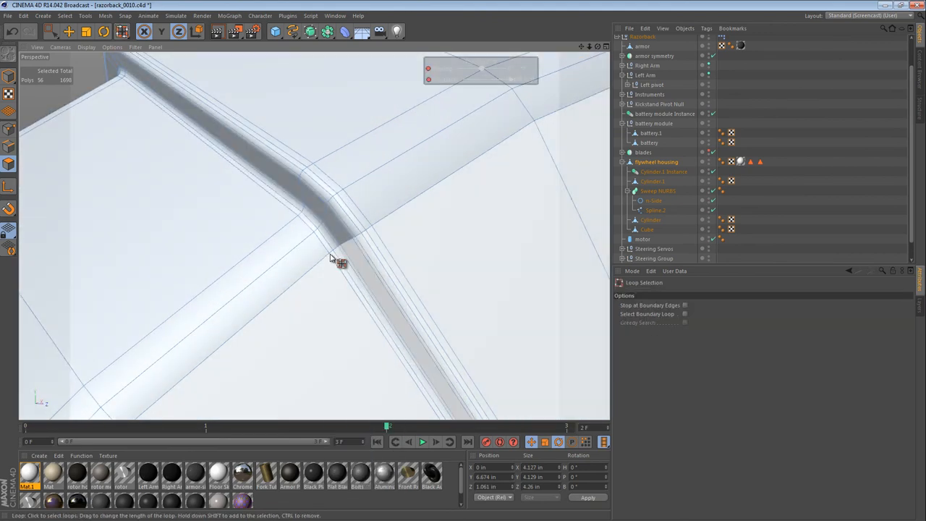
left_click(308, 308)
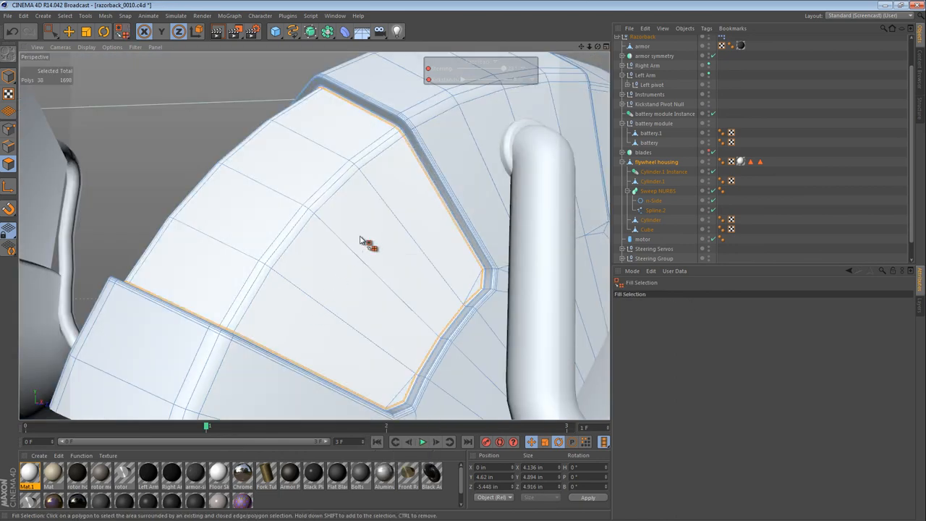
left_click(362, 240)
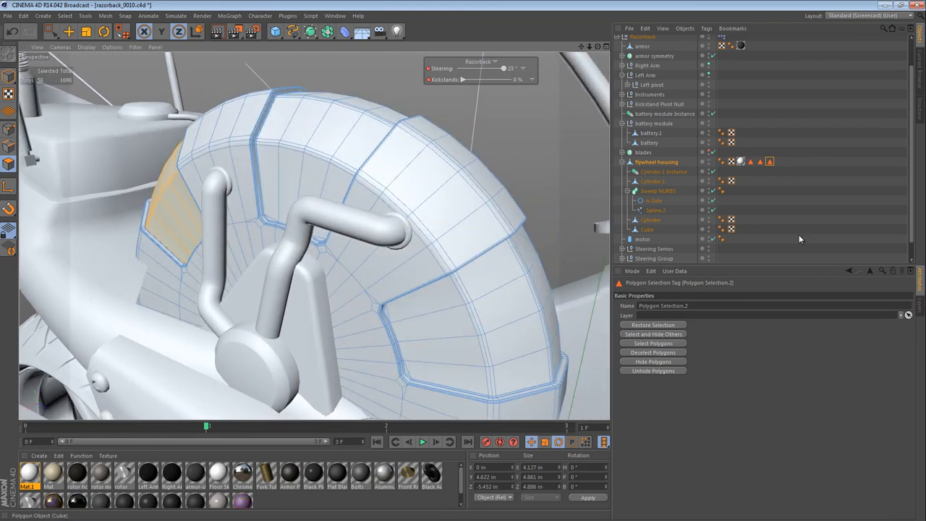
mouse_move(769, 162)
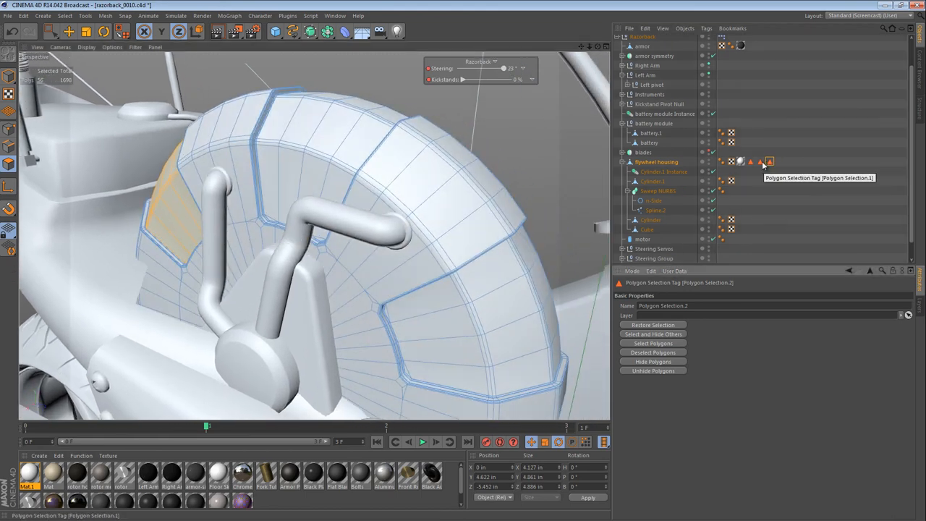
- Restore the 168 panel faces from the Polygon Selection.1 tag with Select Polygons
left_click(760, 161)
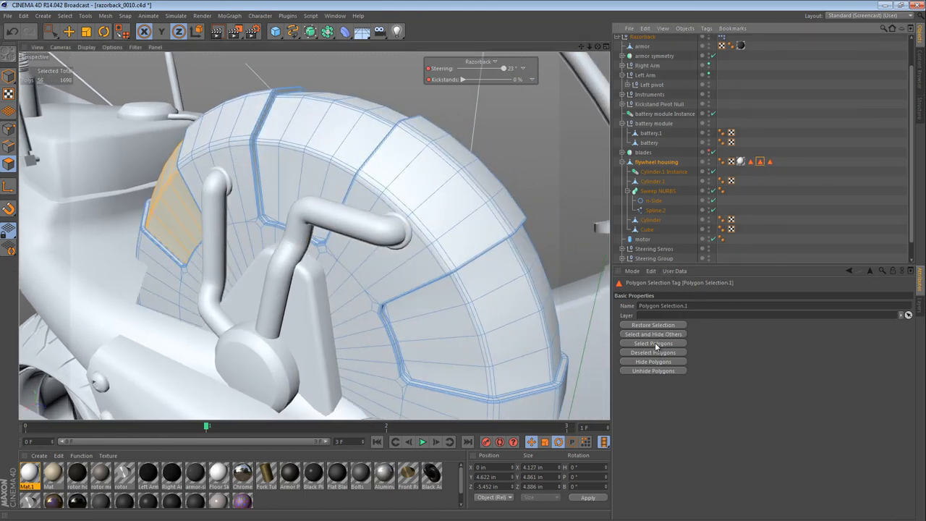
left_click(653, 324)
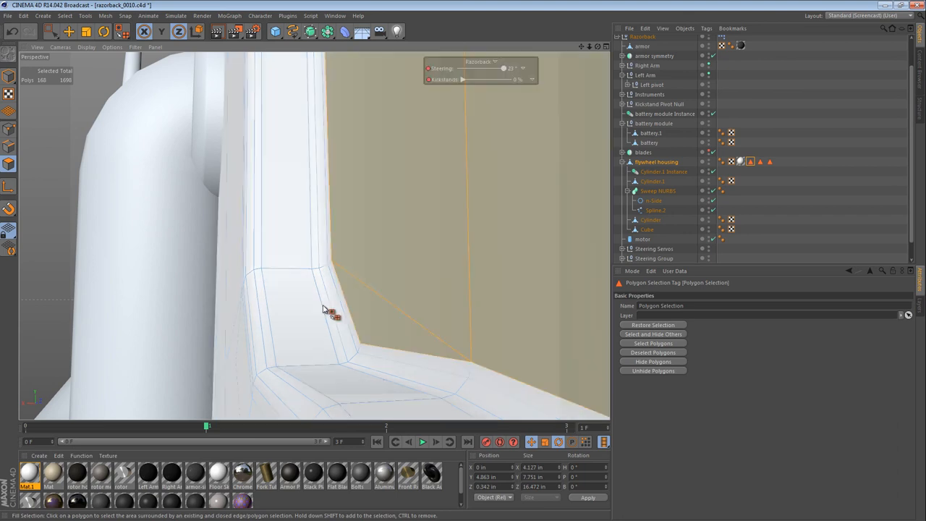
- Normal Move the selected panel faces outward about 0.05 in from the housing
right_click(324, 311)
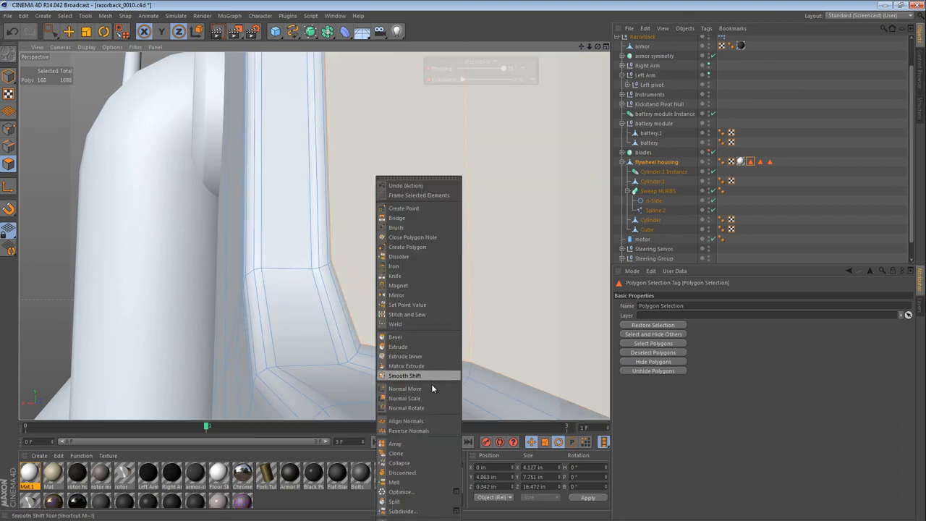
left_click(405, 388)
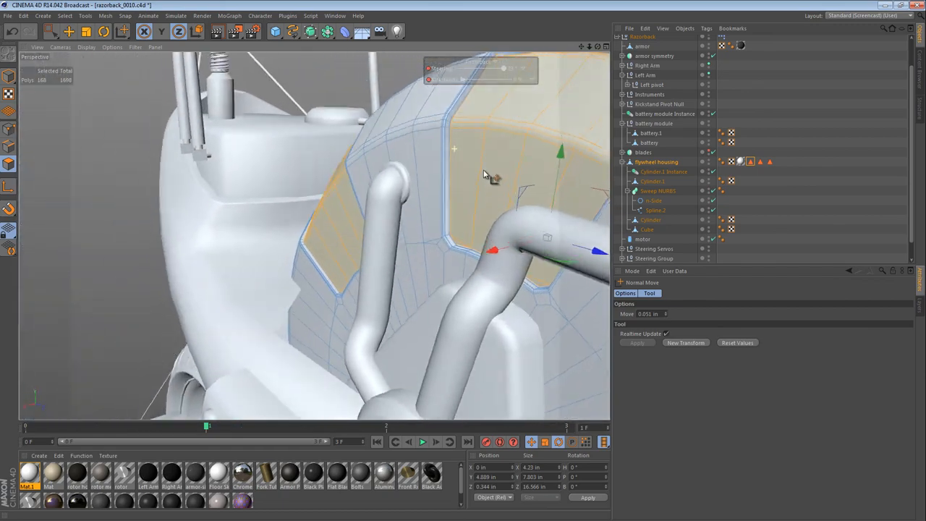
left_click_drag(485, 173, 441, 253)
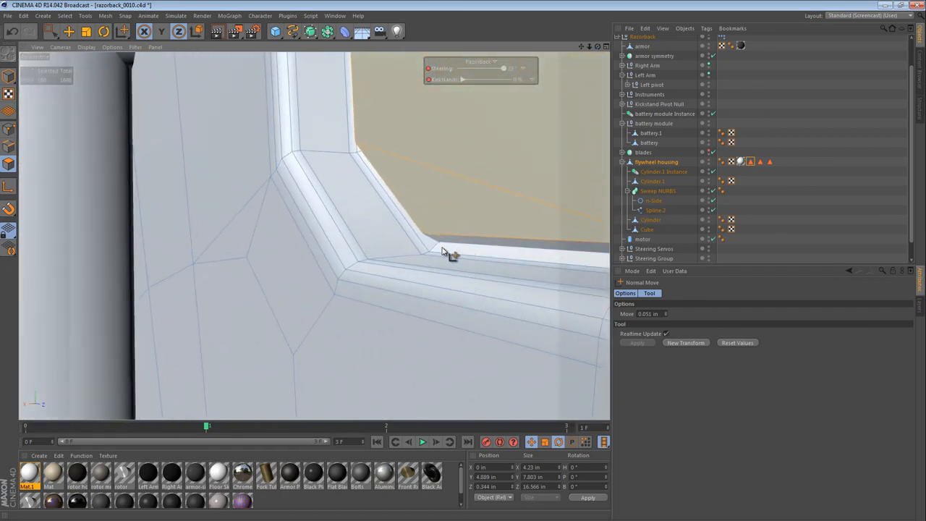
left_click_drag(445, 254, 459, 210)
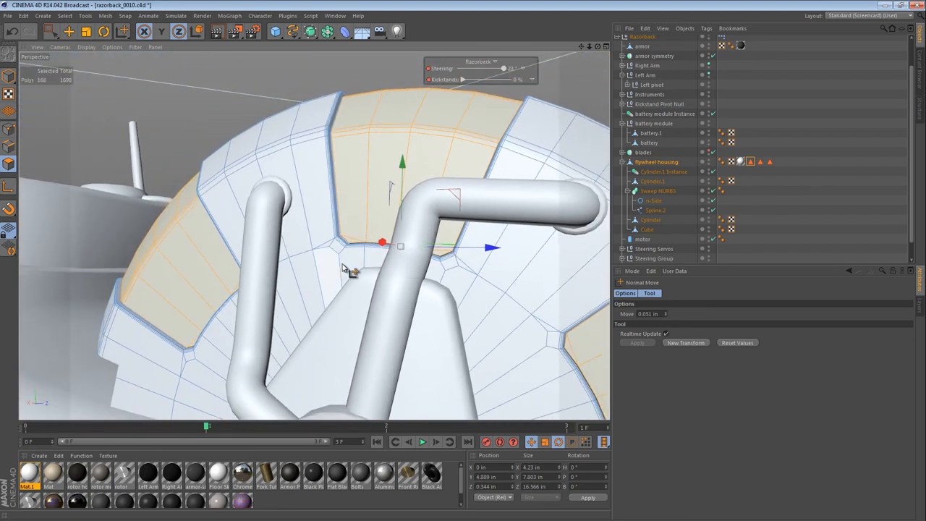
mouse_move(354, 235)
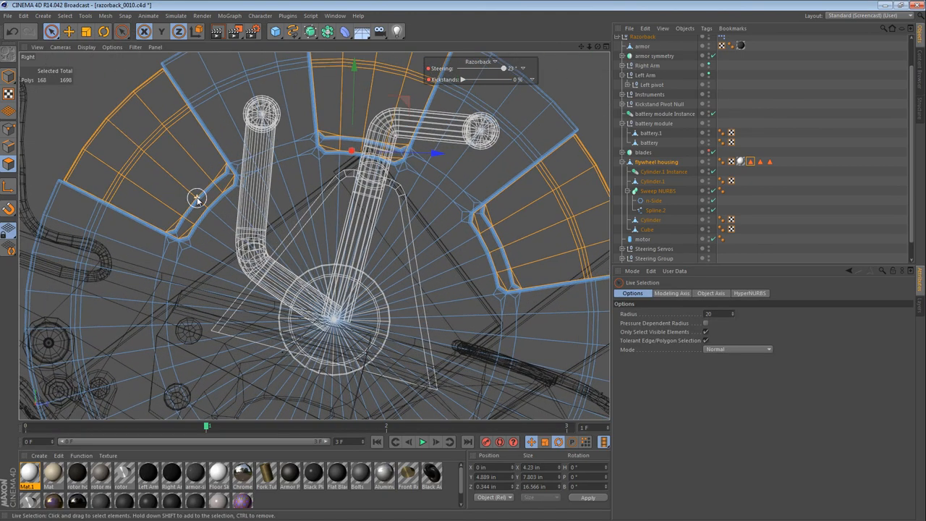
left_click(197, 198)
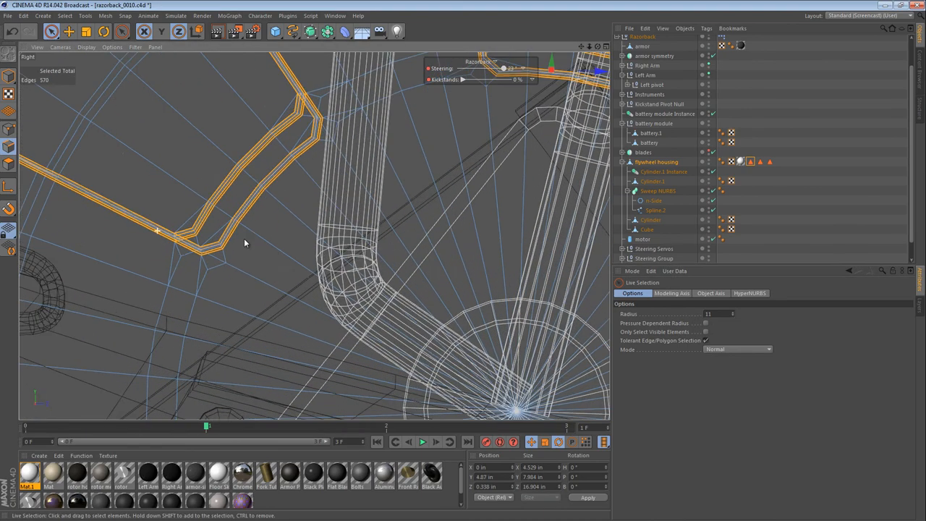
left_click(278, 232)
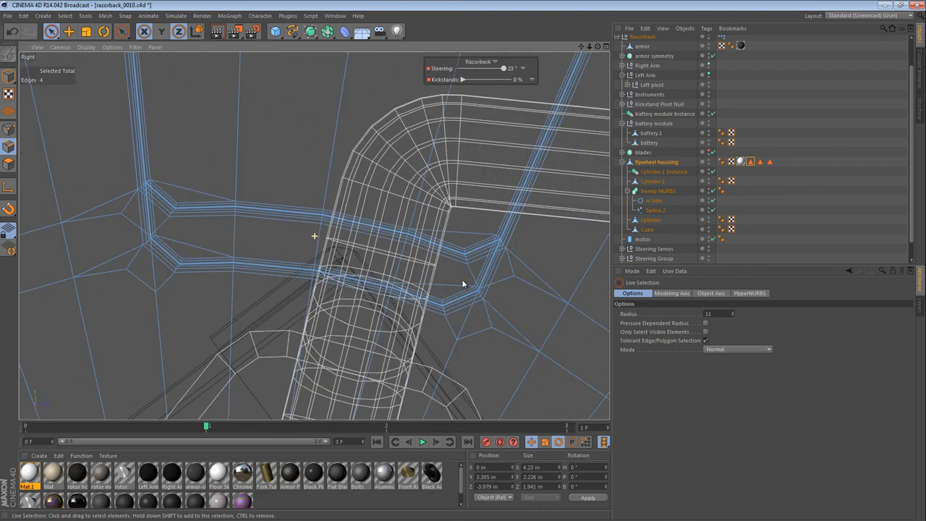
left_click(233, 246)
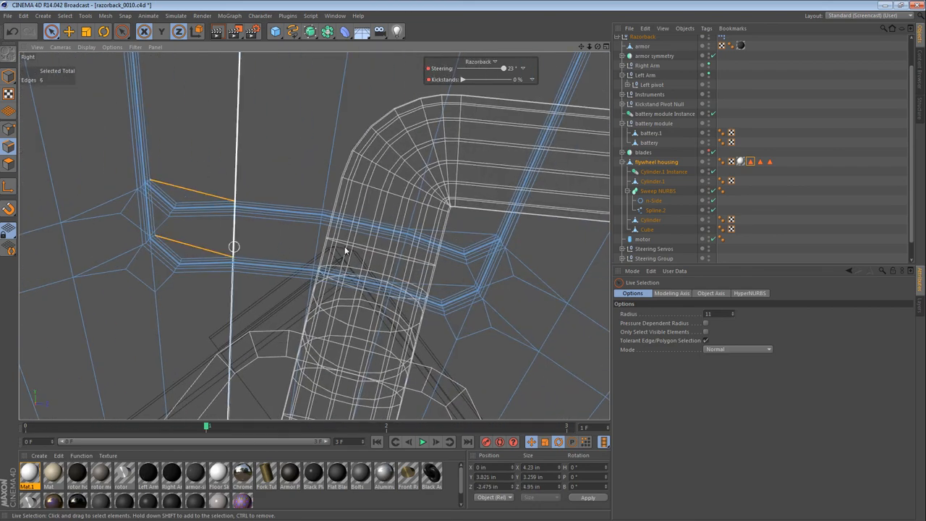
left_click(549, 276)
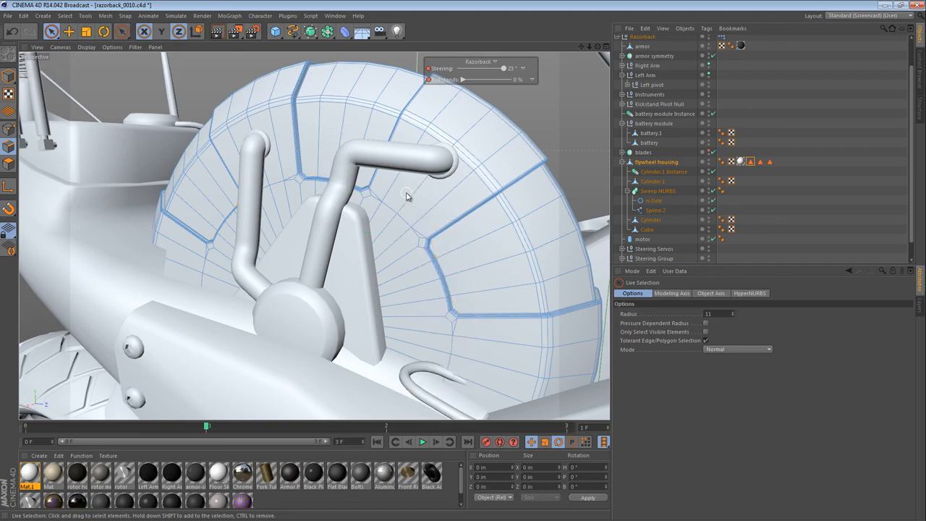
left_click_drag(407, 196, 394, 109)
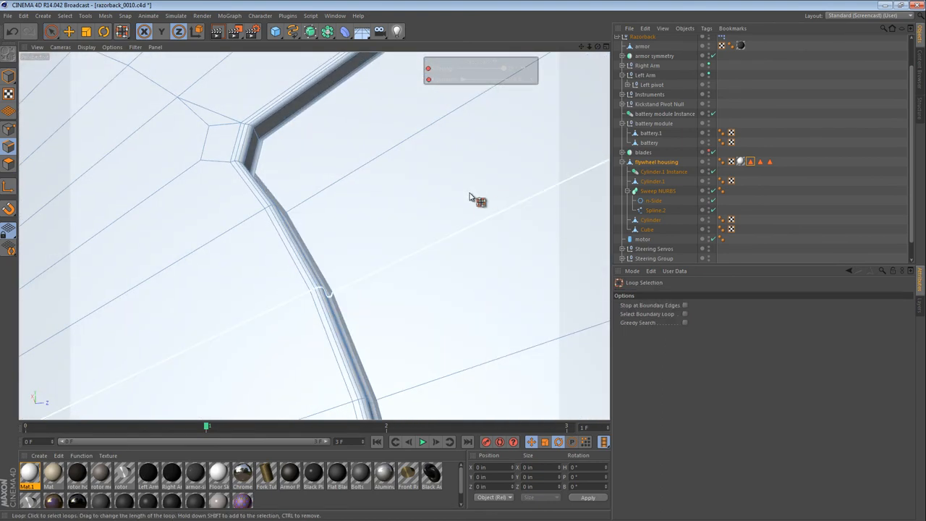
- Loop-select the edge loops running along two panel grooves
left_click_drag(474, 201, 311, 107)
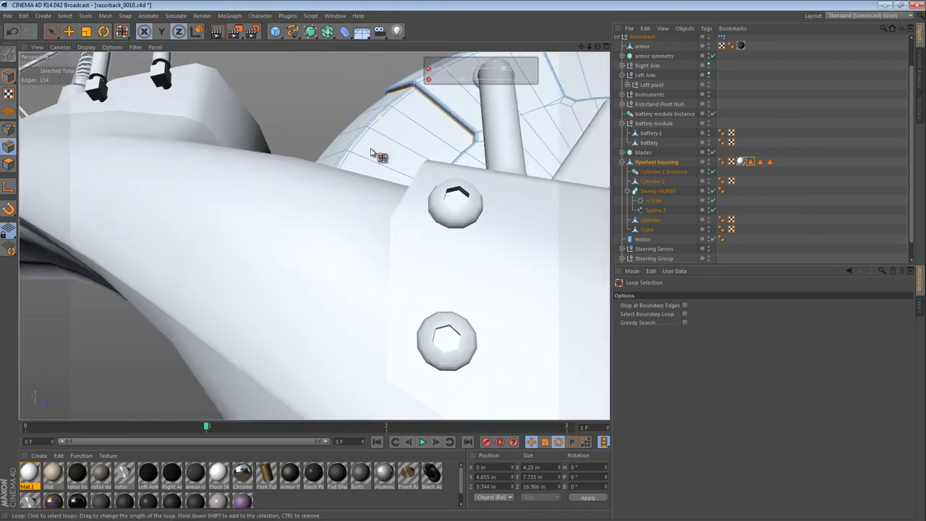
left_click_drag(382, 157, 345, 130)
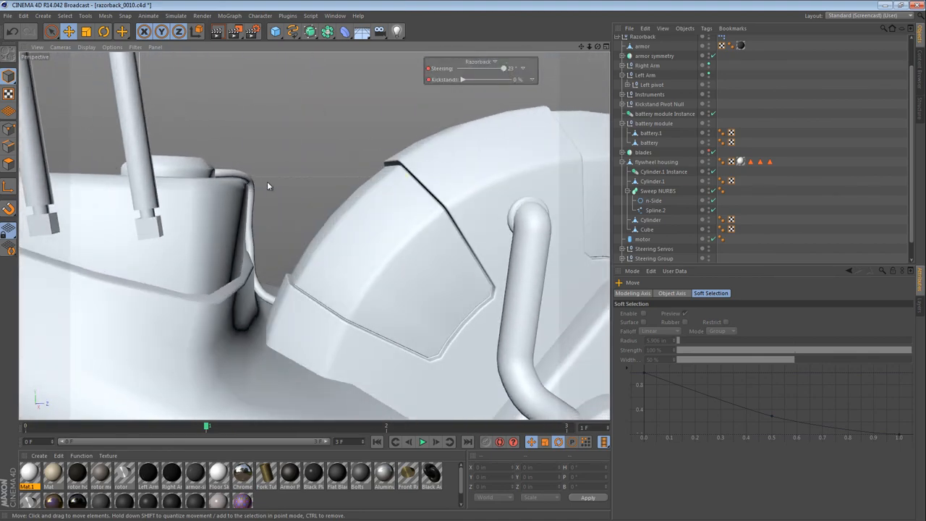
left_click_drag(268, 186, 343, 203)
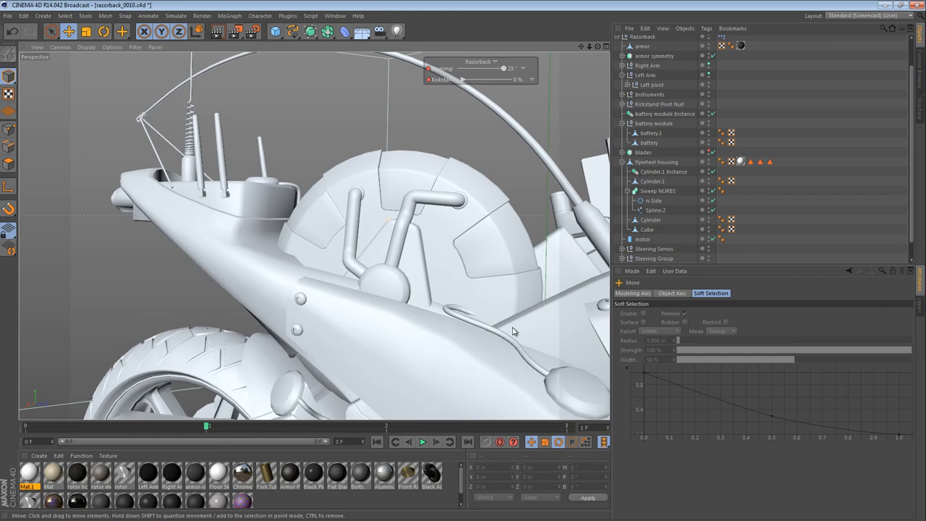
mouse_move(343, 232)
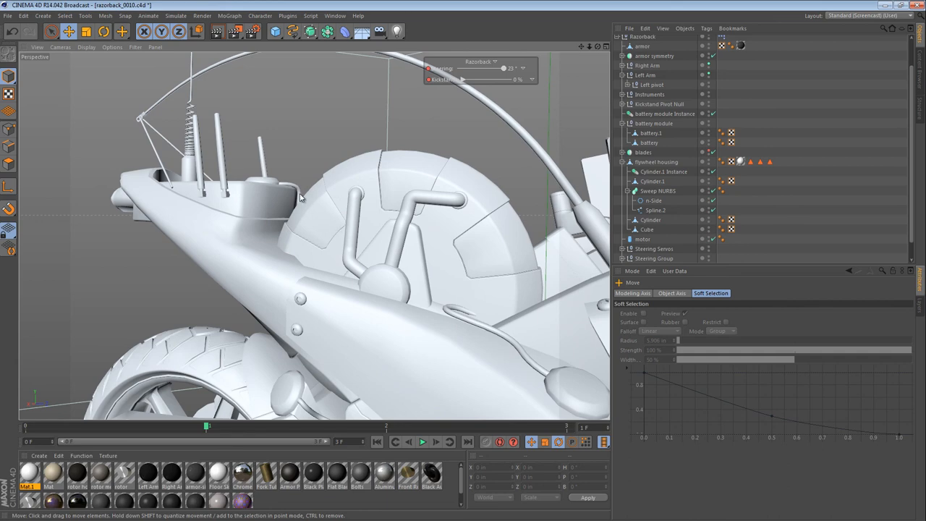
mouse_move(498, 203)
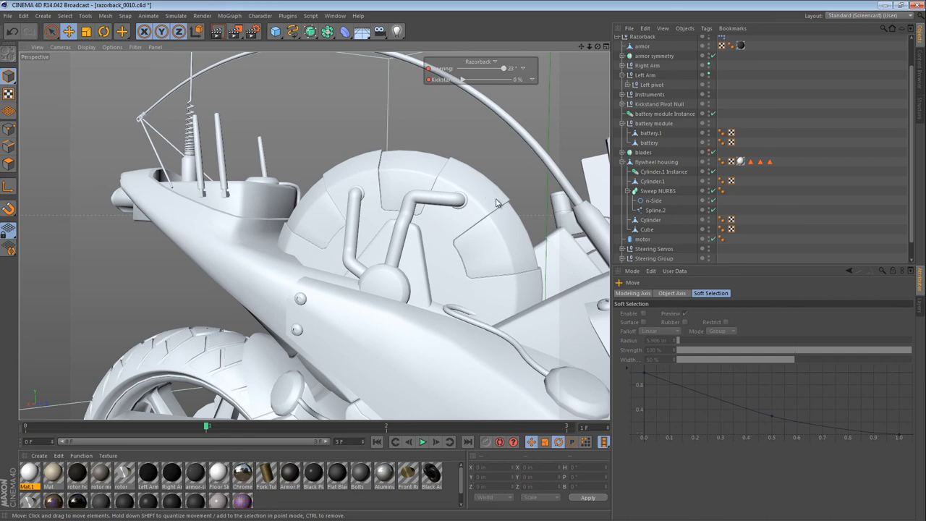
mouse_move(402, 222)
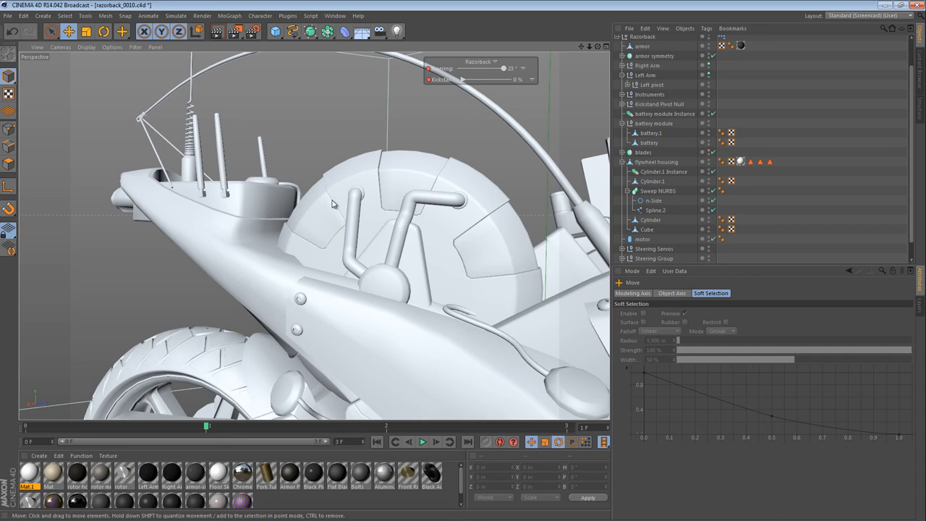
mouse_move(313, 265)
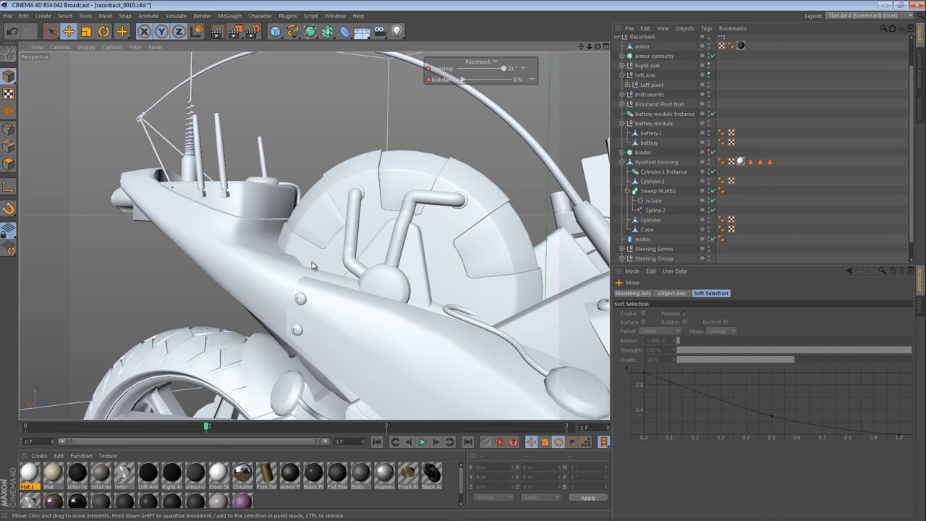
mouse_move(304, 304)
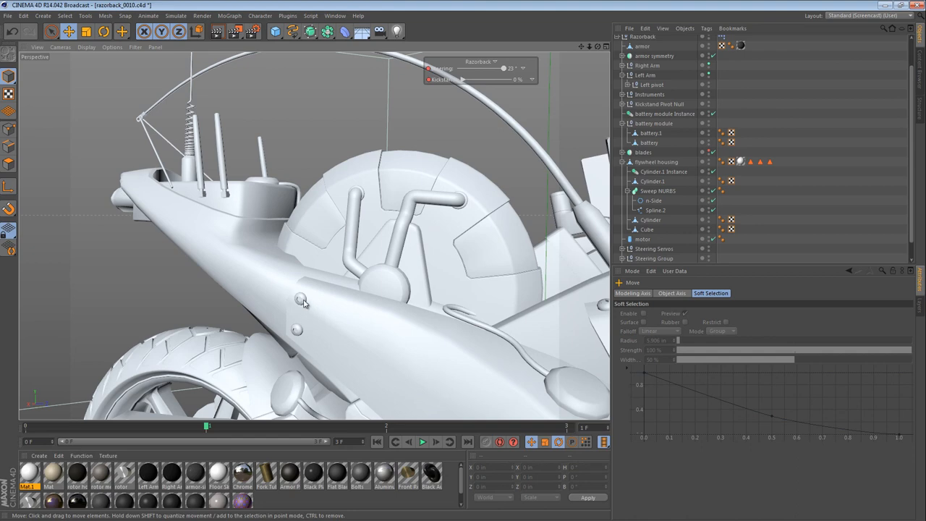
left_click(654, 56)
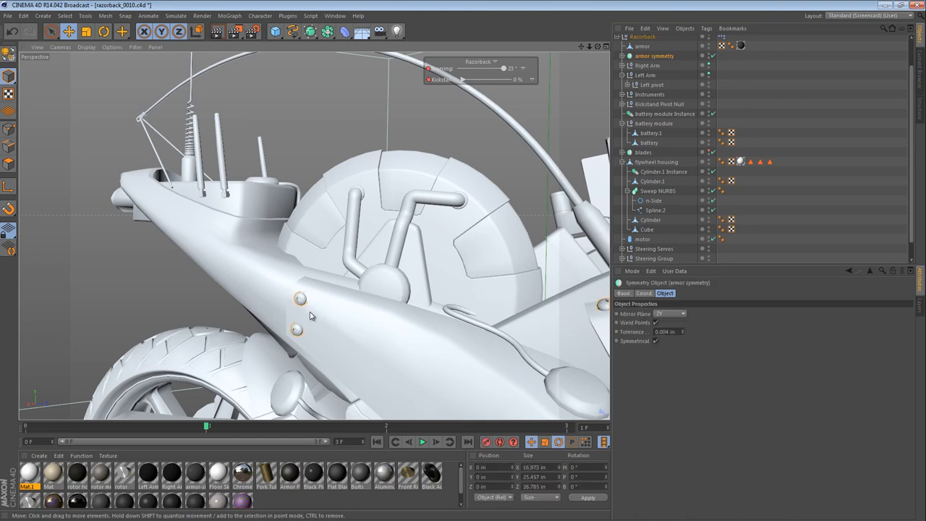
mouse_move(501, 239)
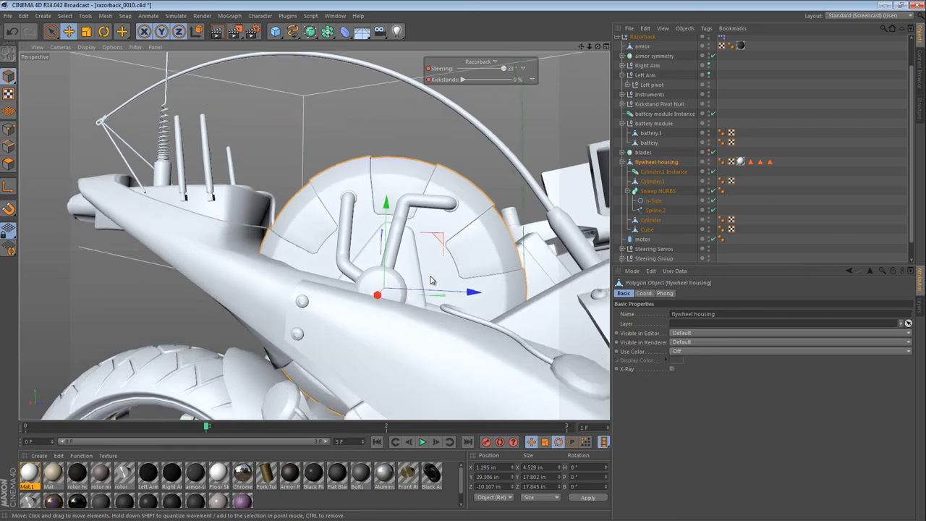
left_click_drag(430, 281, 242, 228)
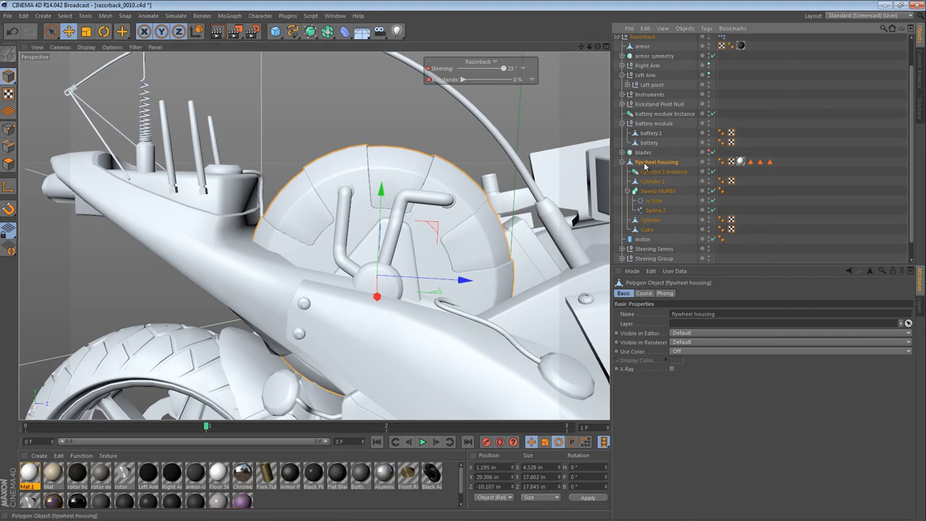
- Create a Null object and place it under the flywheel housing group
left_click(274, 31)
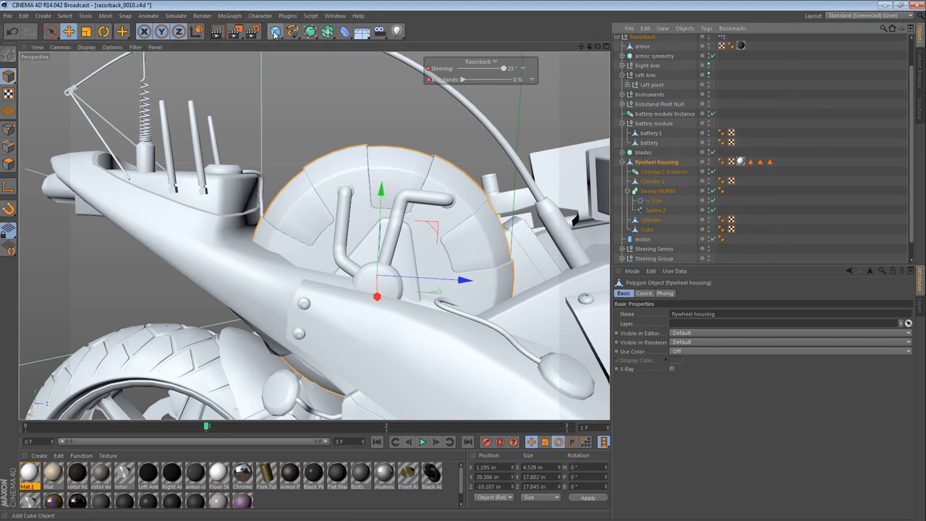
left_click(275, 31)
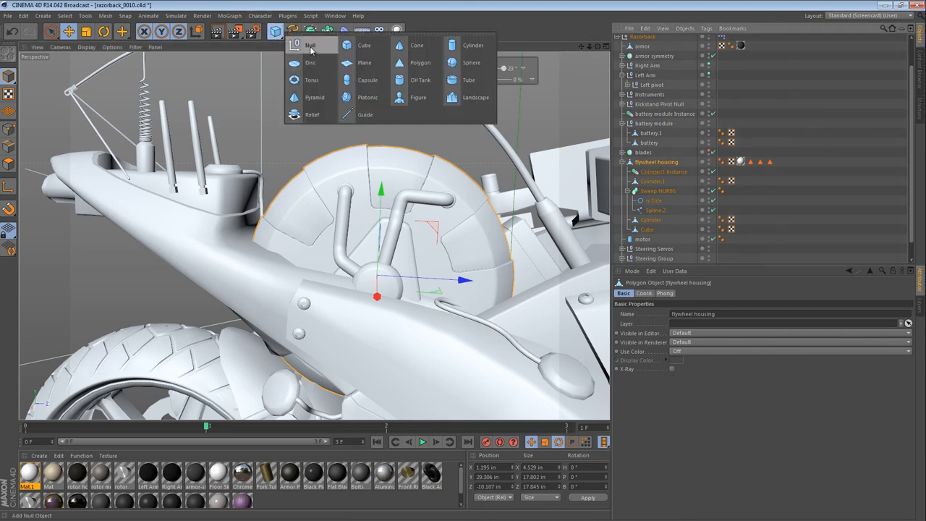
left_click(311, 45)
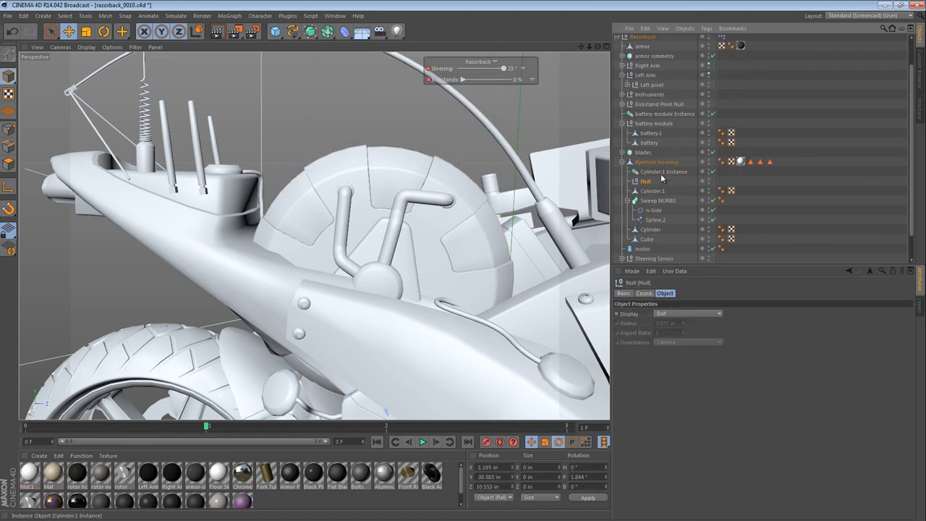
left_click(645, 171)
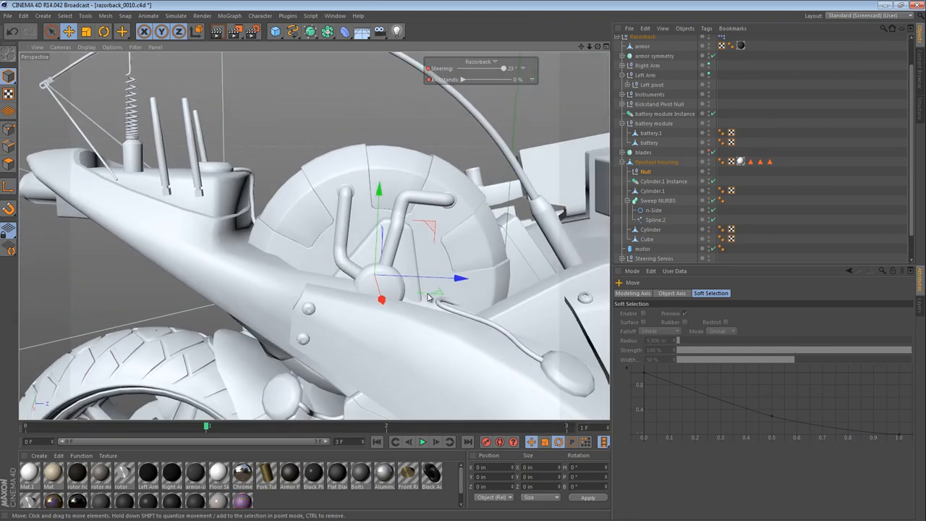
mouse_move(335, 277)
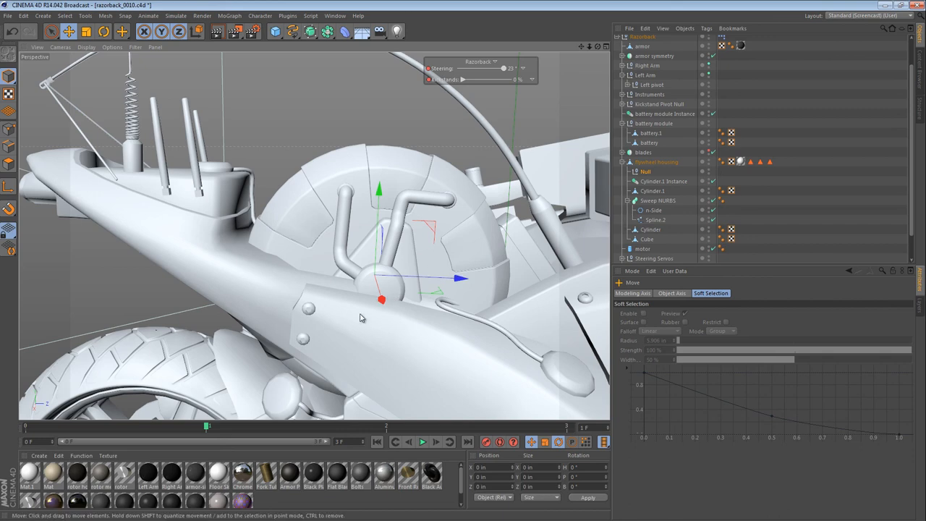
- Move the armor bolts object from armor symmetry into the housing's Null at a panel corner
left_click(653, 55)
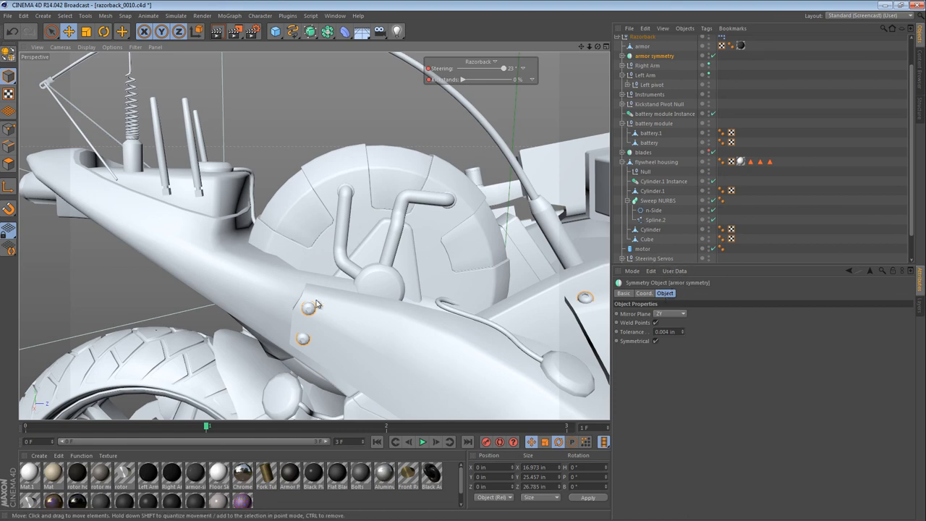
left_click(622, 55)
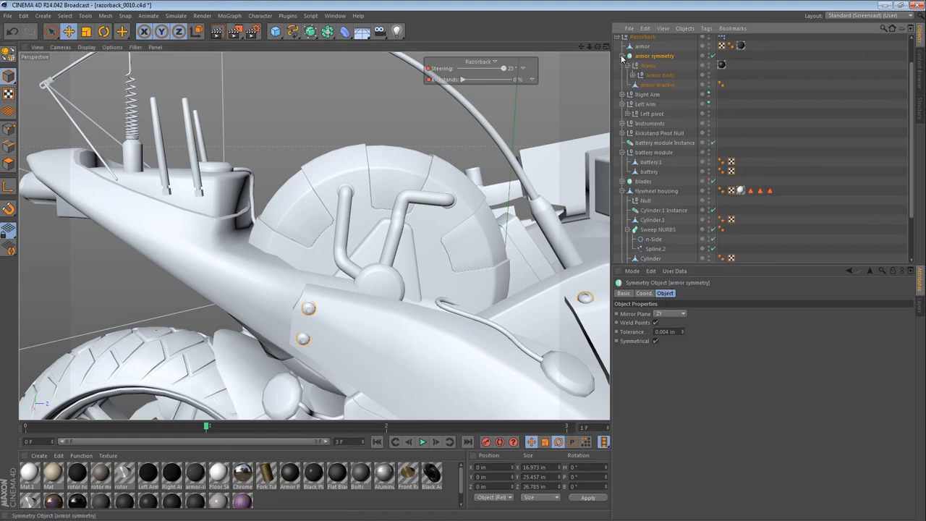
left_click(640, 75)
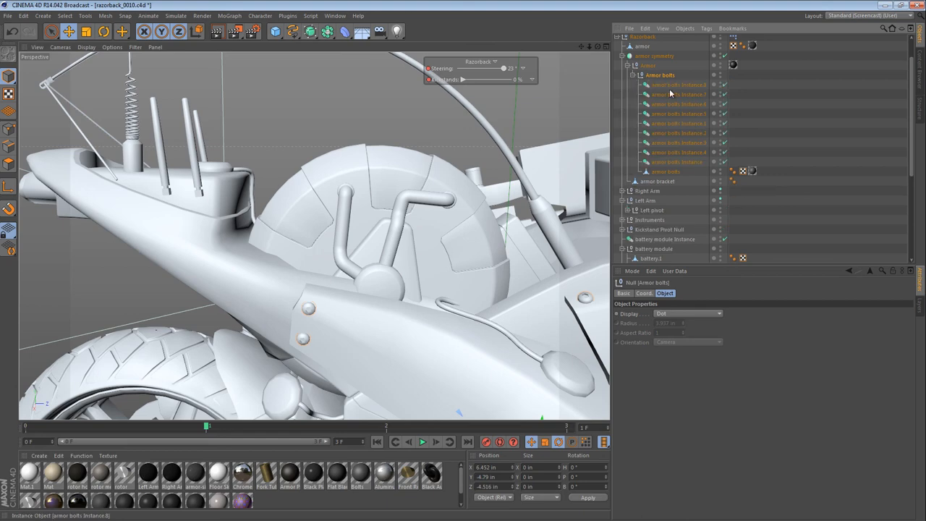
left_click(664, 172)
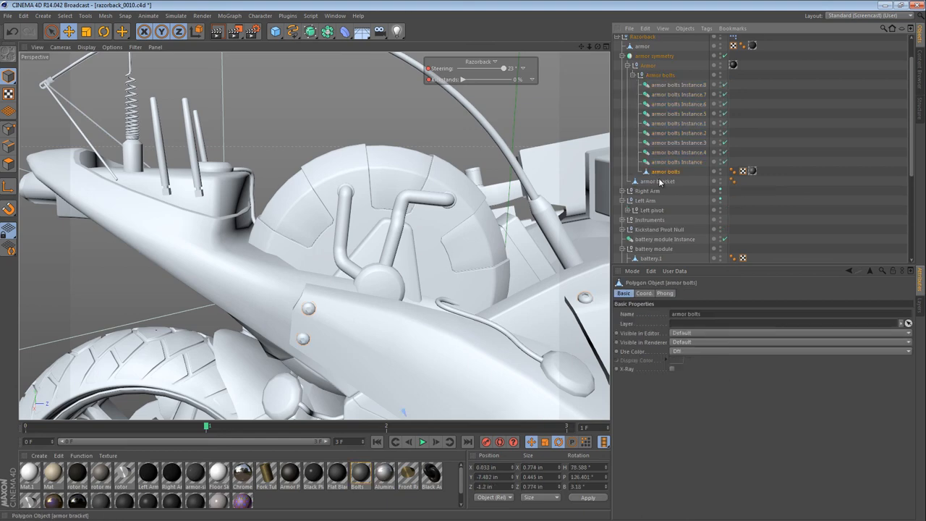
left_click(622, 56)
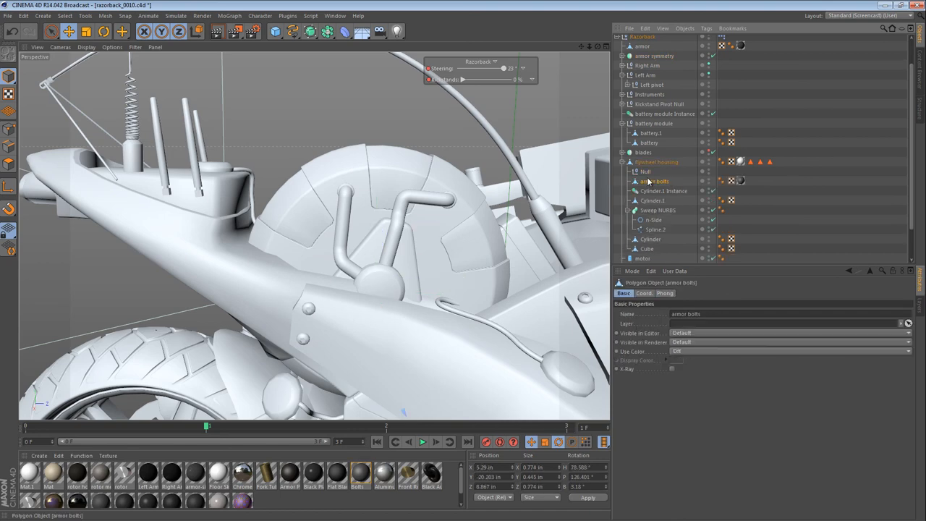
left_click(644, 172)
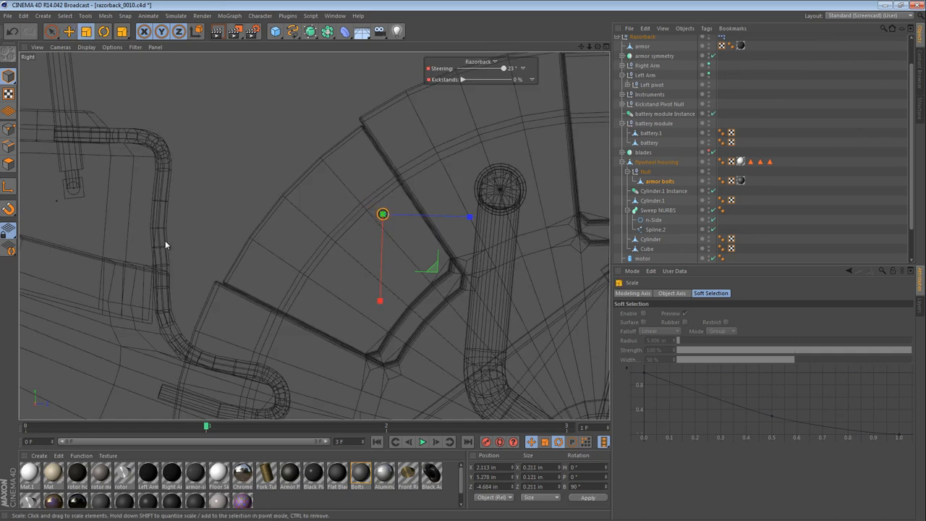
left_click(68, 31)
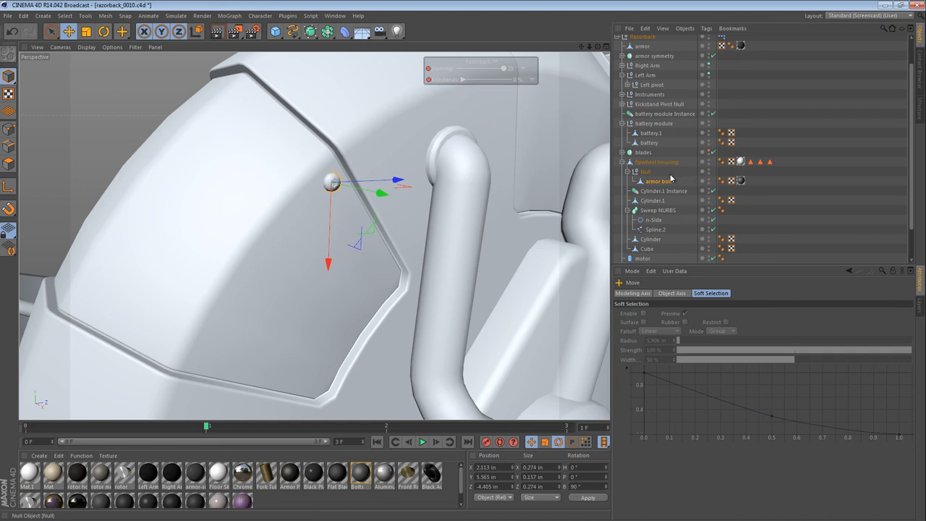
- Add a Clamp constraint to armor bolts targeting flywheel housing, To Surface with Use Normal and As Normal, and slide the bolt along it
right_click(658, 180)
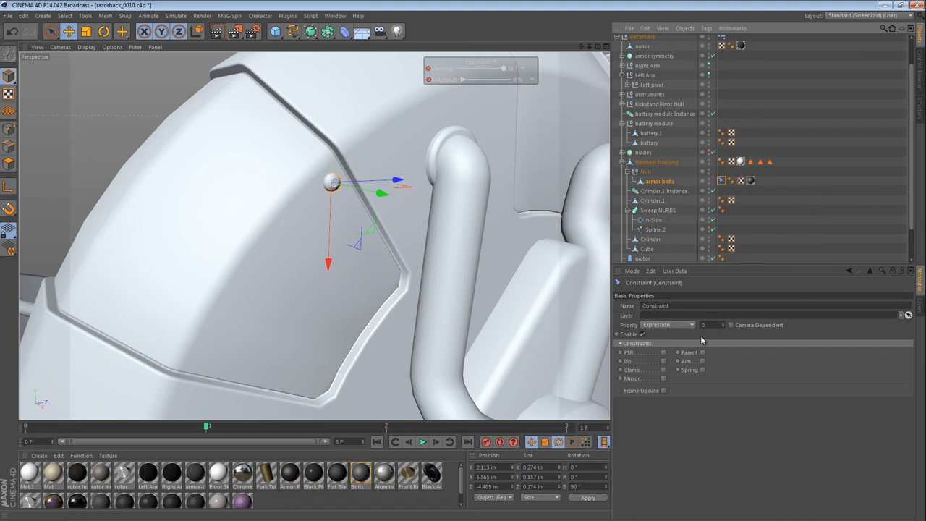
mouse_move(660, 382)
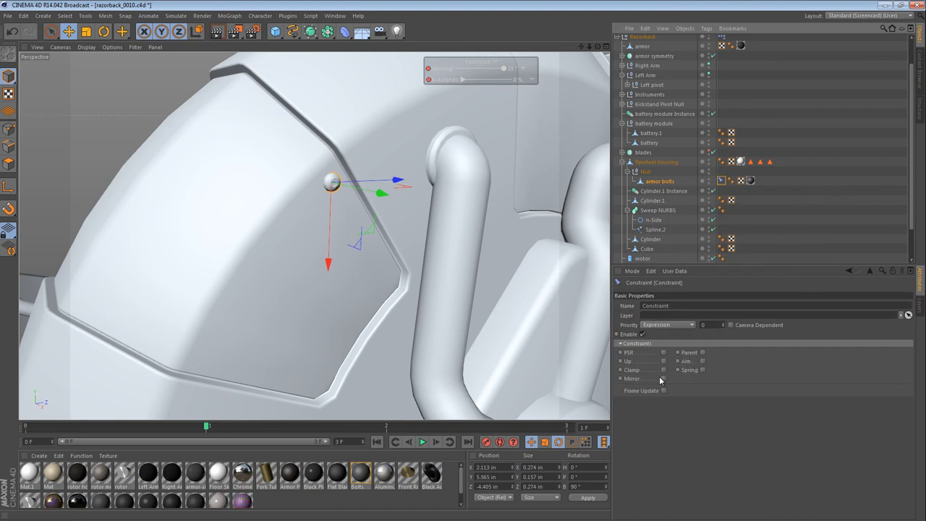
left_click(642, 293)
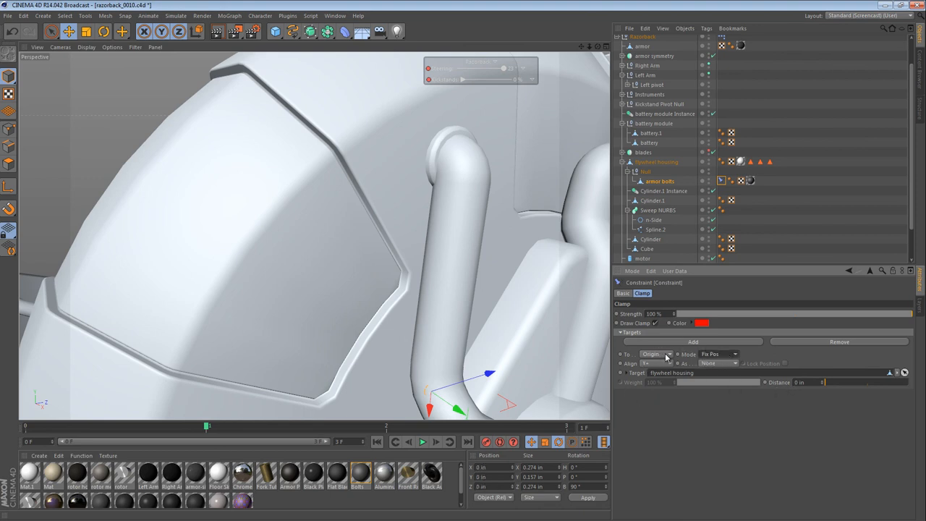
left_click(655, 354)
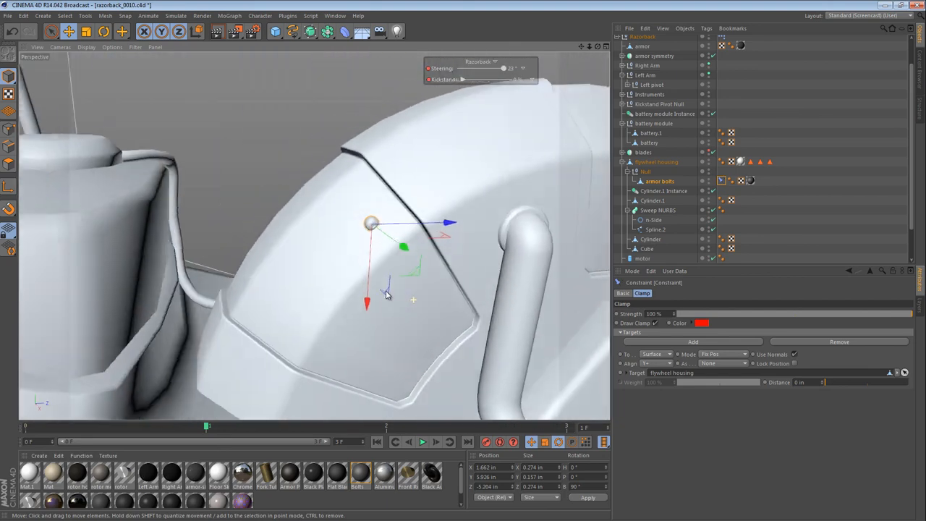
left_click(664, 363)
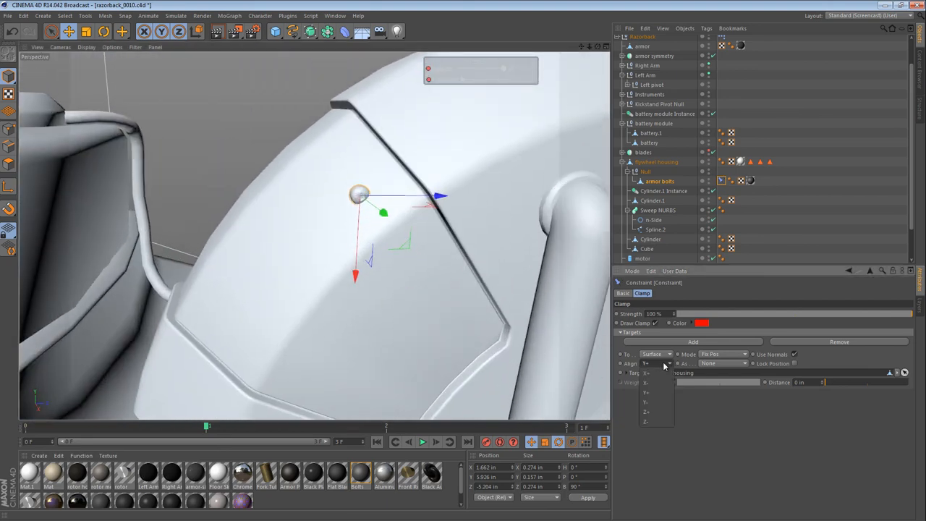
left_click(724, 354)
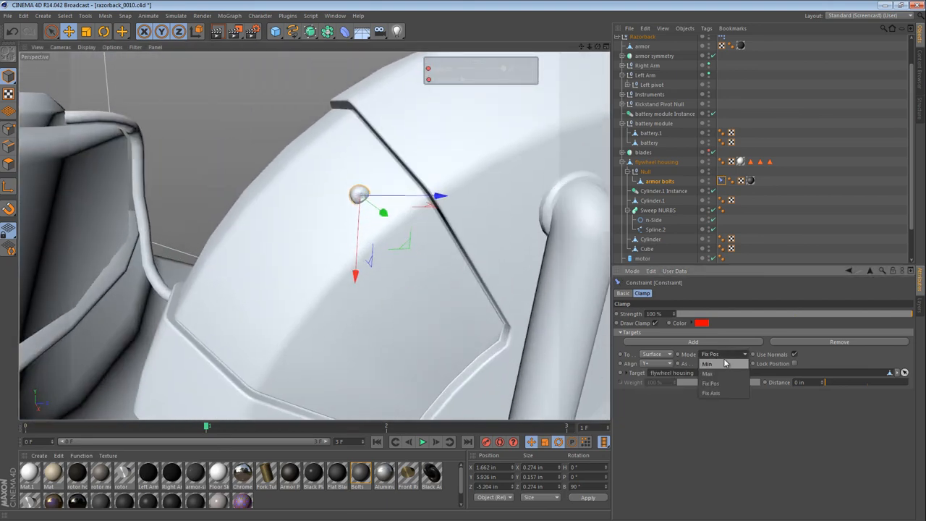
left_click(723, 363)
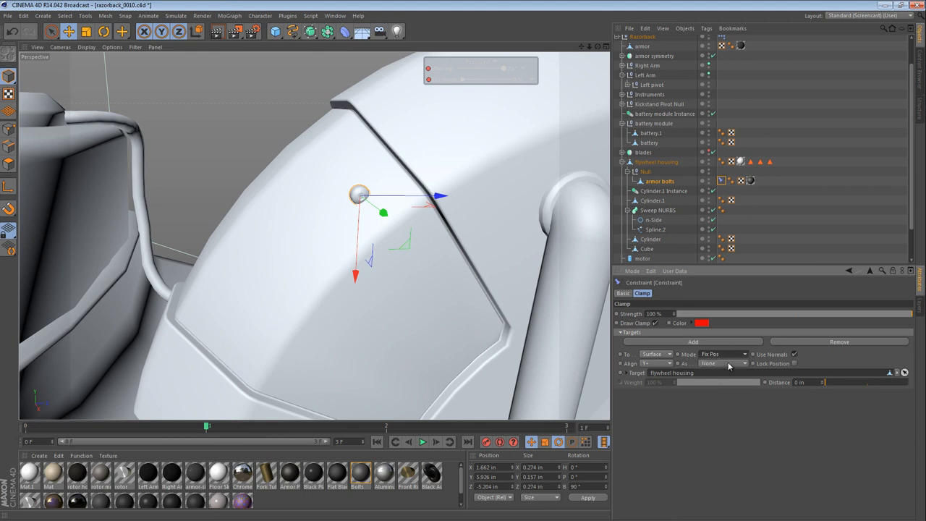
mouse_move(792, 375)
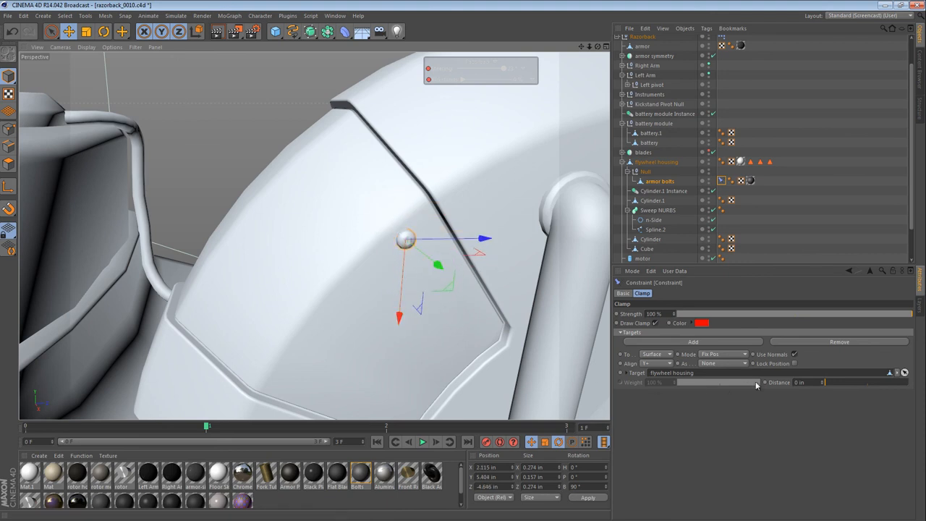
left_click(723, 363)
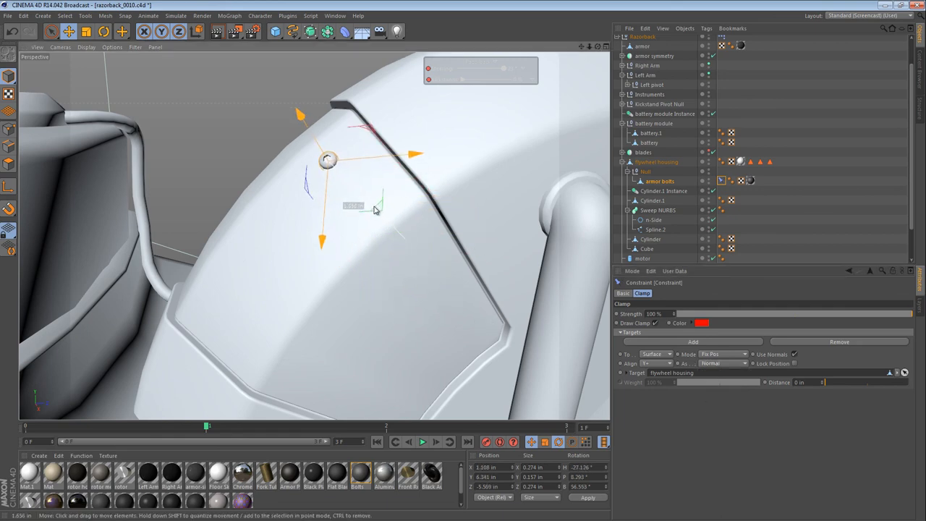
left_click_drag(327, 159, 409, 235)
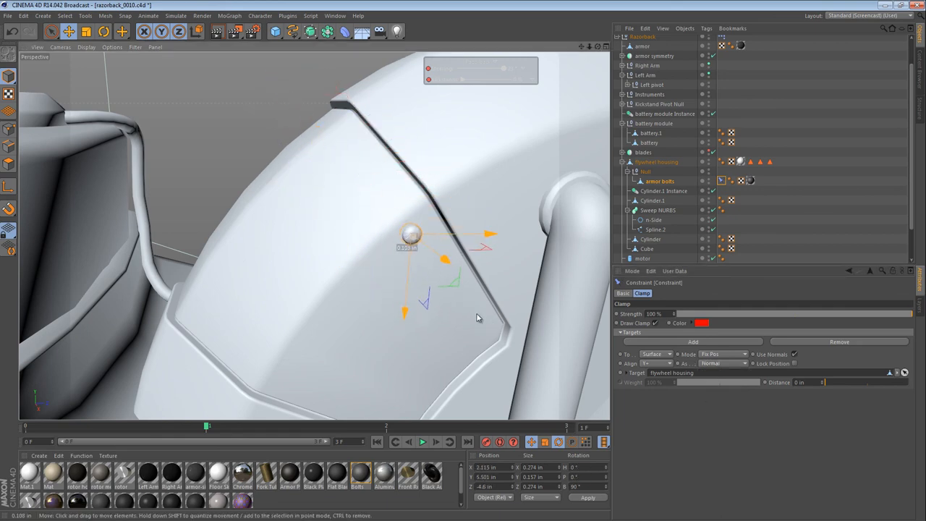
- Create instances of armor bolts and move two of them along the inspection panel edge
left_click_drag(411, 234, 416, 244)
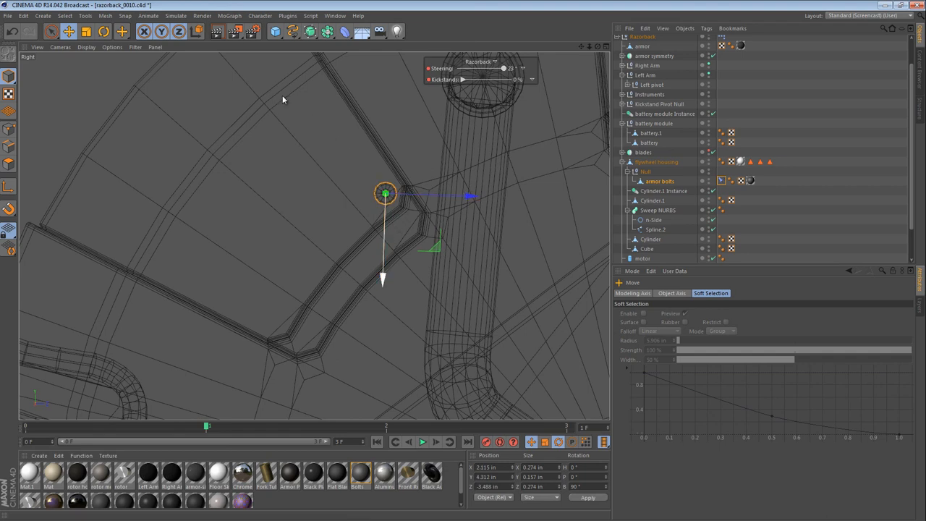
left_click(310, 31)
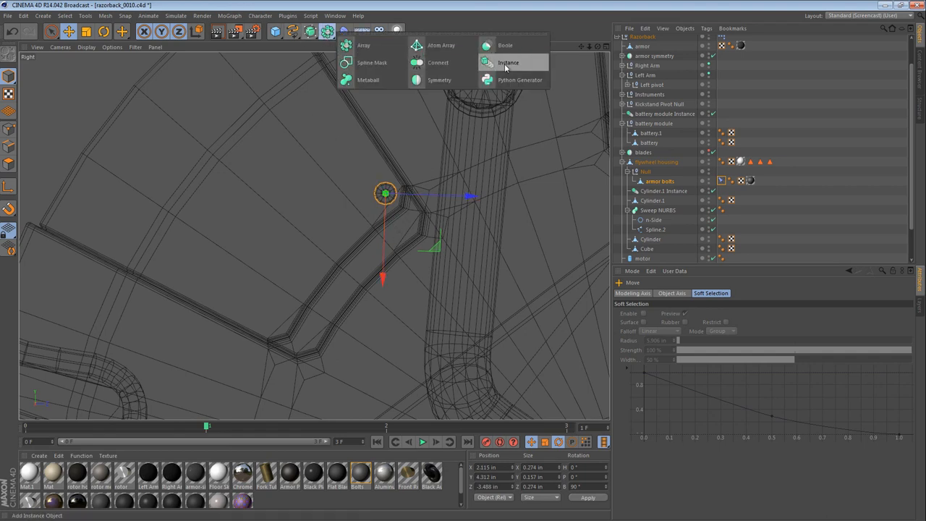
left_click(508, 62)
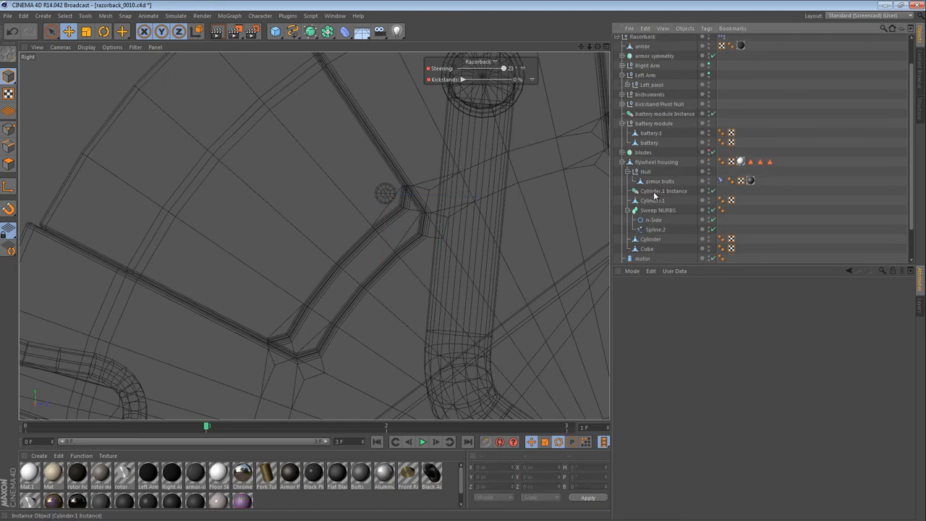
left_click(664, 191)
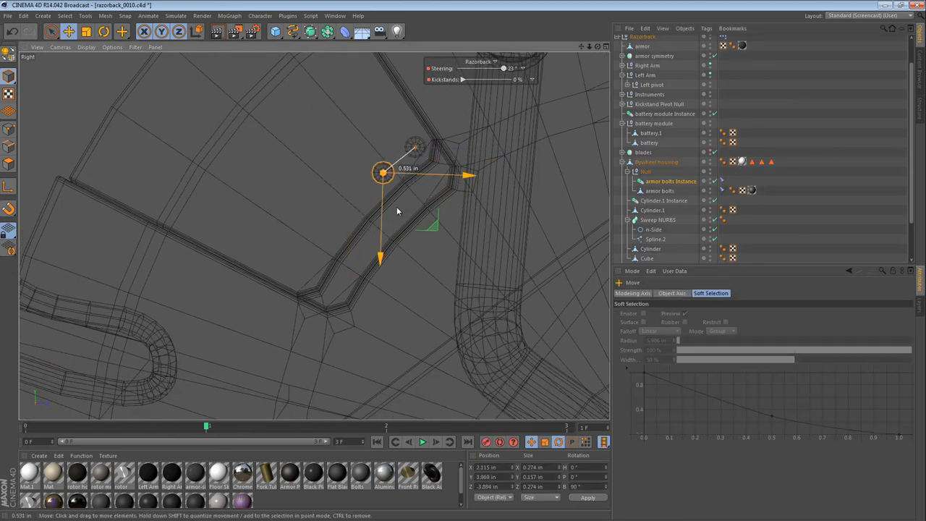
left_click_drag(382, 172, 364, 191)
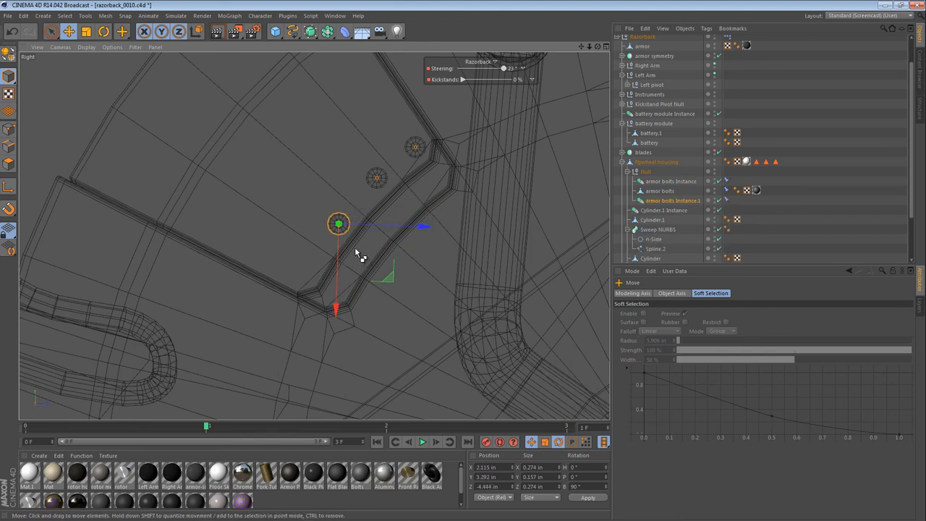
left_click_drag(338, 223, 305, 272)
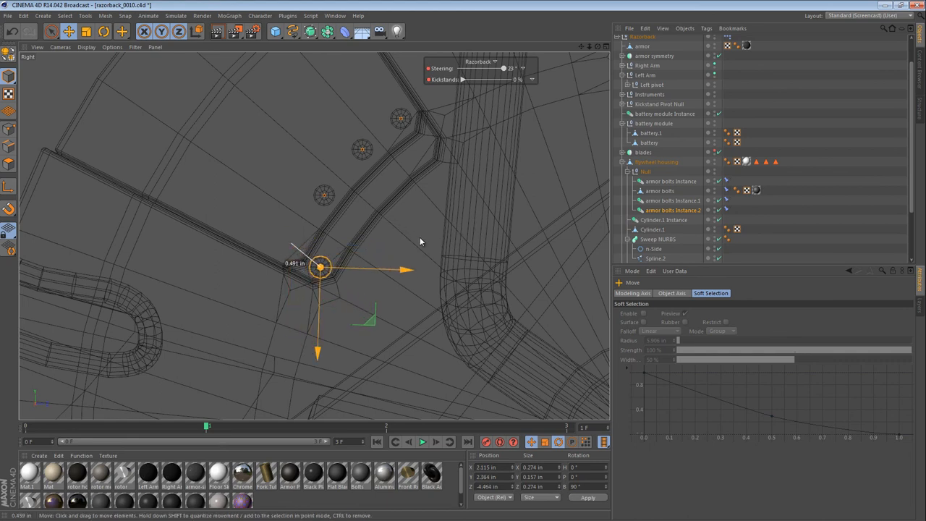
- Move the original armor bolts to the panel corner, leaving four bolts spaced along the edge
left_click(672, 200)
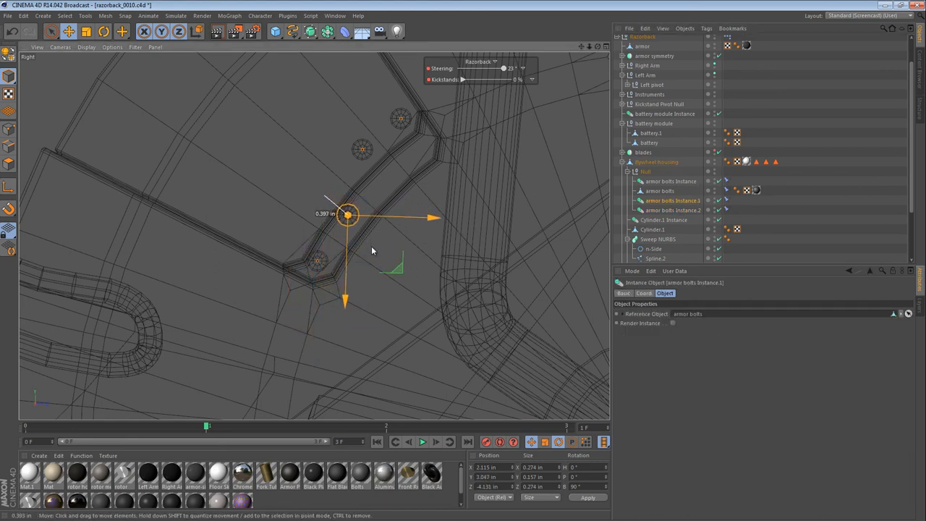
left_click(659, 191)
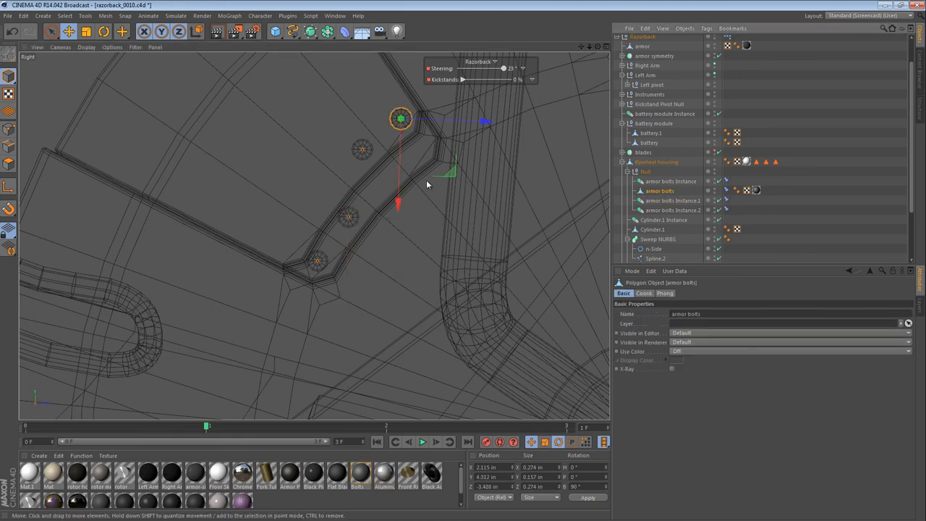
left_click_drag(400, 119, 417, 147)
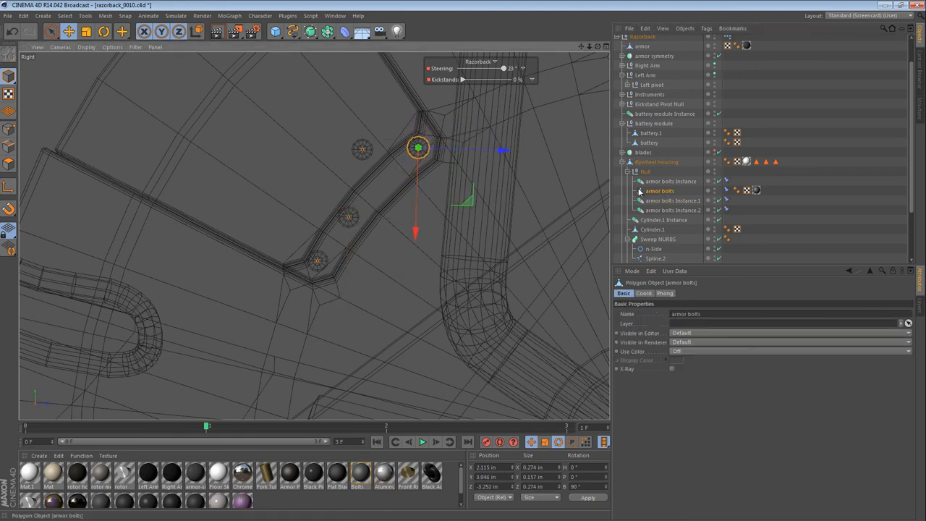
left_click(670, 180)
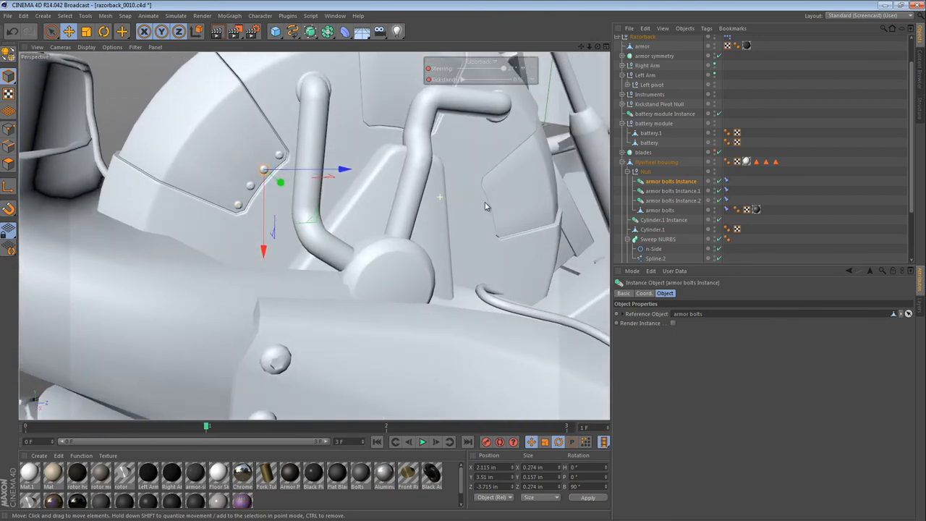
- Group the bolts under a null named bolts parent, add another instance and test the joint movement
left_click(644, 172)
type("bolts parent")
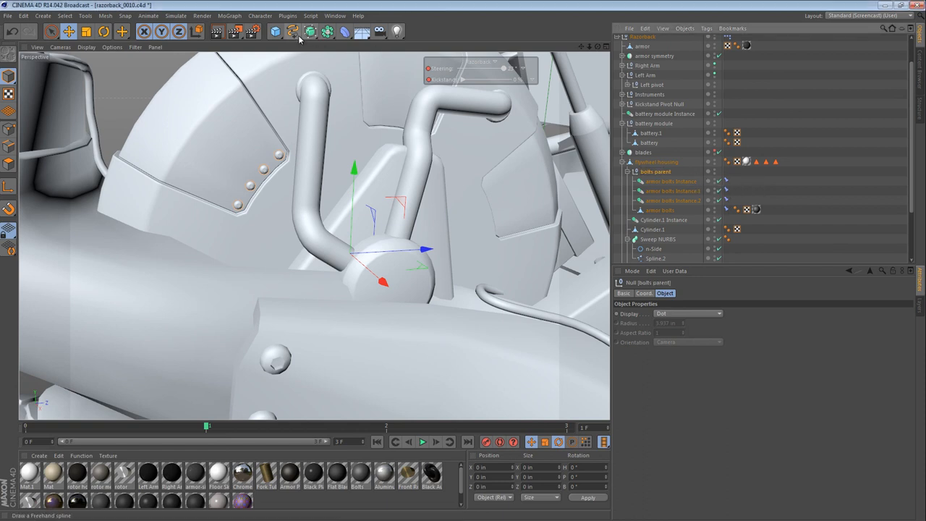
left_click(310, 31)
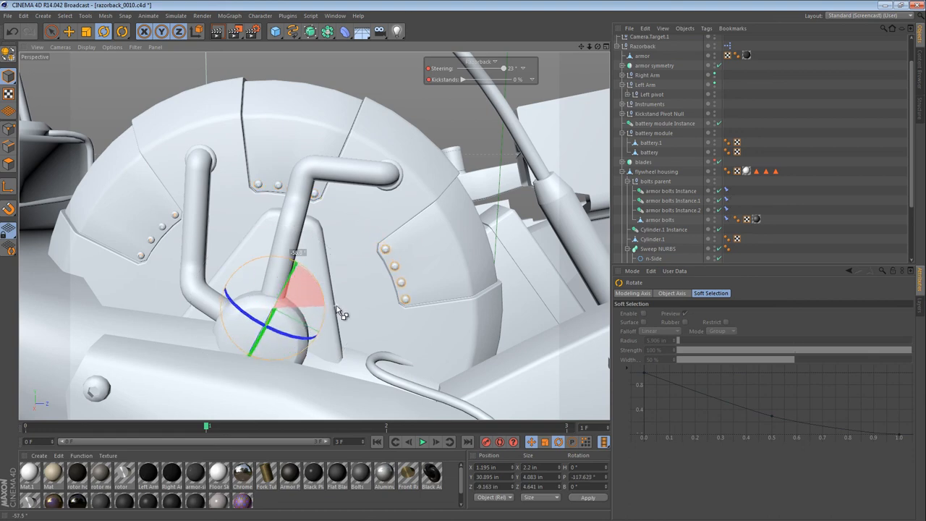
left_click_drag(340, 312, 481, 296)
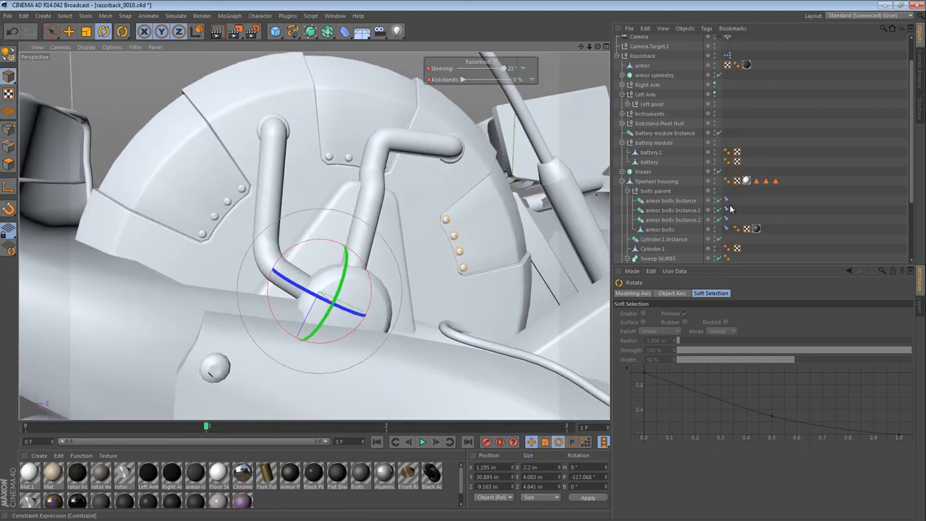
left_click(671, 162)
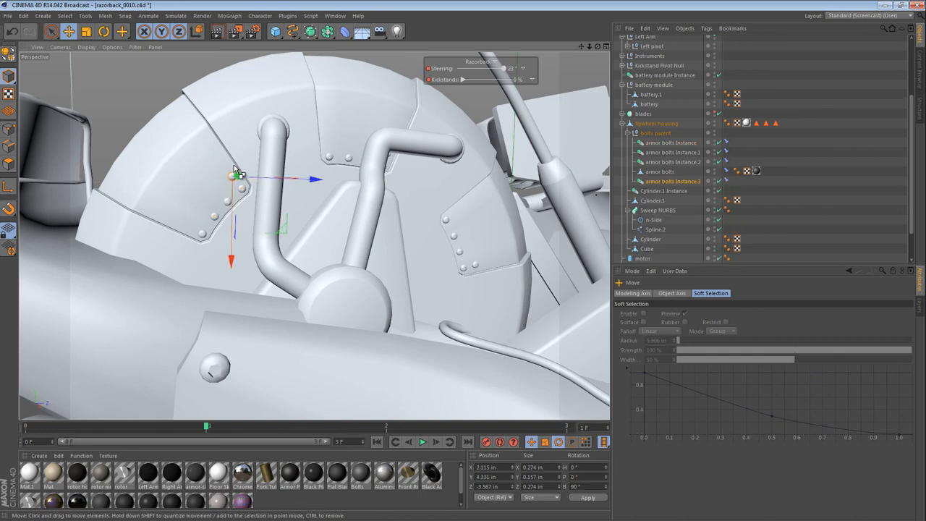
mouse_move(281, 273)
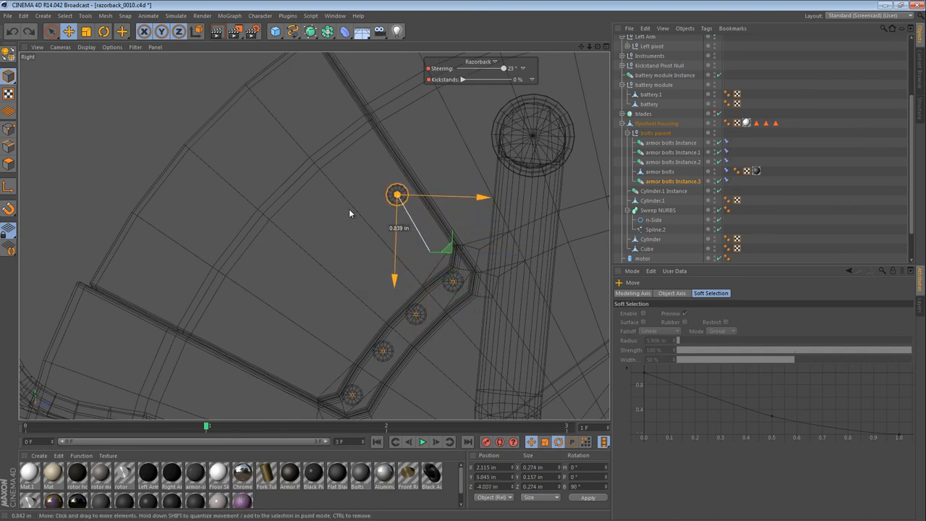
- Position bolt instances along the lower, upper, right, left and curved edges and the lower-left corner of the panel
left_click_drag(396, 195, 262, 353)
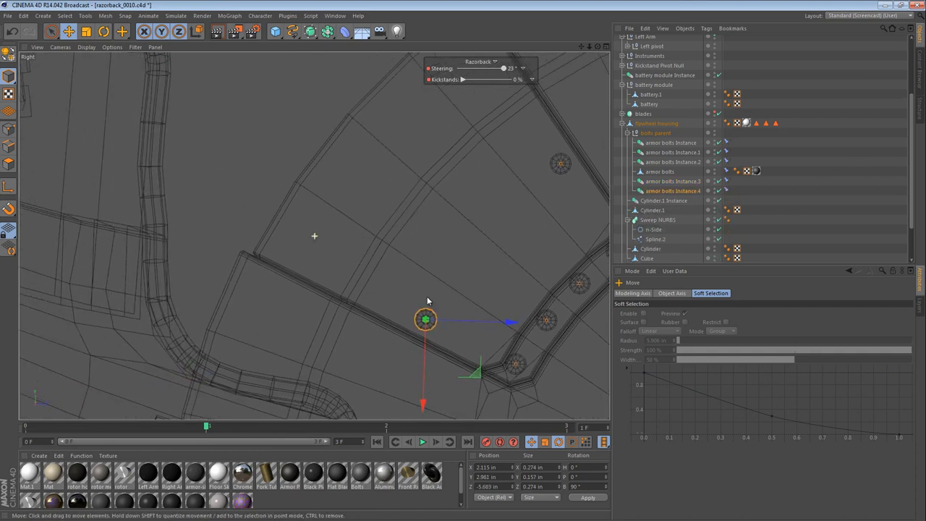
left_click_drag(425, 319, 375, 299)
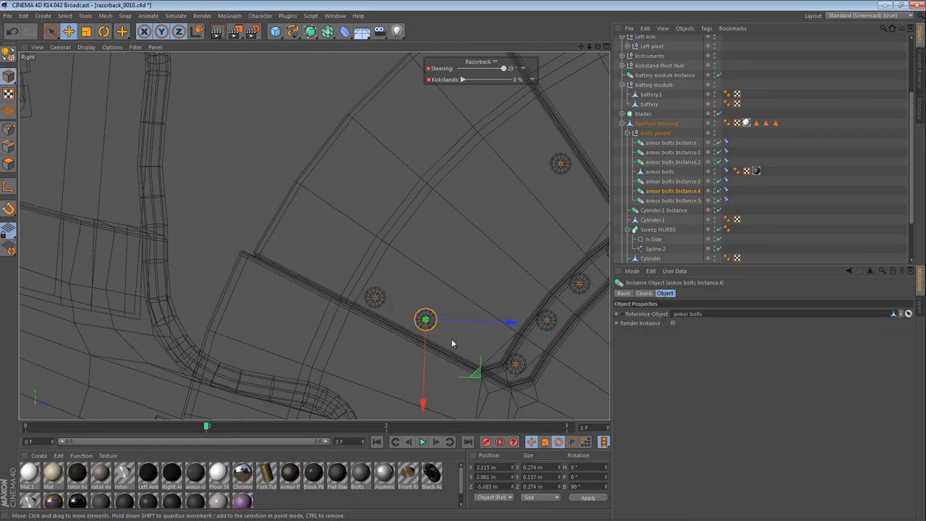
left_click_drag(425, 319, 451, 334)
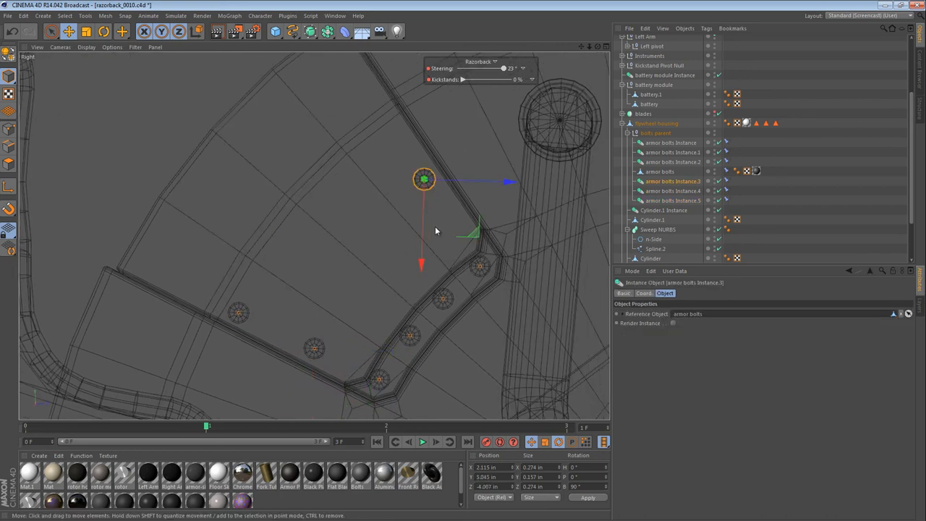
left_click_drag(424, 180, 431, 190)
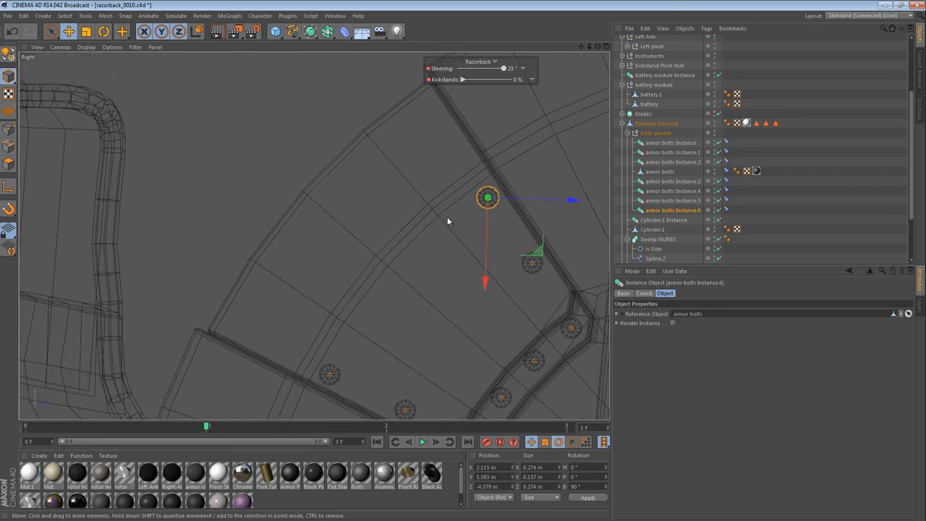
left_click_drag(489, 197, 459, 156)
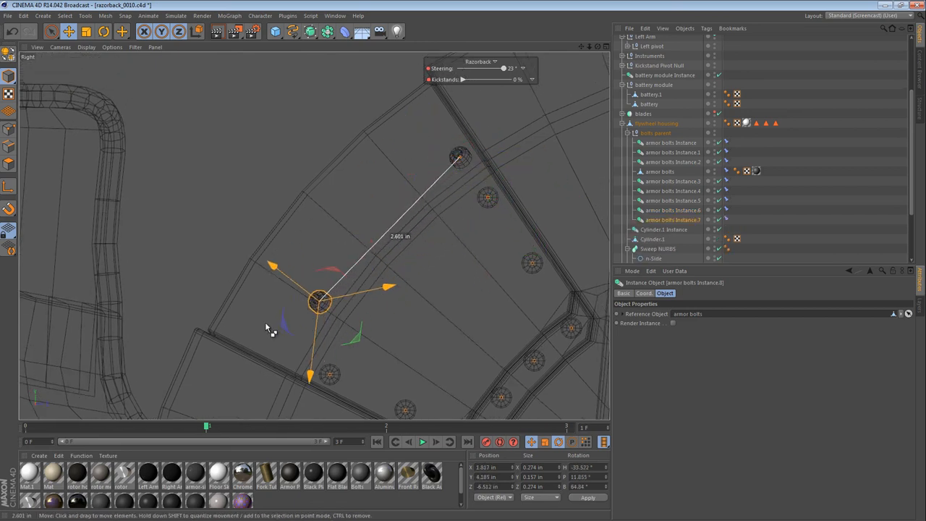
left_click_drag(318, 302, 285, 351)
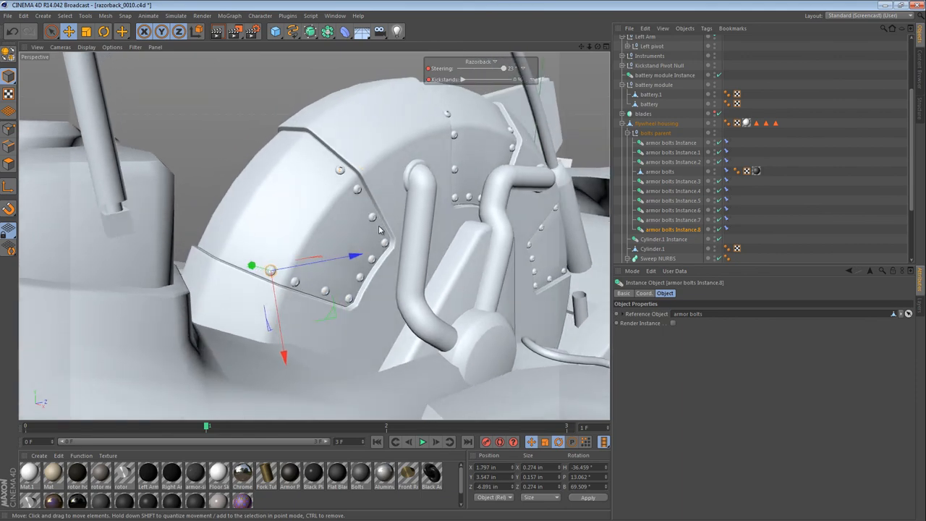
left_click_drag(271, 271, 246, 259)
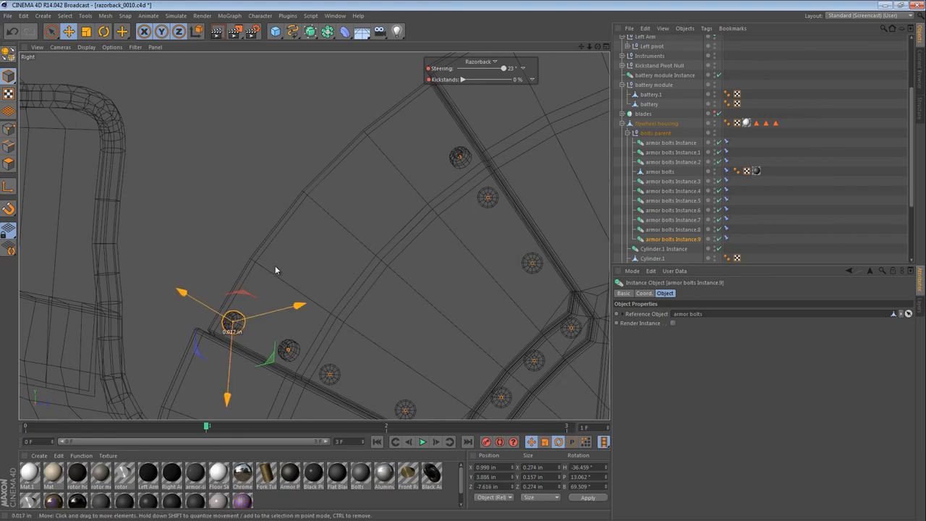
left_click_drag(234, 321, 426, 104)
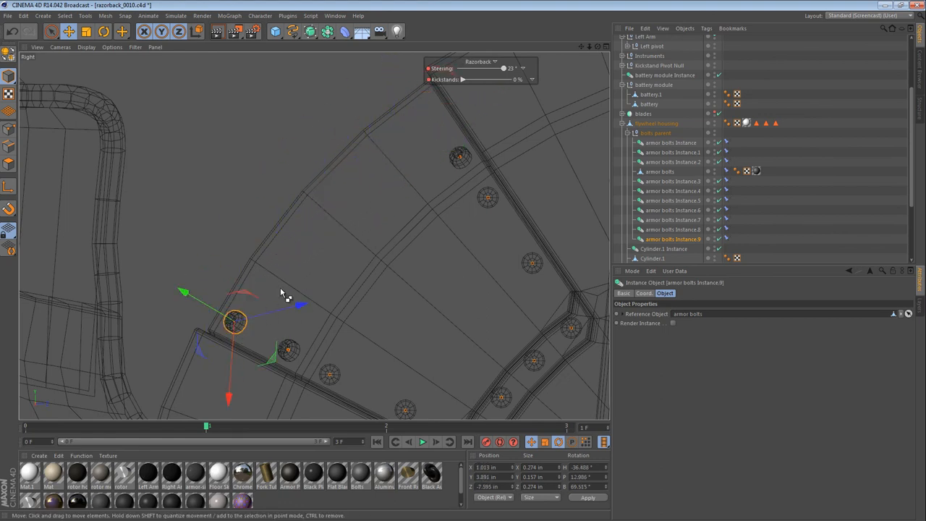
left_click_drag(235, 322, 424, 108)
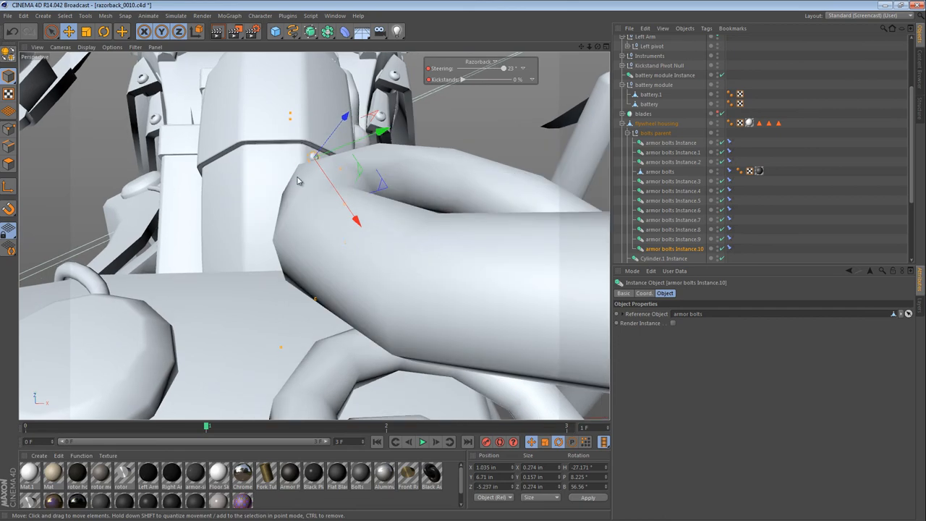
- Place further bolt instances at the top corner and along the left, right and lower edges of the panel outline
left_click_drag(297, 181, 289, 214)
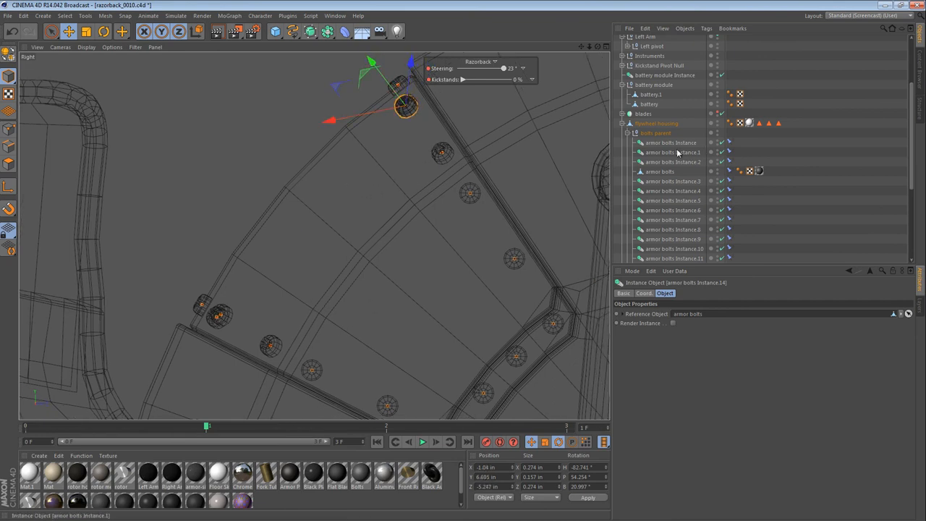
left_click_drag(405, 105, 220, 314)
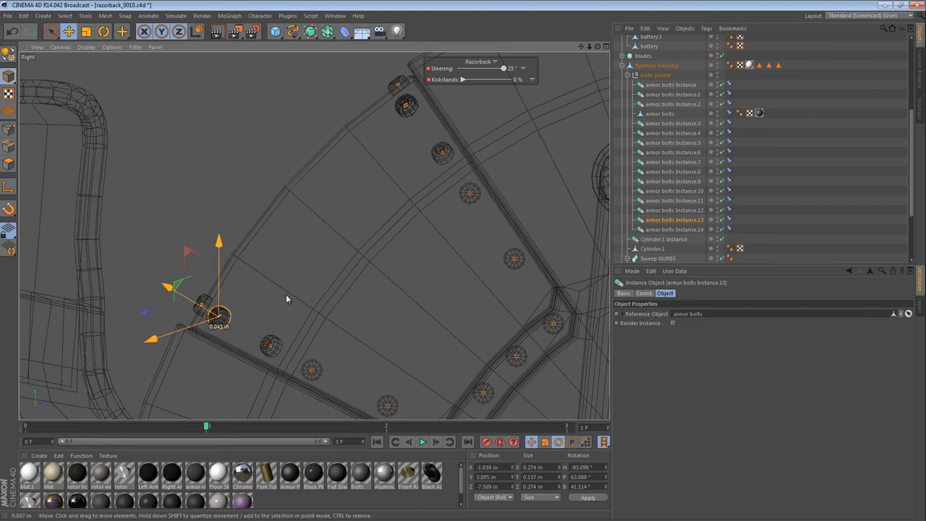
mouse_move(251, 310)
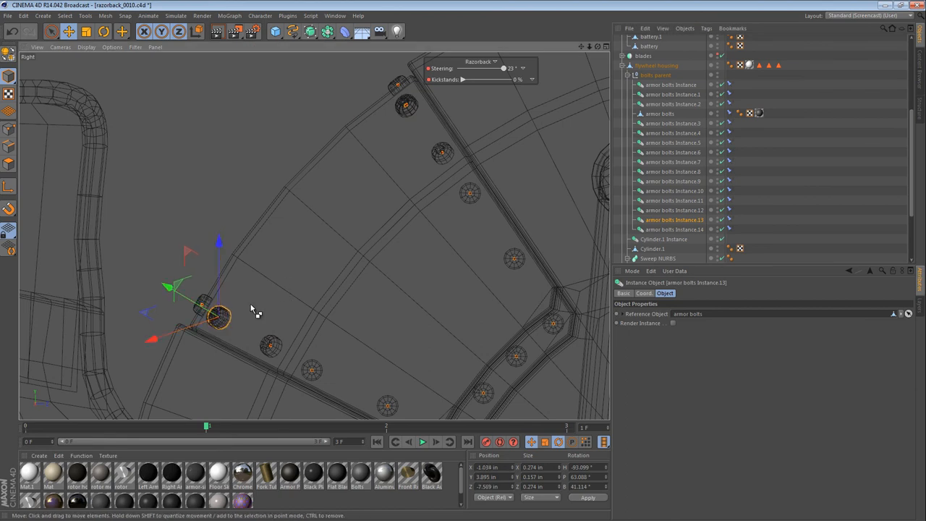
left_click_drag(213, 315, 264, 344)
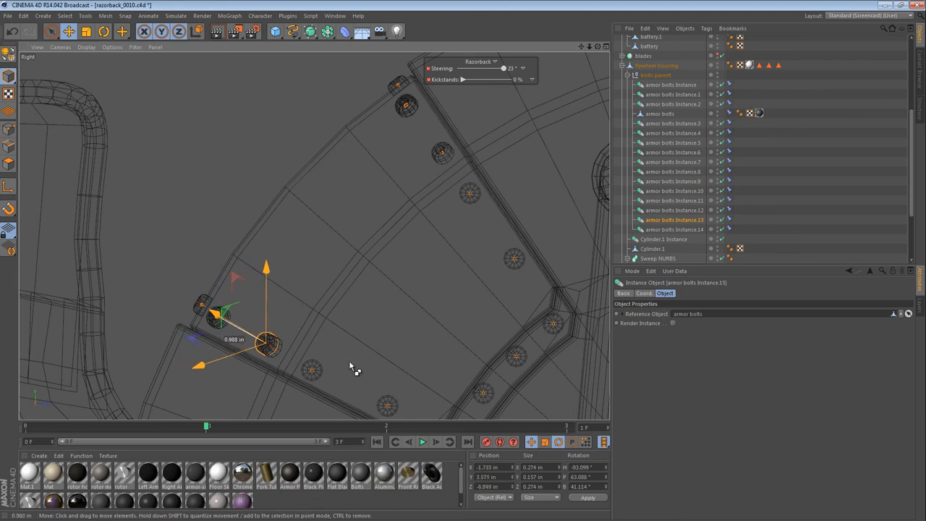
left_click_drag(266, 340, 271, 345)
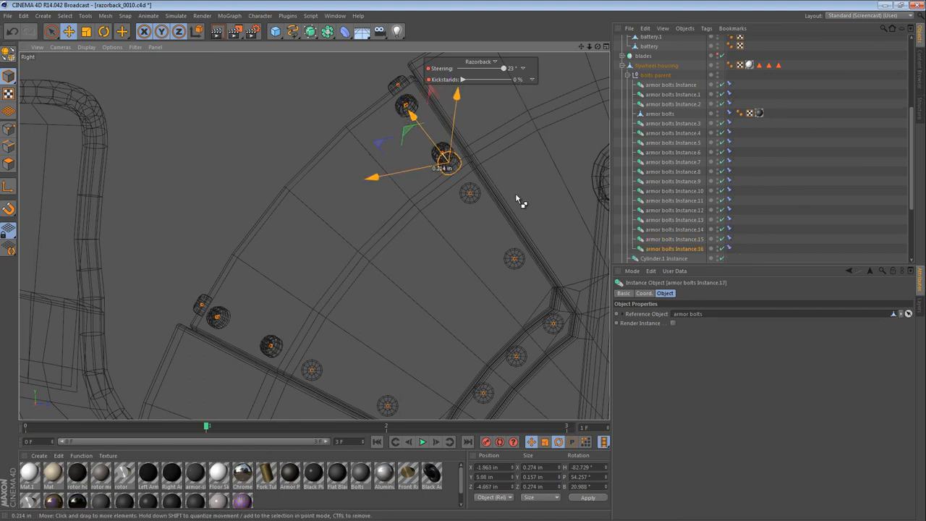
left_click_drag(445, 155, 466, 192)
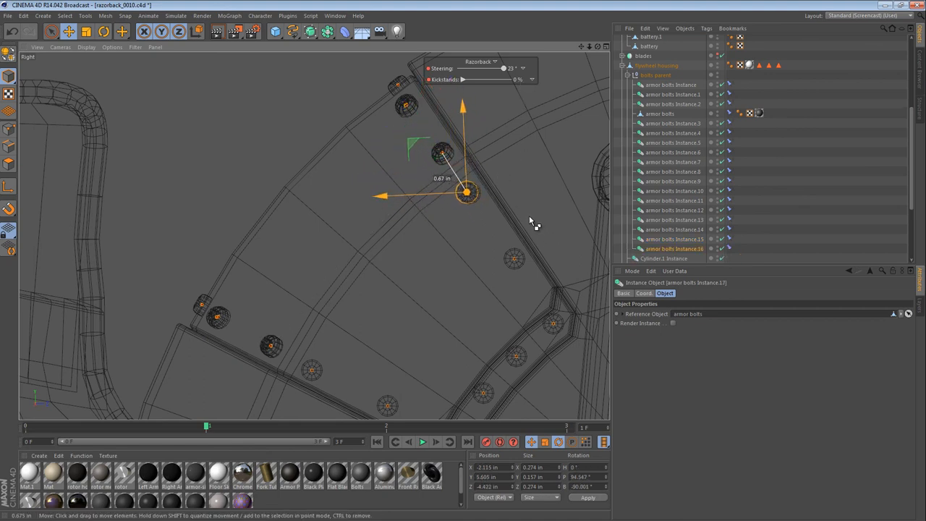
left_click_drag(467, 192, 327, 344)
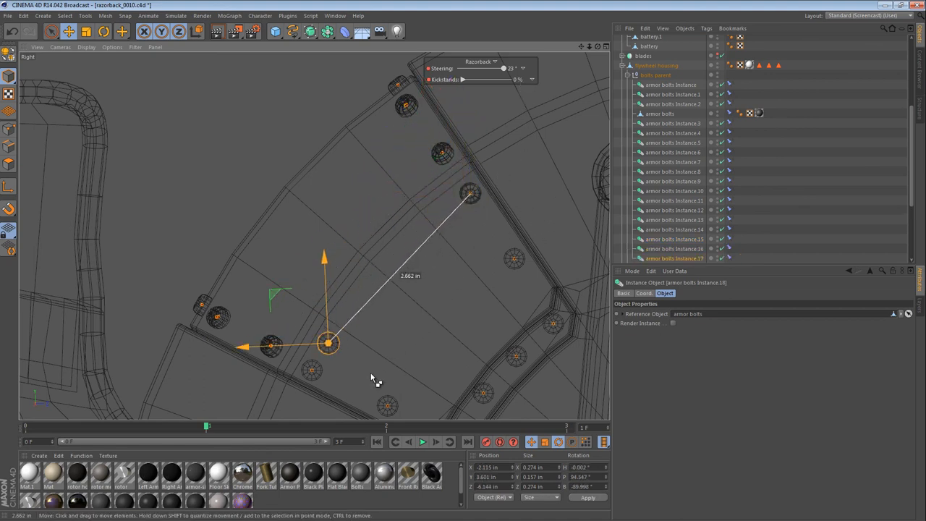
left_click_drag(328, 344, 312, 370)
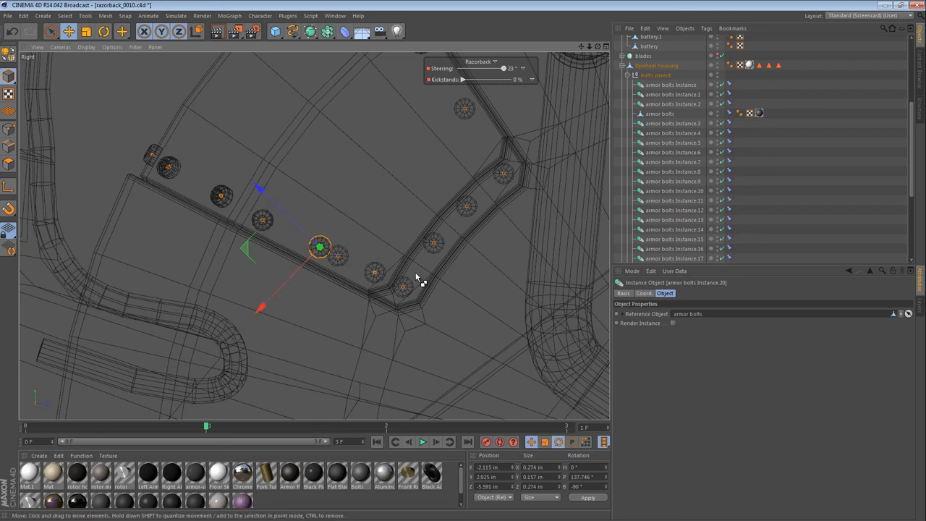
left_click_drag(320, 246, 417, 147)
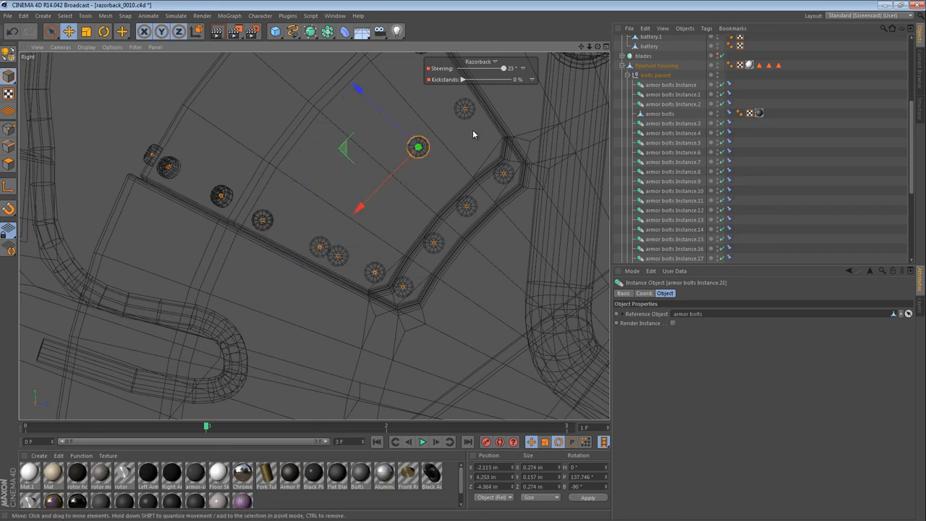
left_click_drag(417, 148, 390, 187)
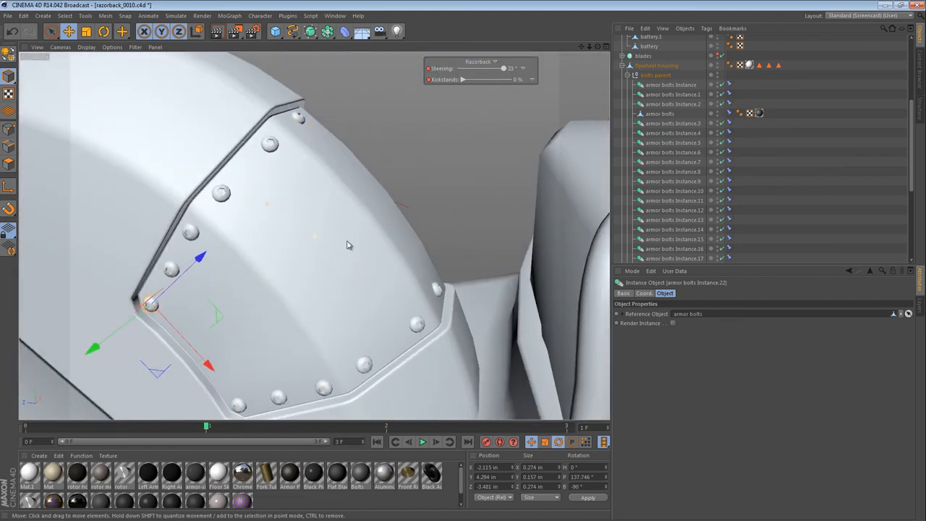
- Slide individual bolt instances along the panel edges to even their spacing, checking from several angles
left_click_drag(348, 244, 394, 179)
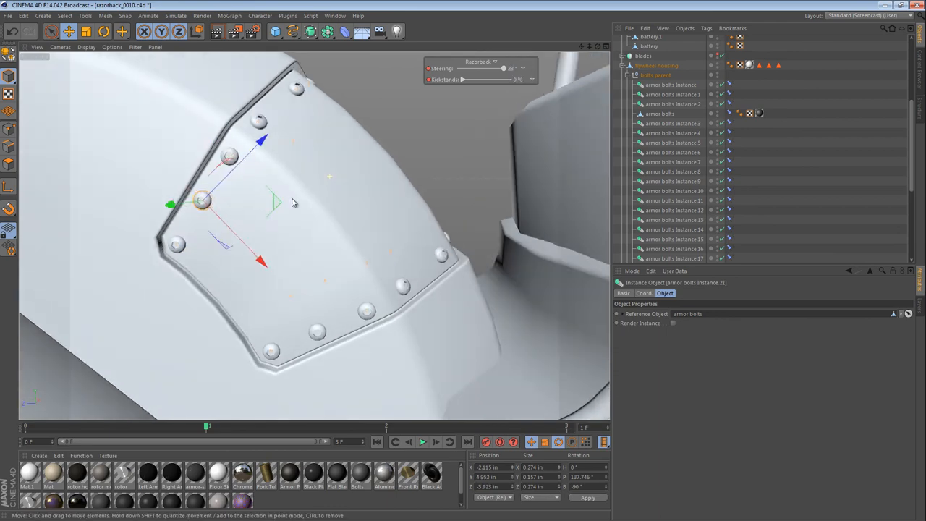
left_click_drag(293, 202, 108, 221)
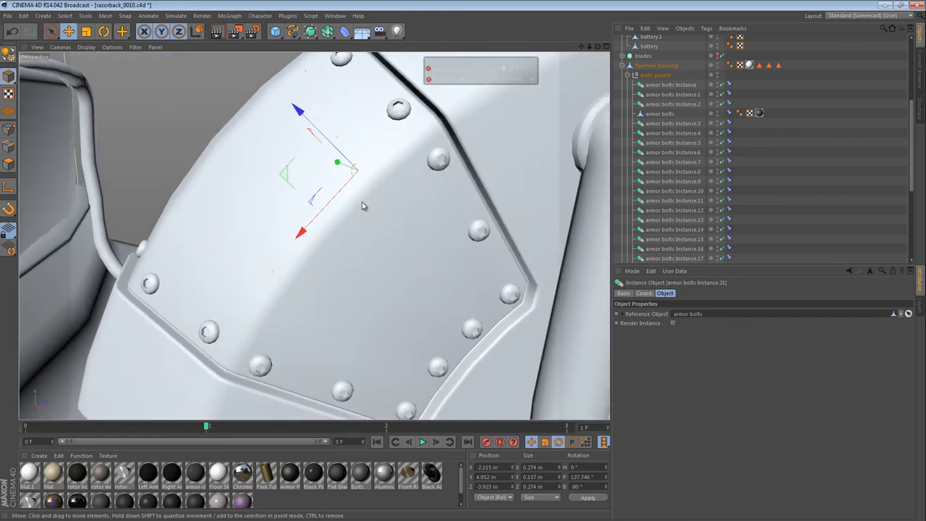
left_click_drag(361, 206, 318, 206)
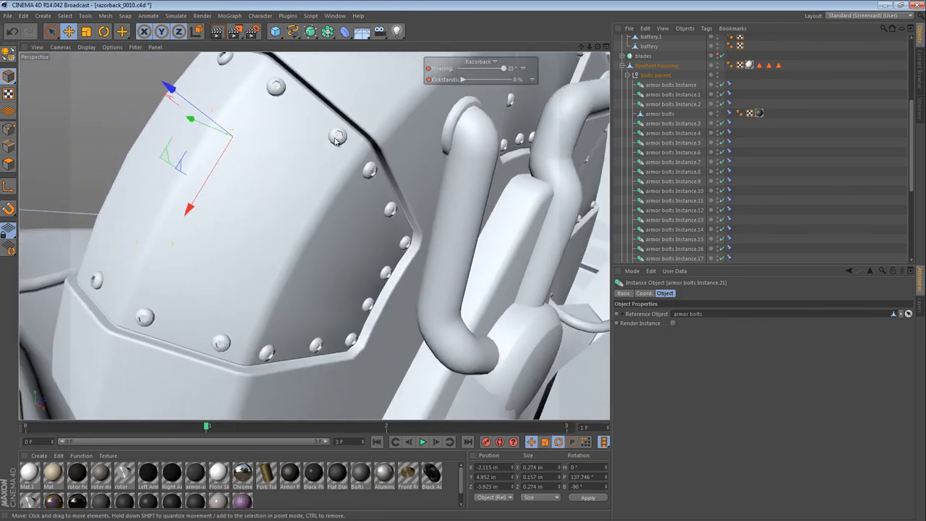
left_click(340, 136)
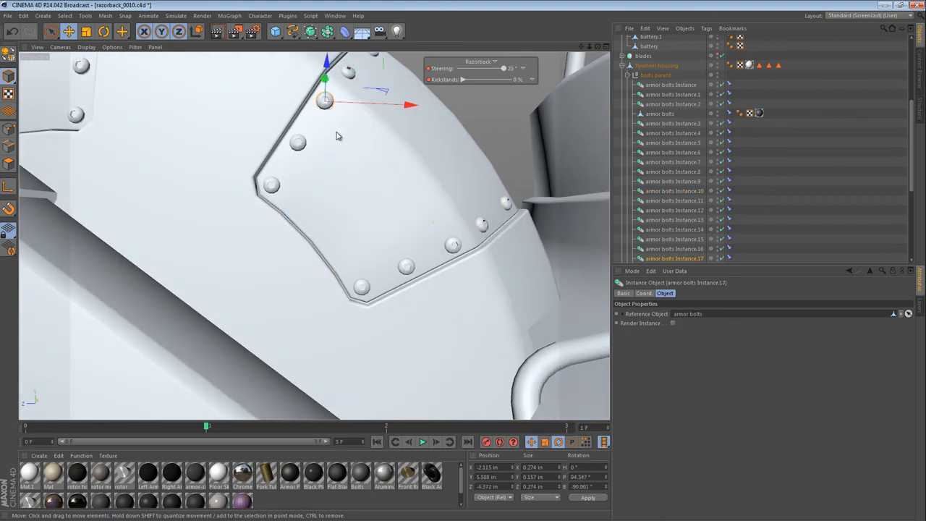
mouse_move(456, 248)
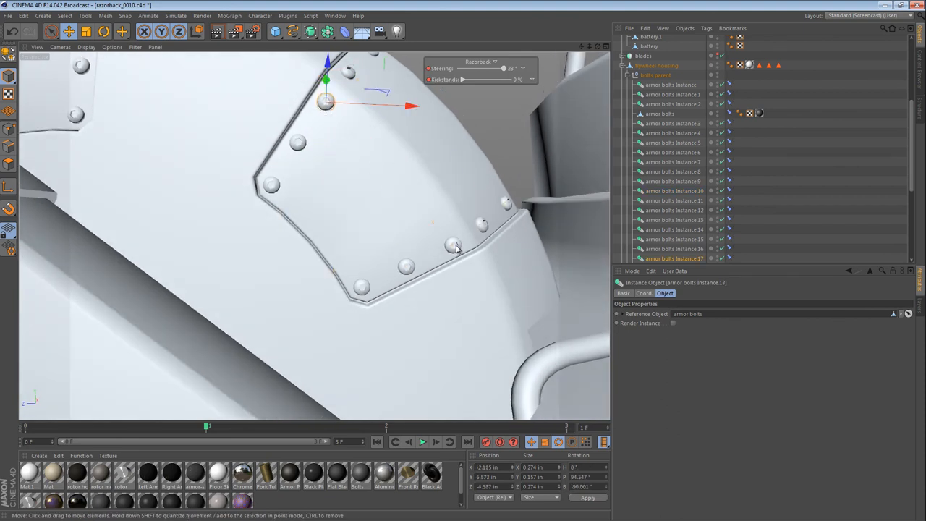
left_click(452, 243)
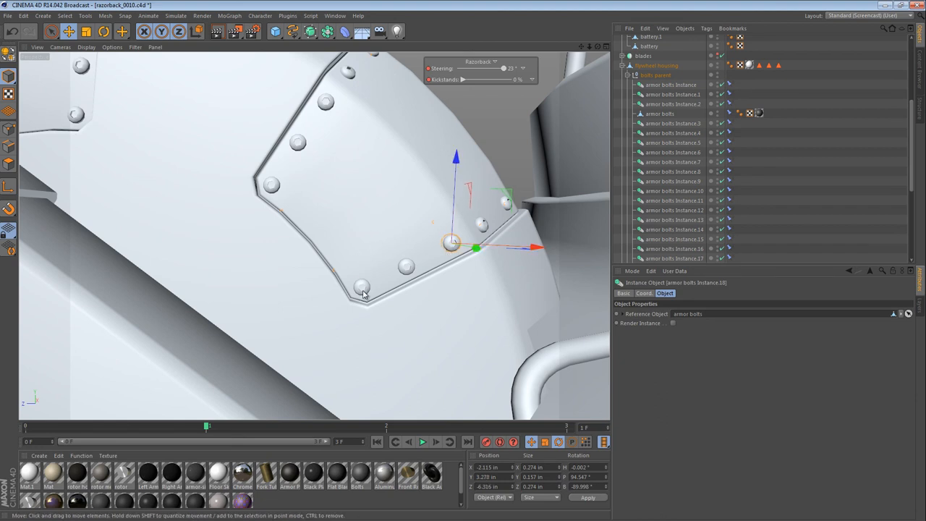
left_click_drag(450, 244, 366, 284)
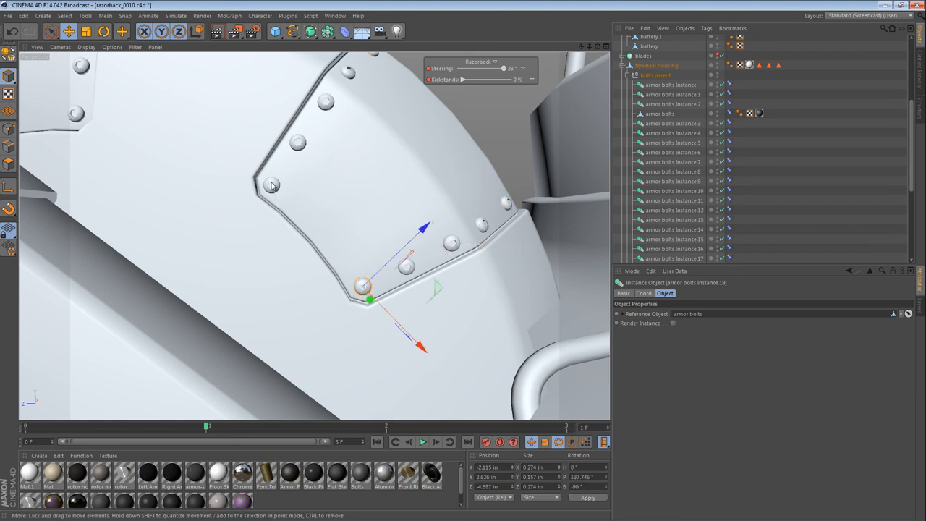
left_click(272, 184)
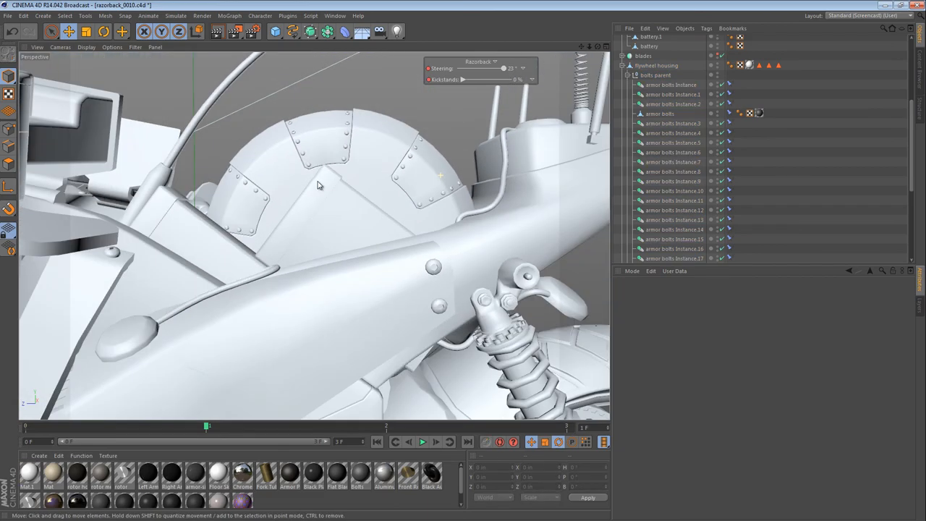
- Select and delete the Clamp constraint tags on armor bolts and every instance in the Object Manager
left_click_drag(318, 185, 463, 284)
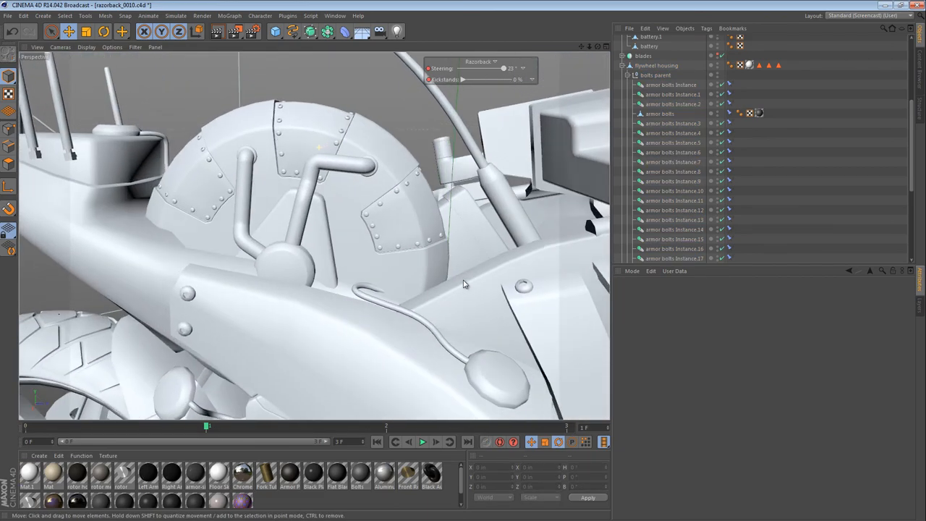
left_click(673, 123)
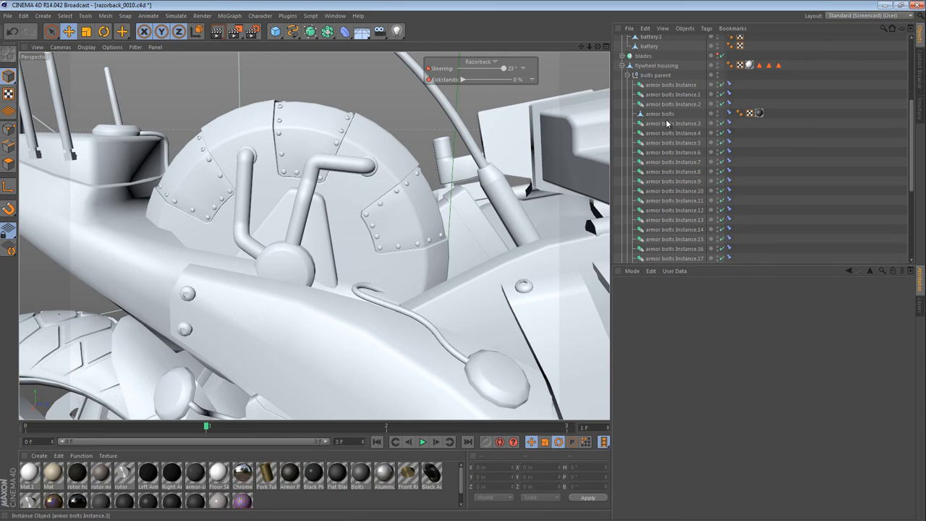
left_click(659, 84)
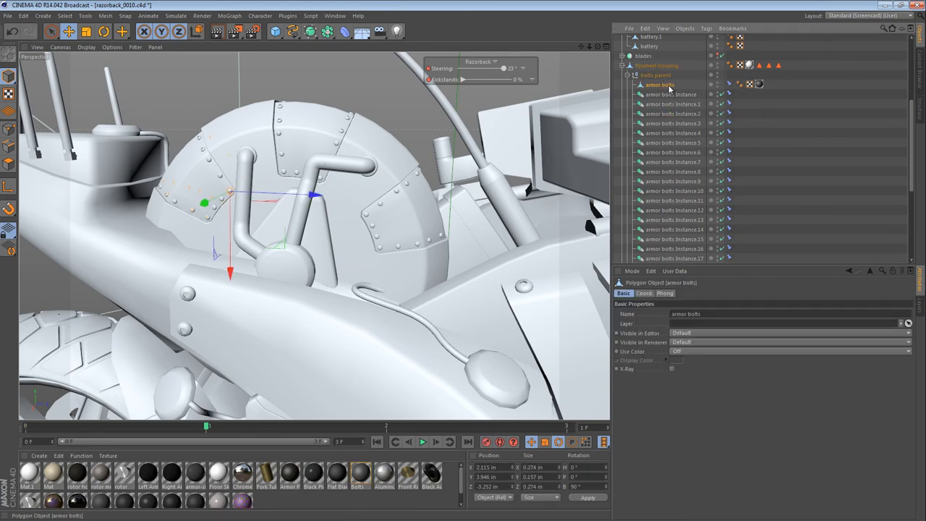
left_click(729, 84)
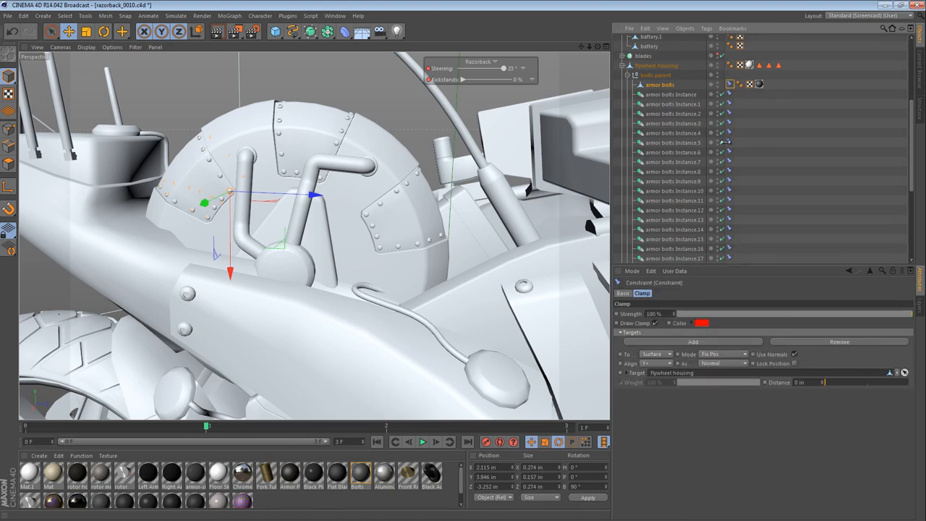
scroll("down", 3)
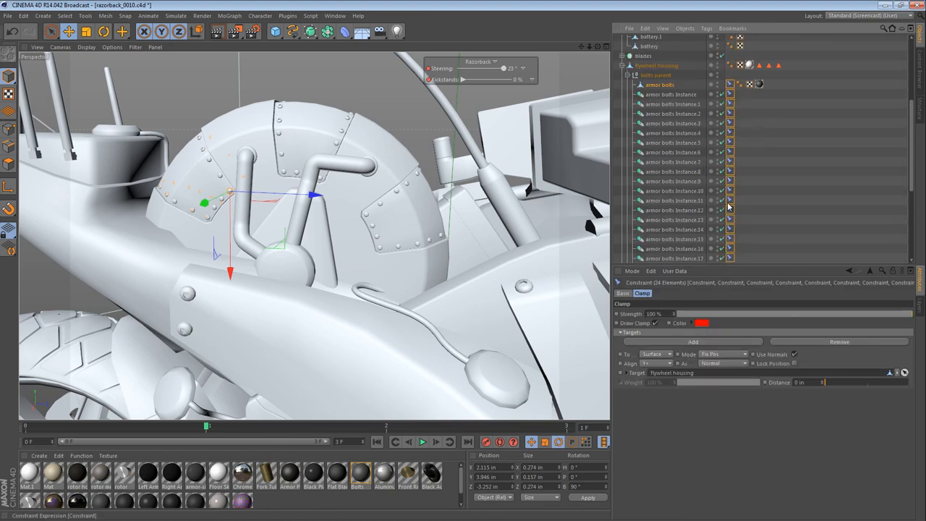
scroll("down", 3)
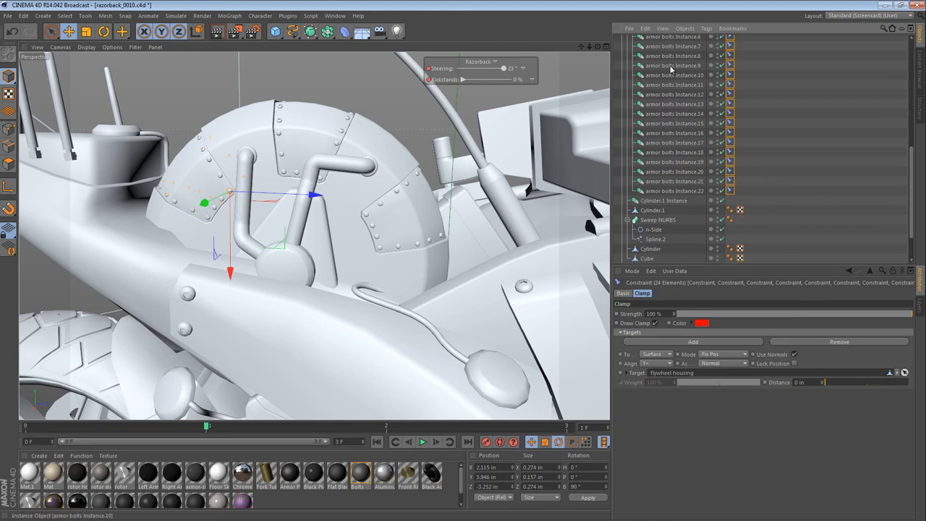
scroll("up", 3)
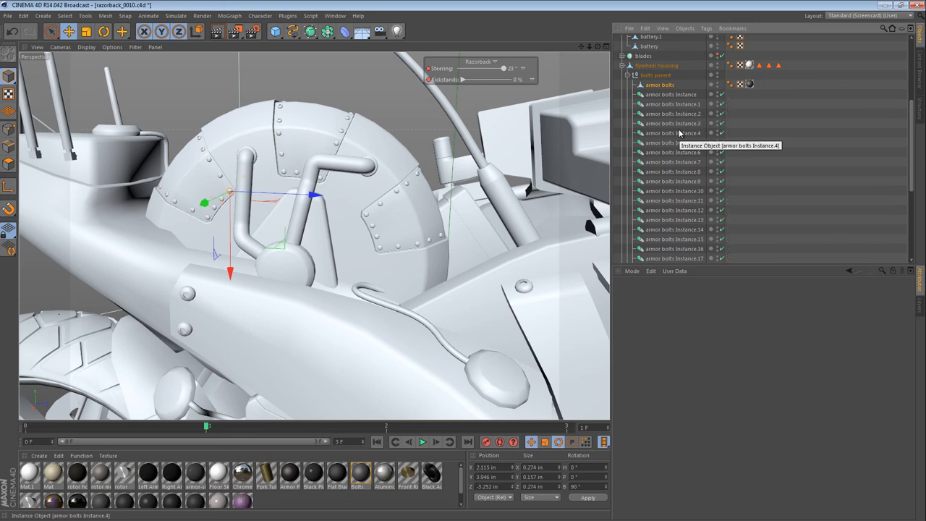
scroll("down", 3)
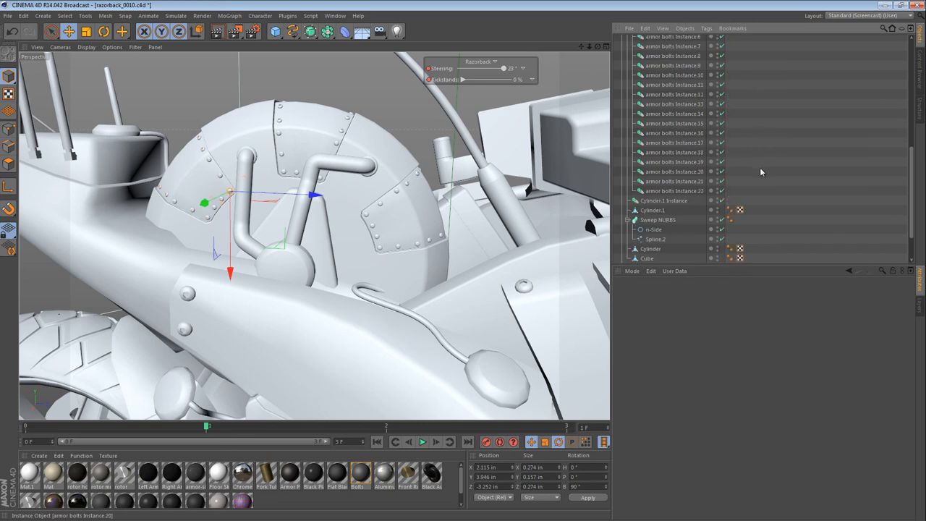
scroll("up", 3)
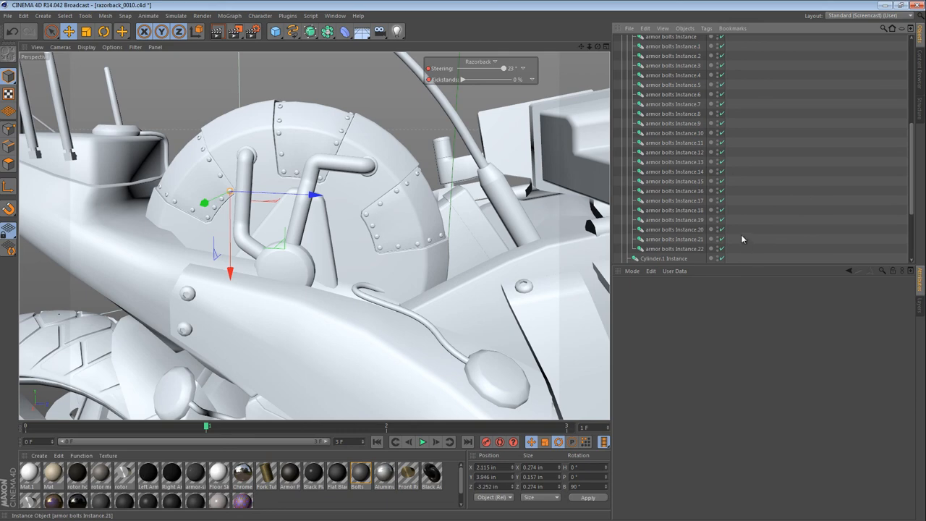
scroll("up", 3)
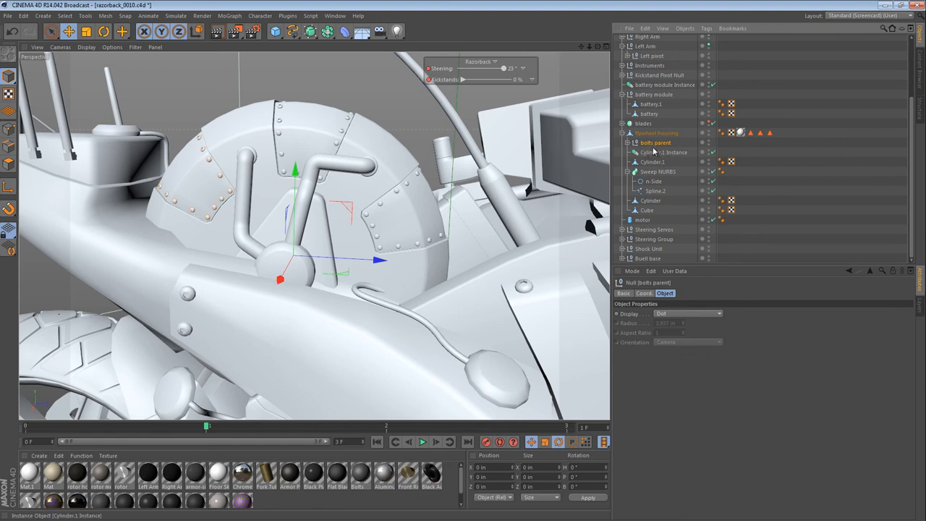
- Drag bolts parent Instance and Instance.1 into the flywheel housing hierarchy beside the original bolt group
scroll("up", 3)
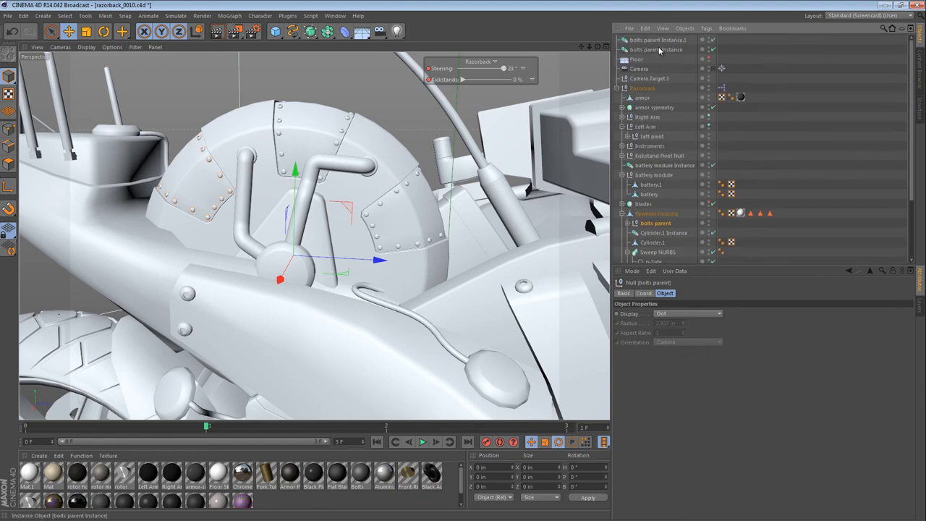
left_click(656, 50)
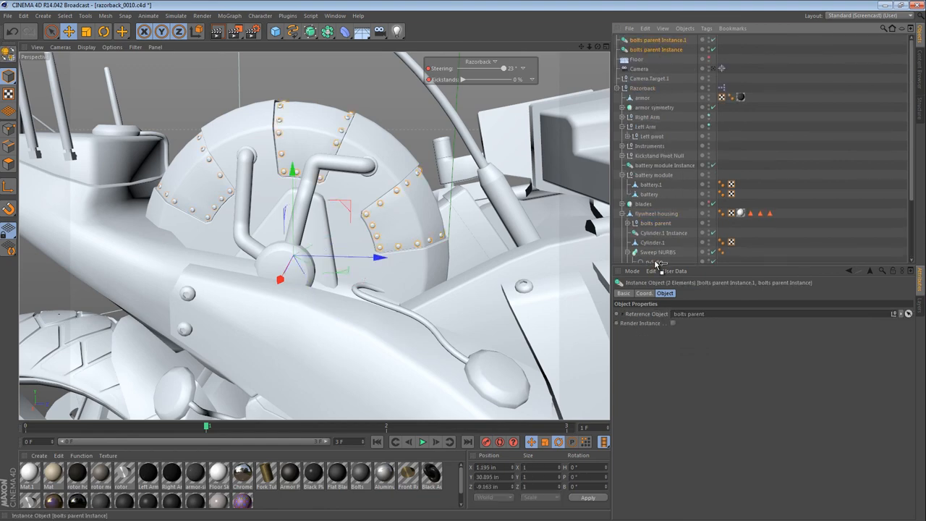
scroll("down", 3)
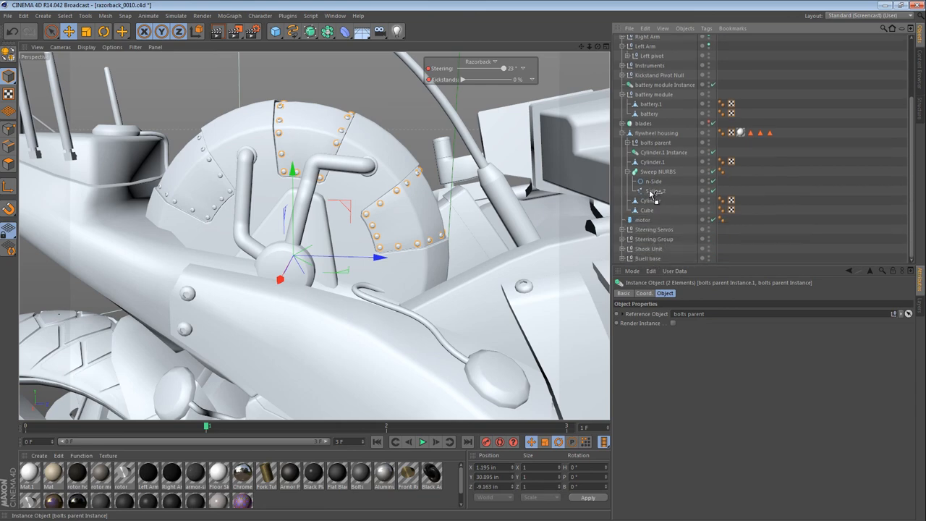
left_click(655, 142)
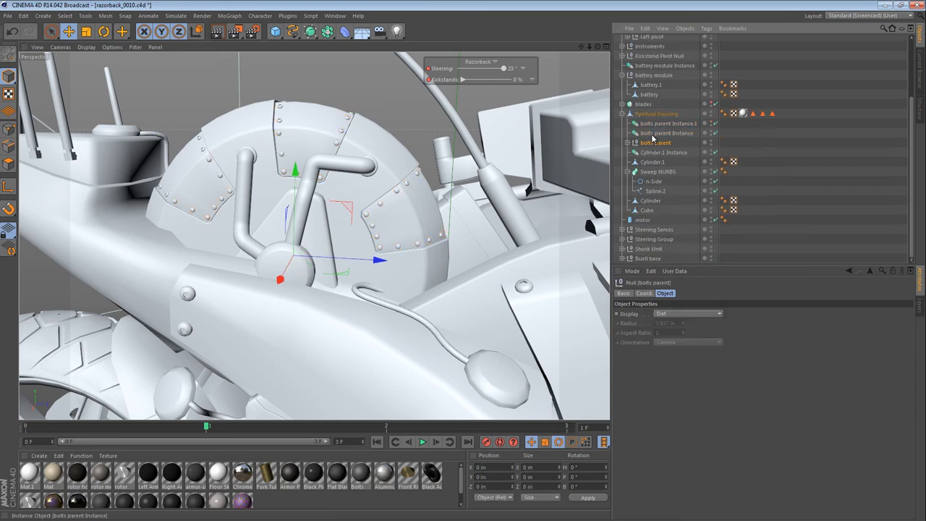
left_click(667, 133)
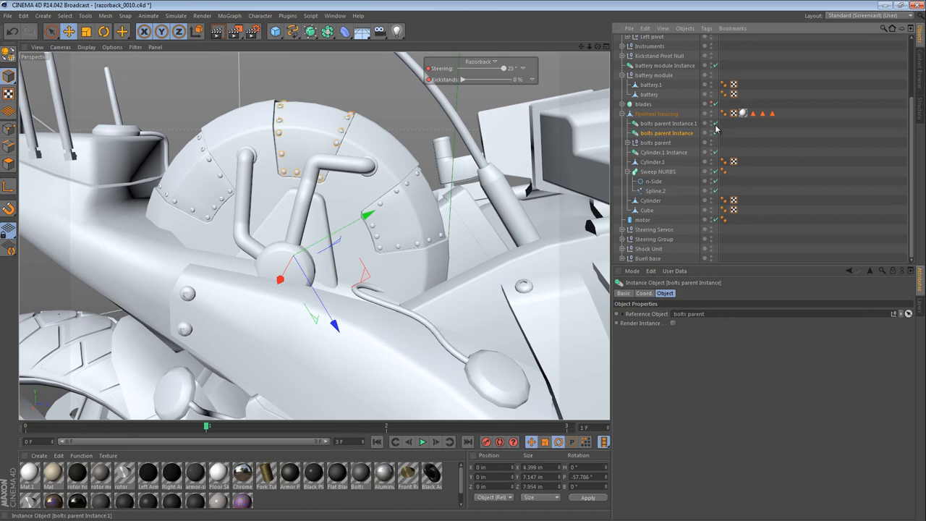
left_click(655, 142)
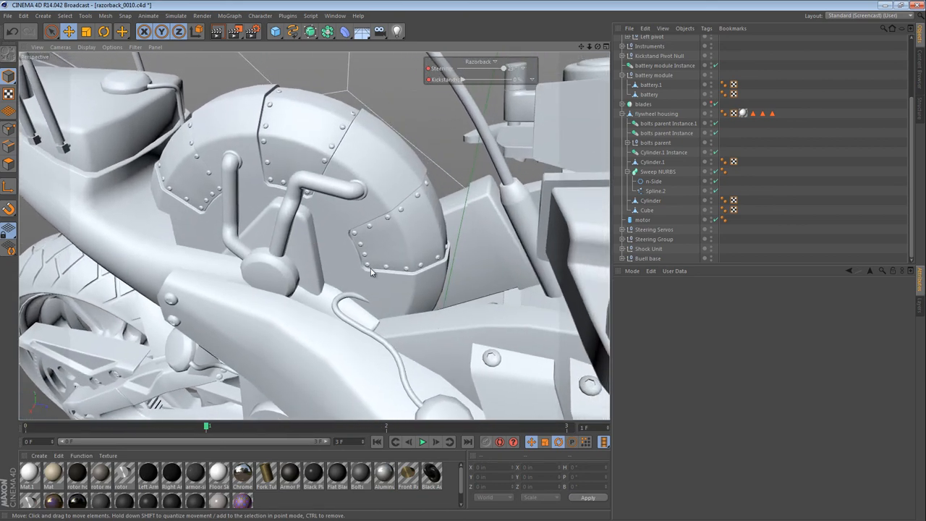
mouse_move(366, 266)
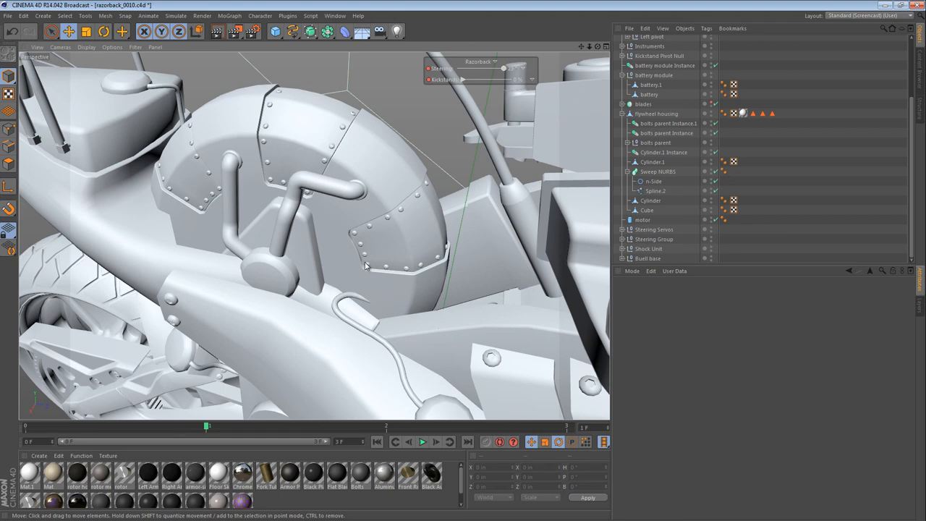